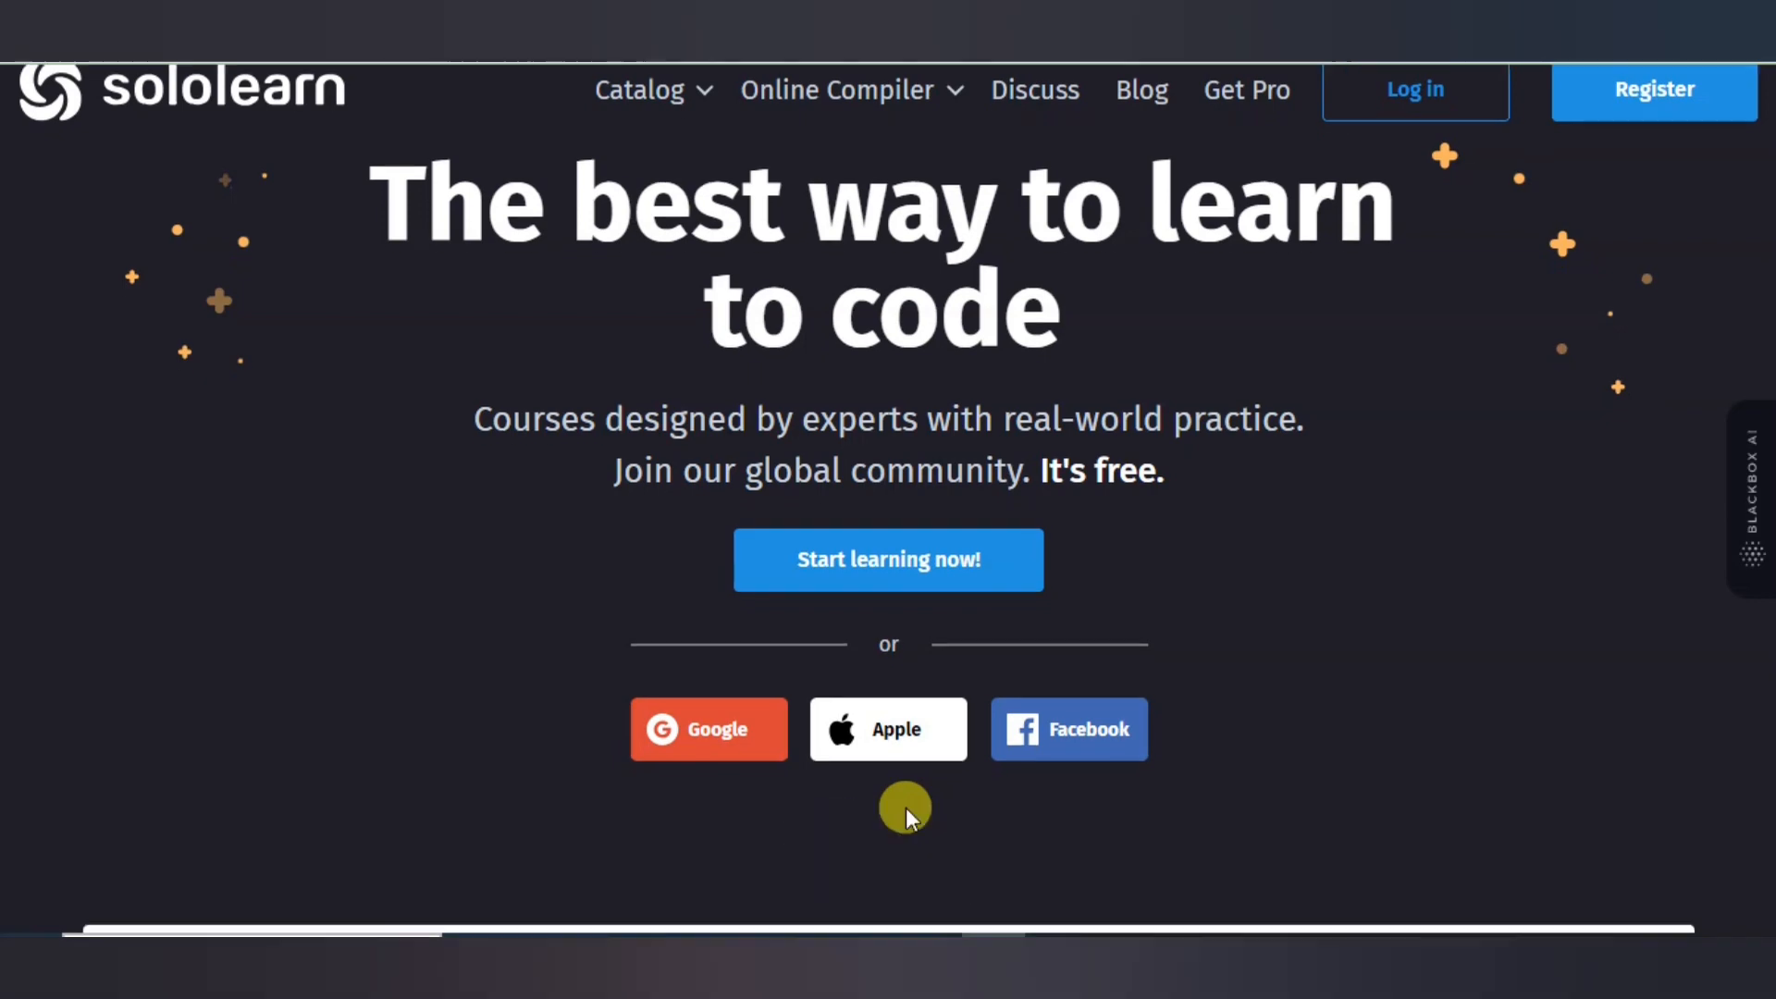
Scroll the home page down past the course carousel and feature cards to 'More than 20 courses'.
{"action": "scroll", "scroll_direction": "down", "scroll_amount": 3}
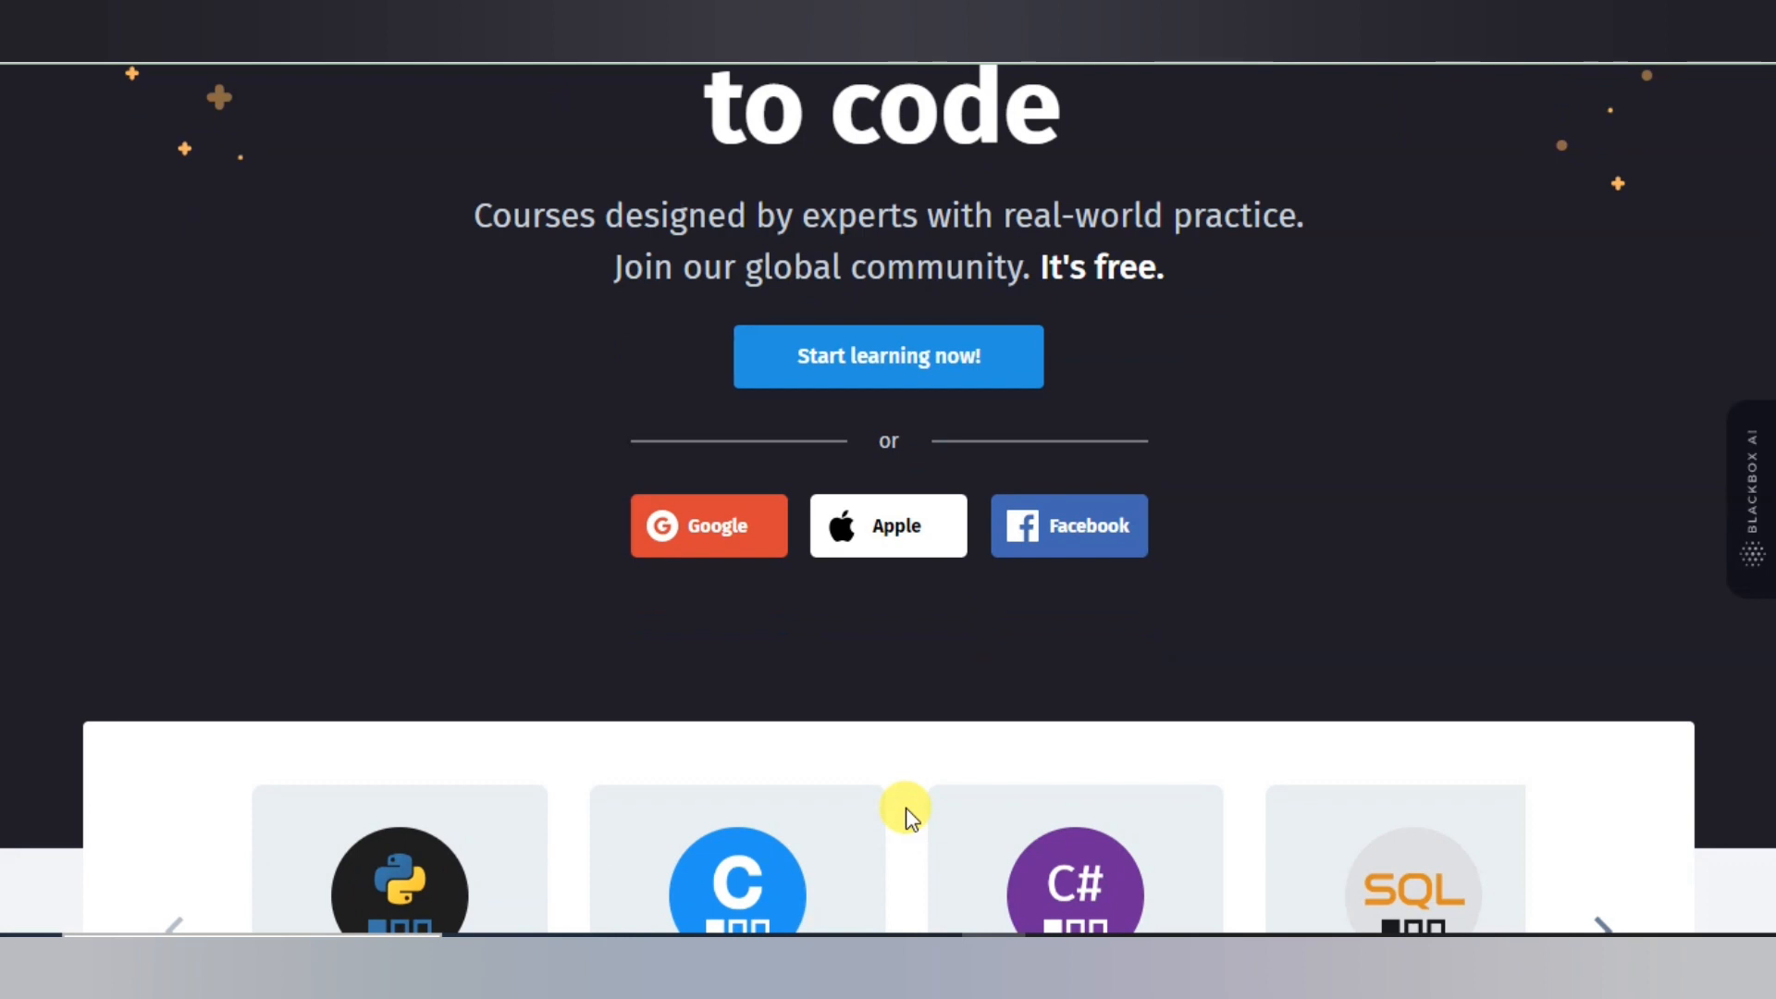
{"action": "scroll", "scroll_direction": "down", "scroll_amount": 3}
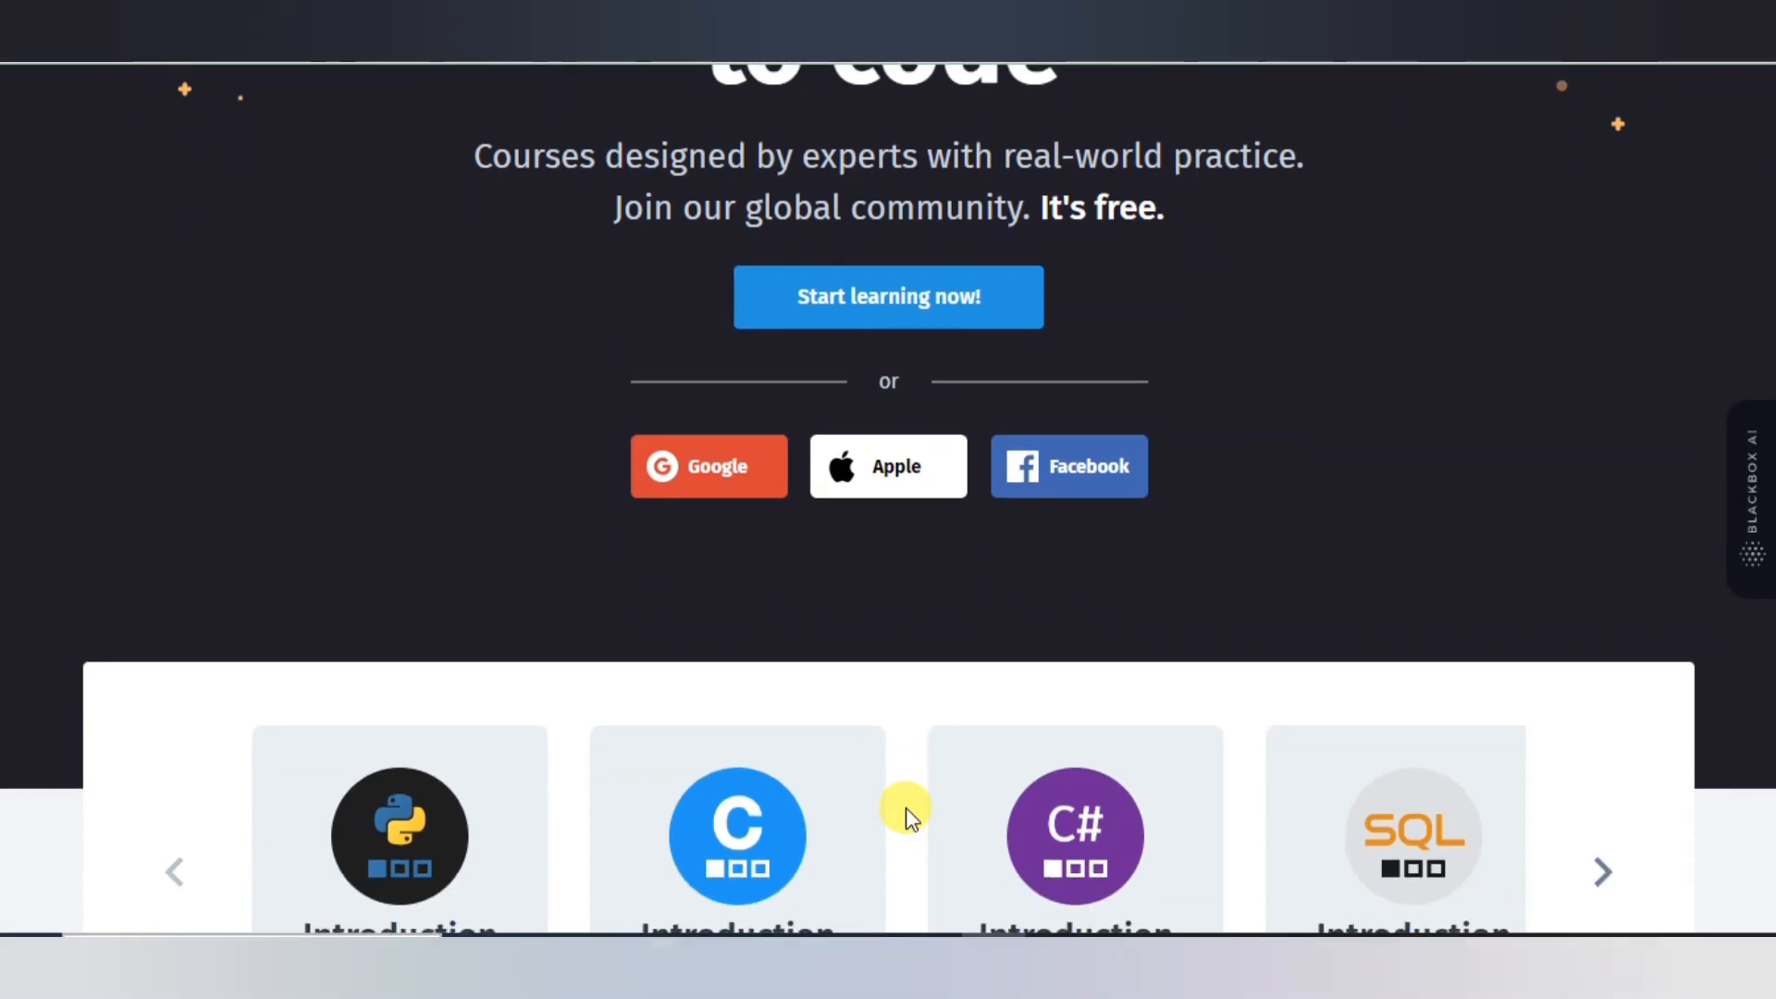
{"action": "scroll", "scroll_direction": "down", "scroll_amount": 3}
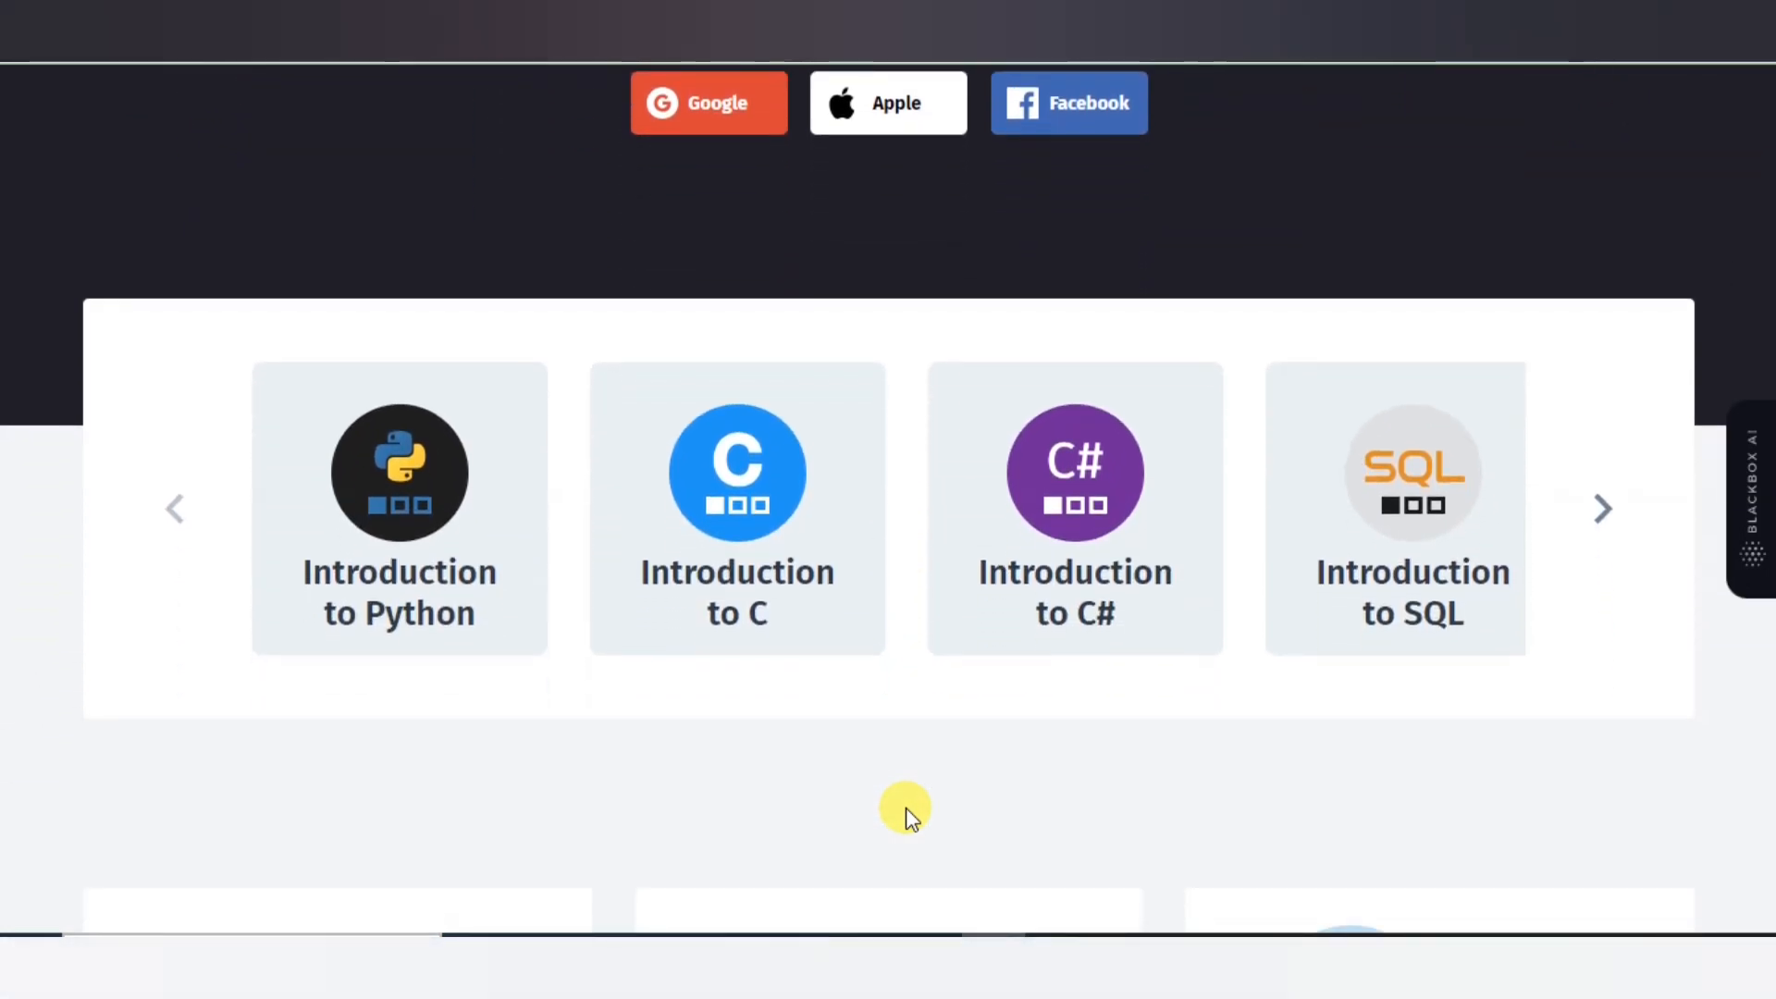
{"action": "scroll", "scroll_direction": "down", "scroll_amount": 3}
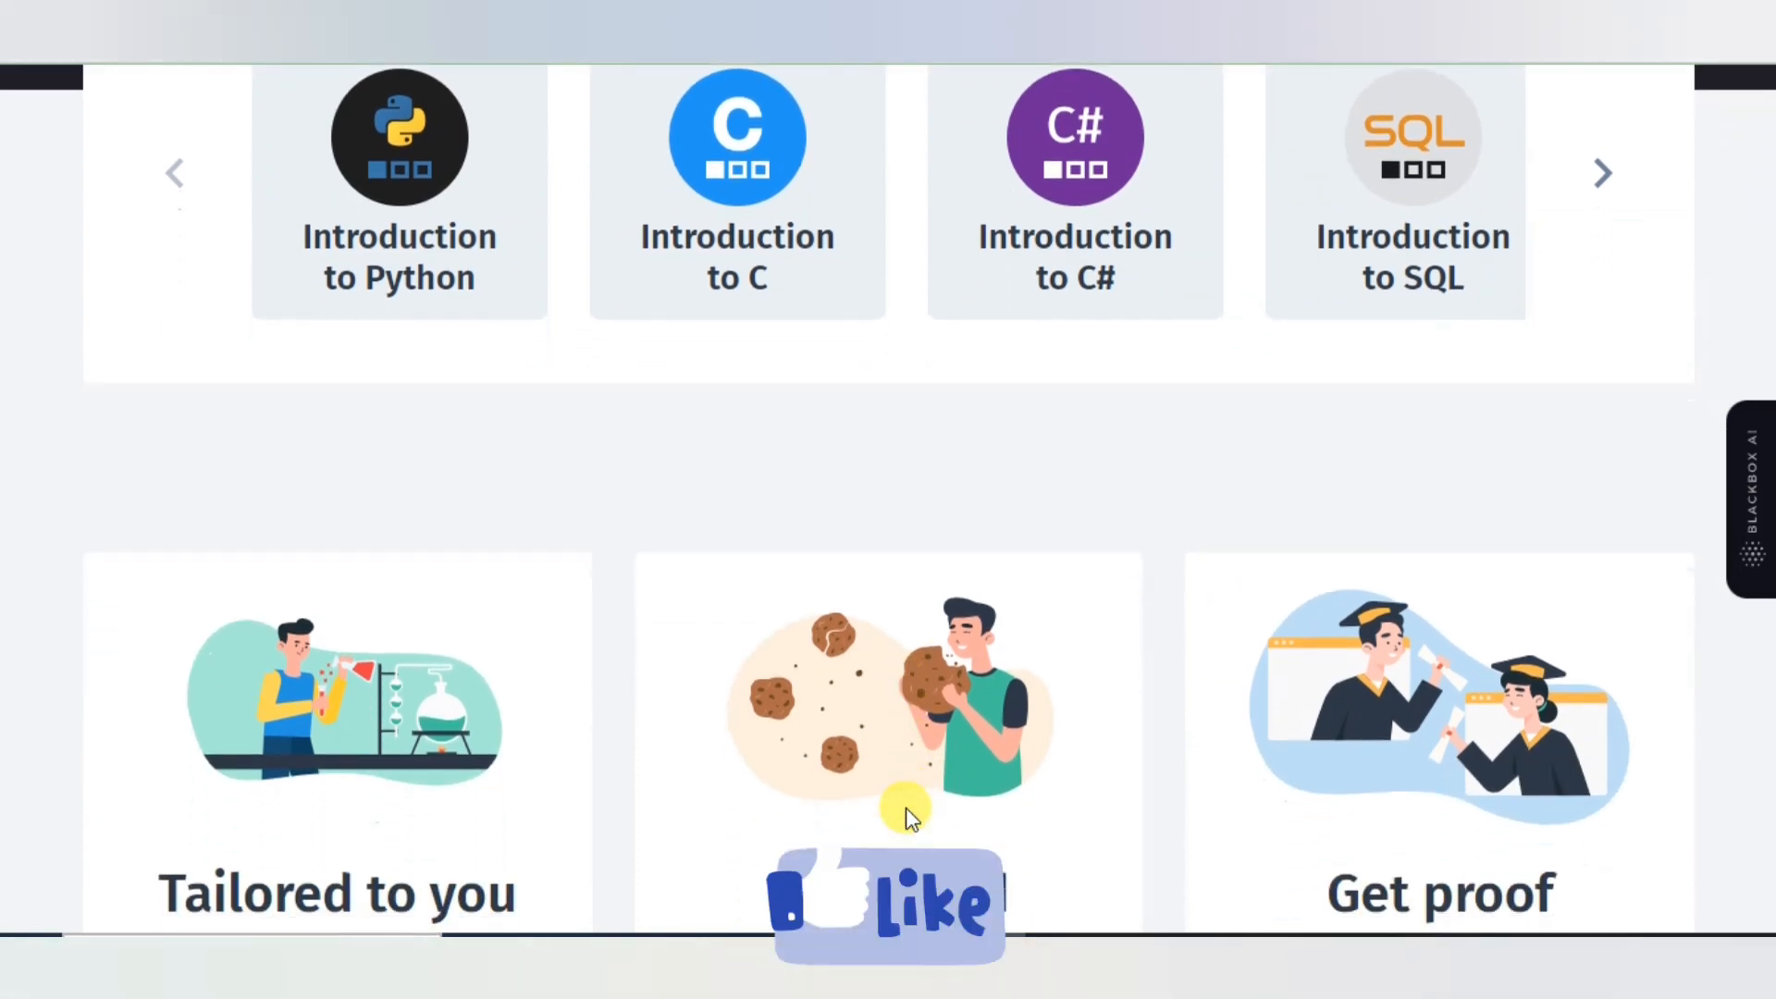
{"action": "scroll", "scroll_direction": "down", "scroll_amount": 3}
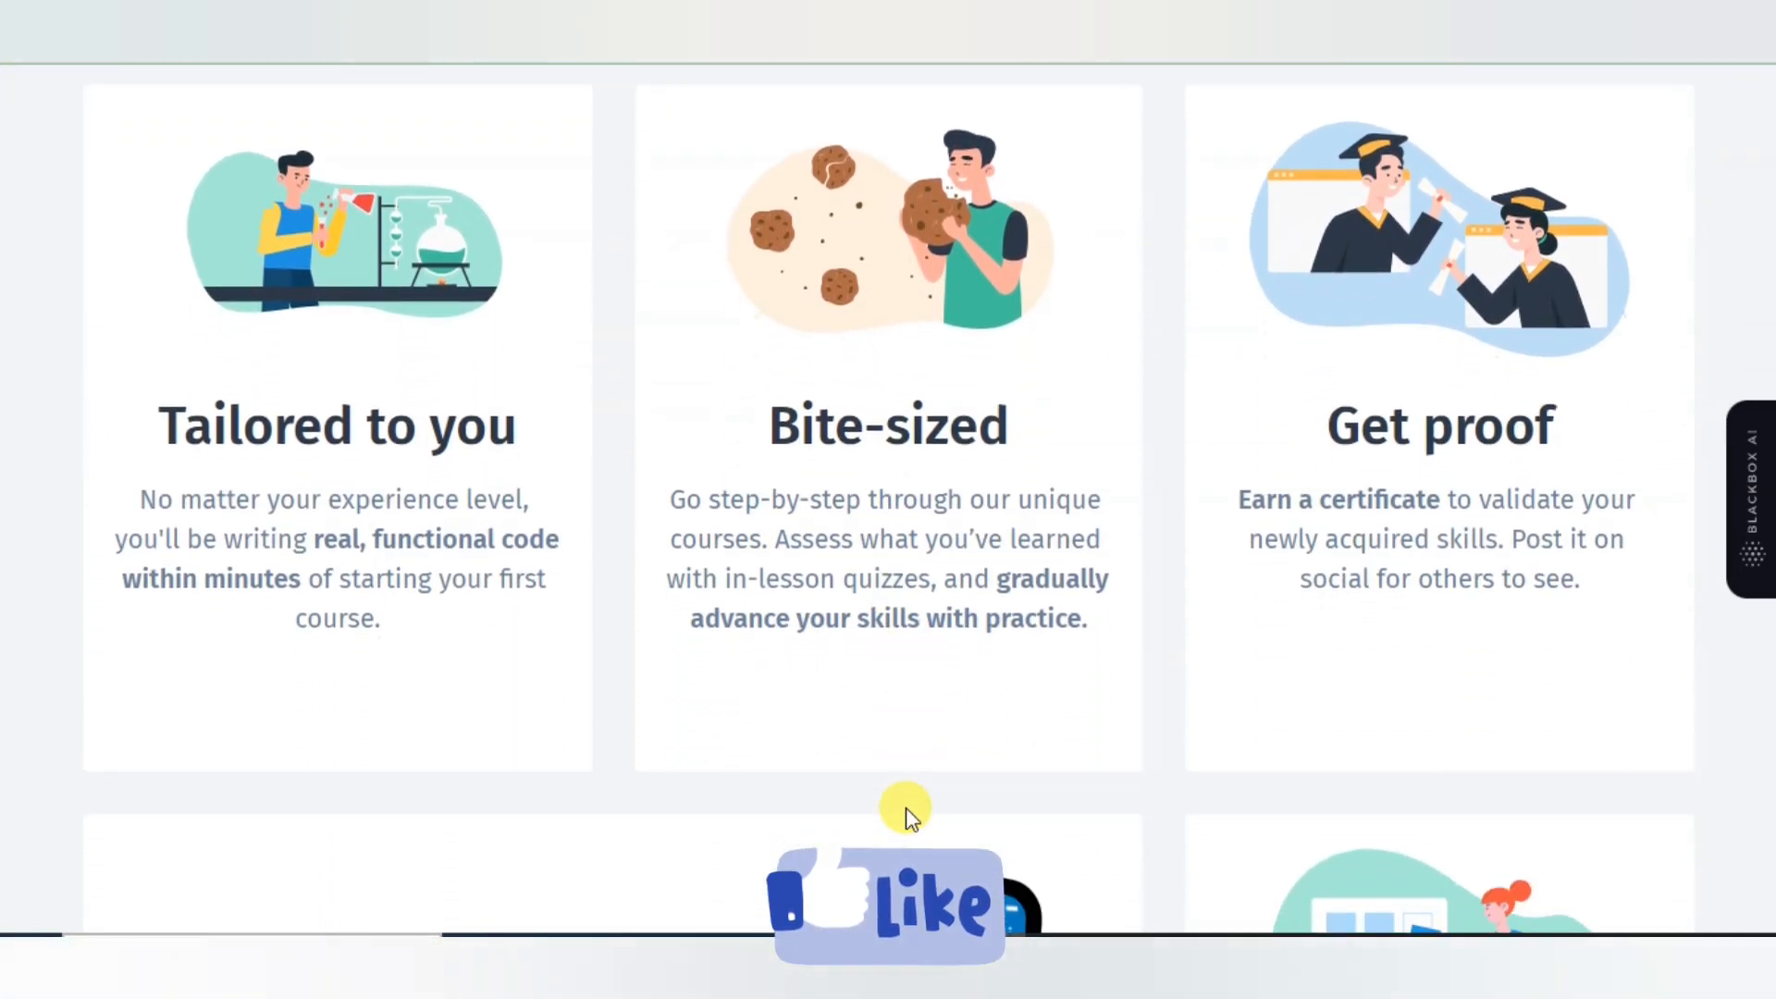
{"action": "scroll", "scroll_direction": "down", "scroll_amount": 3}
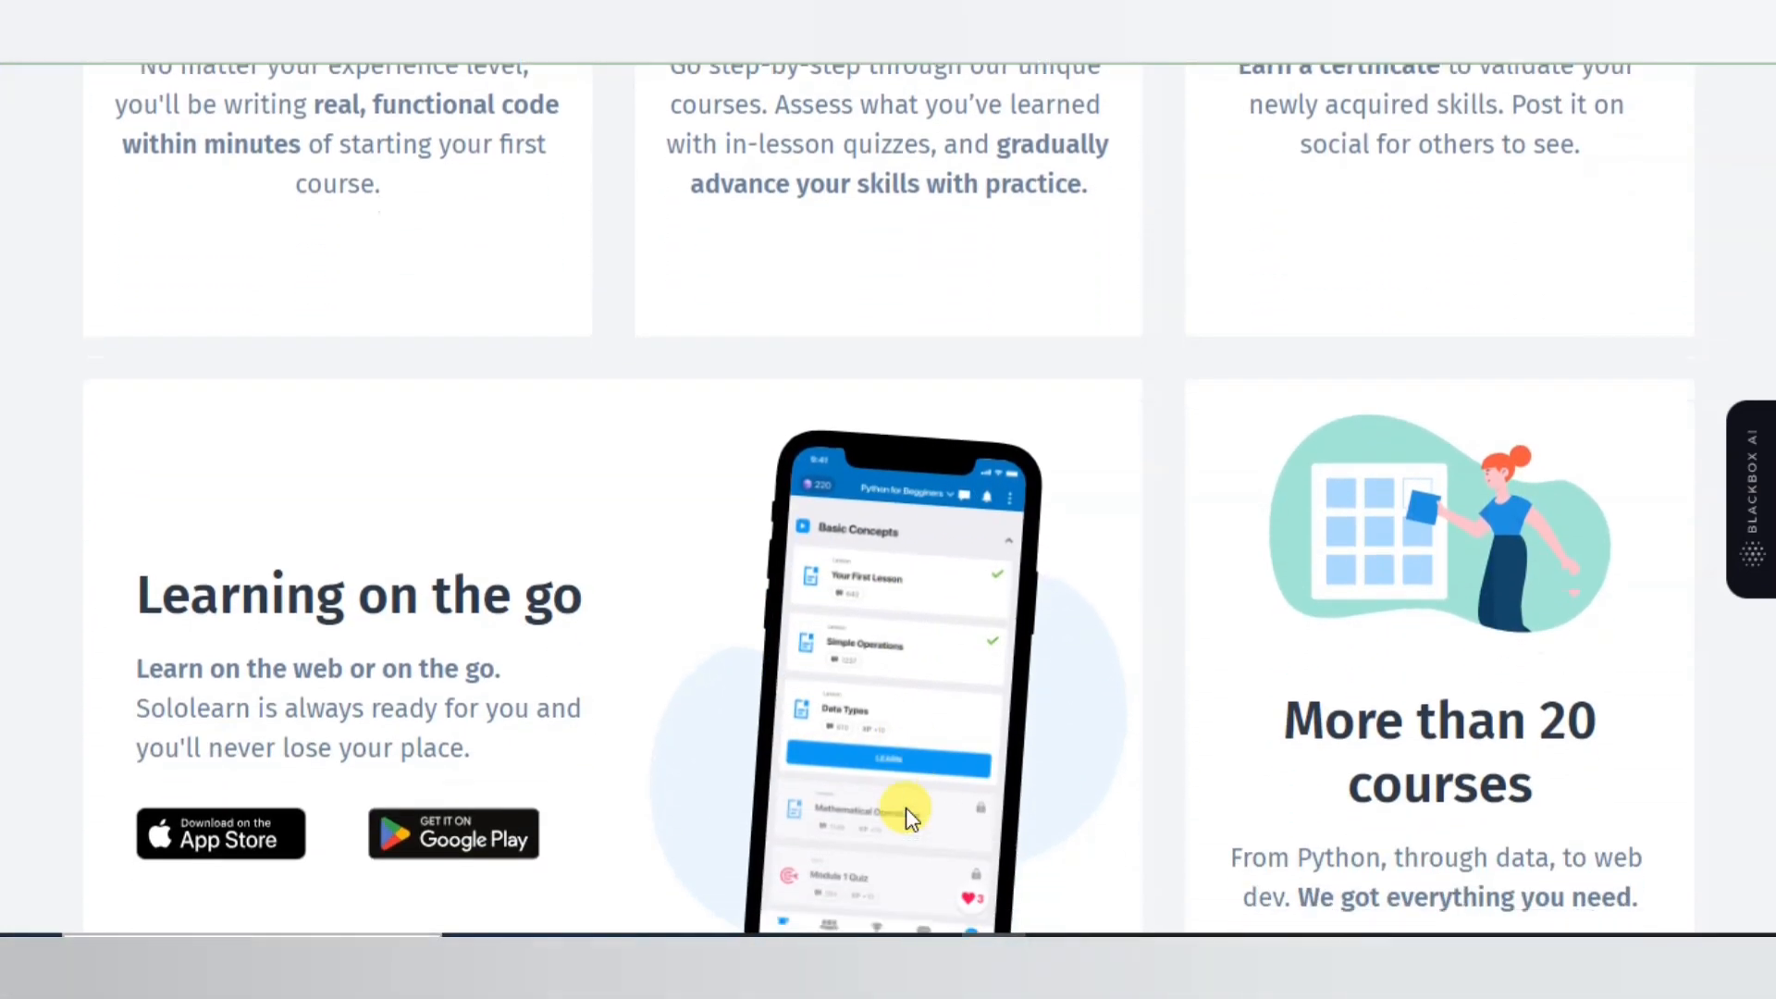
{"action": "scroll", "scroll_direction": "down", "scroll_amount": 3}
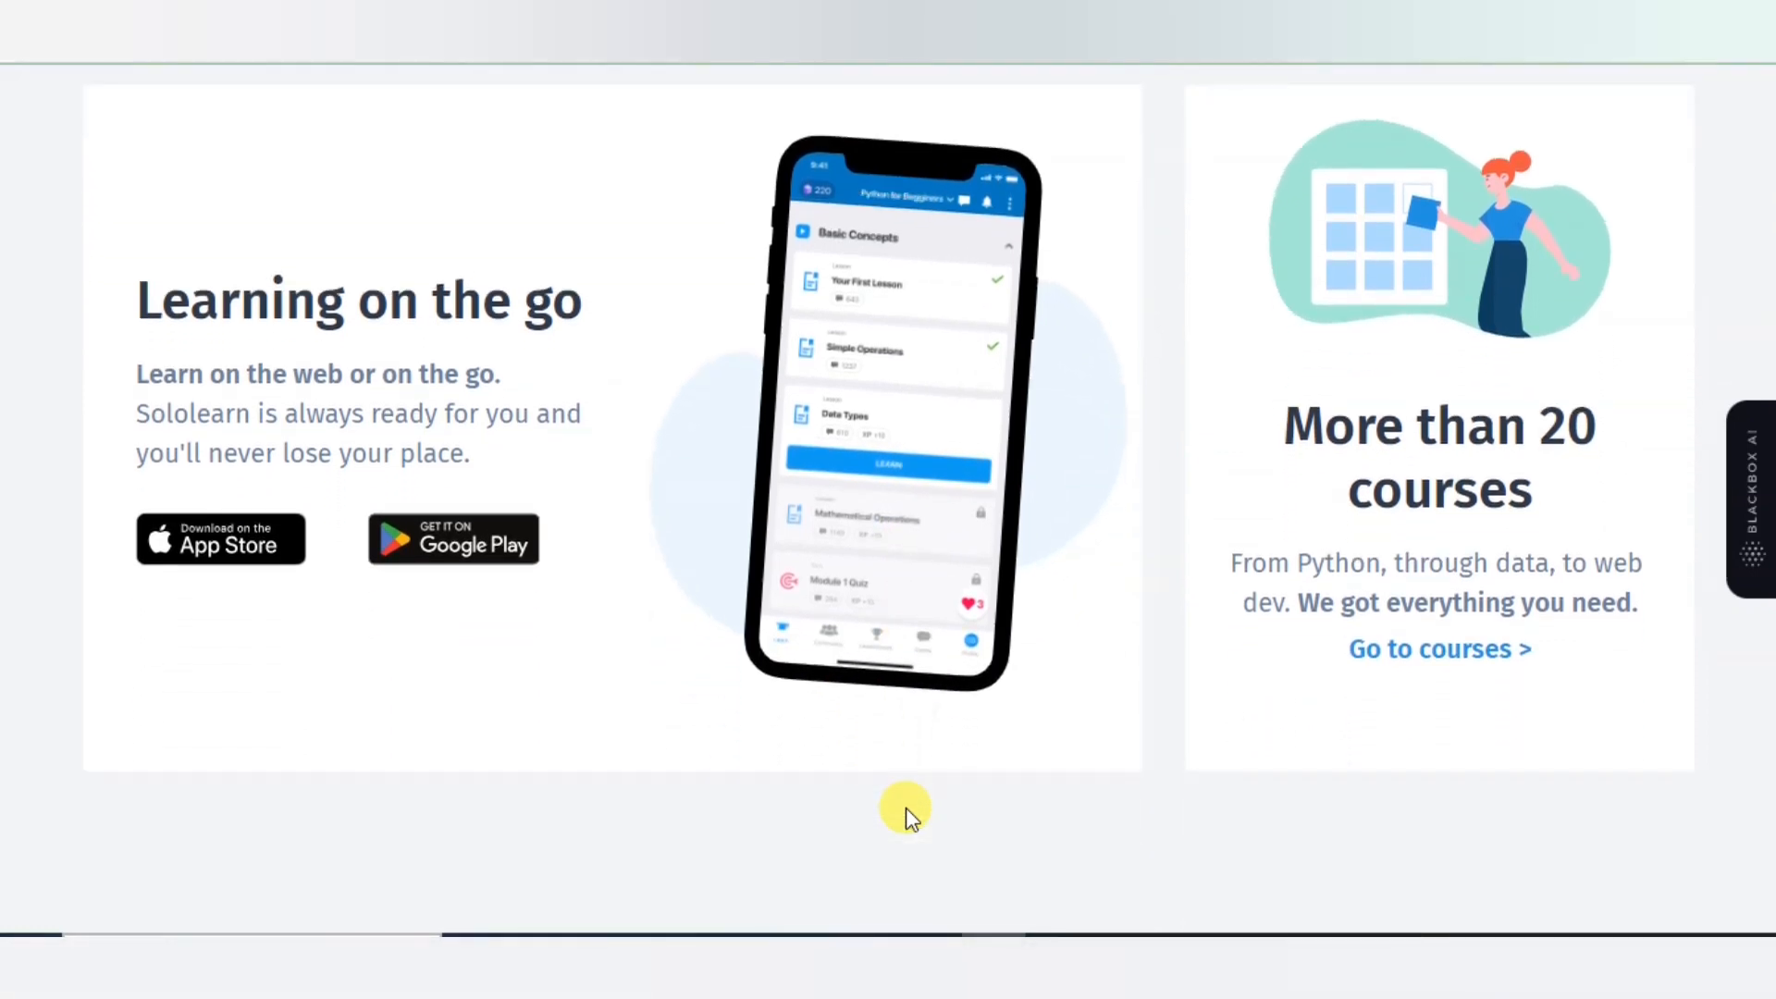
{"action": "scroll", "scroll_direction": "down", "scroll_amount": 3}
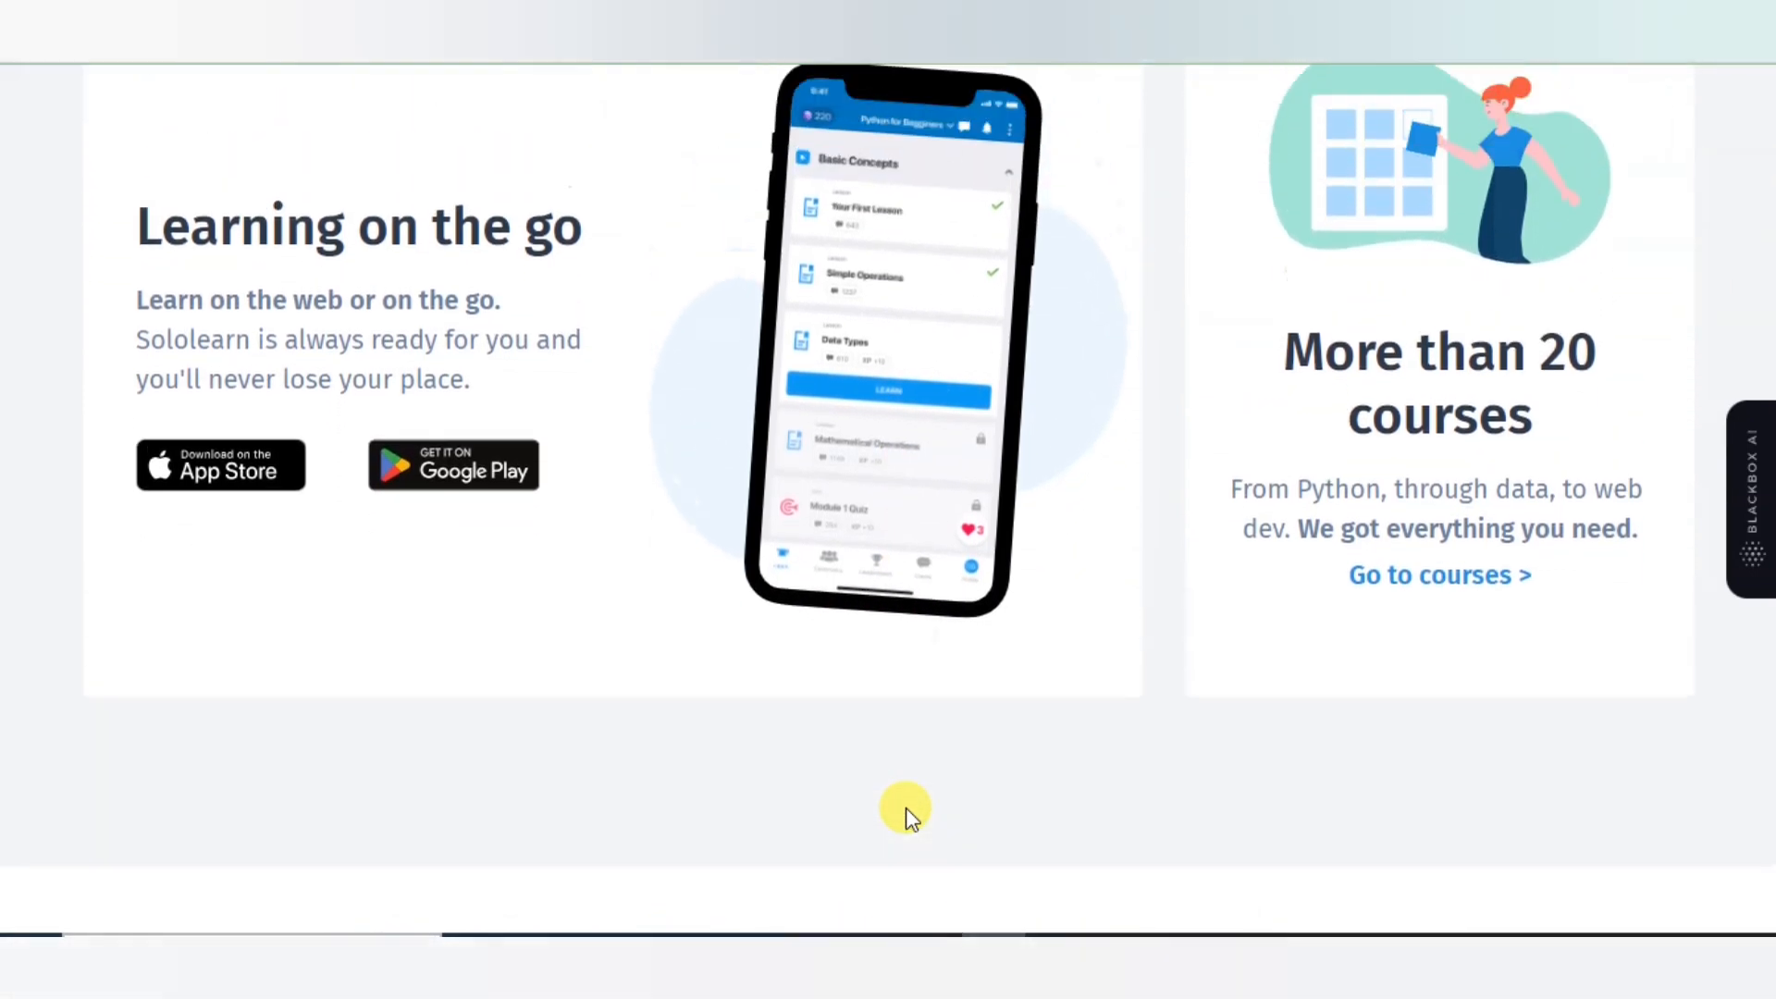
{"action": "scroll", "scroll_direction": "down", "scroll_amount": 3}
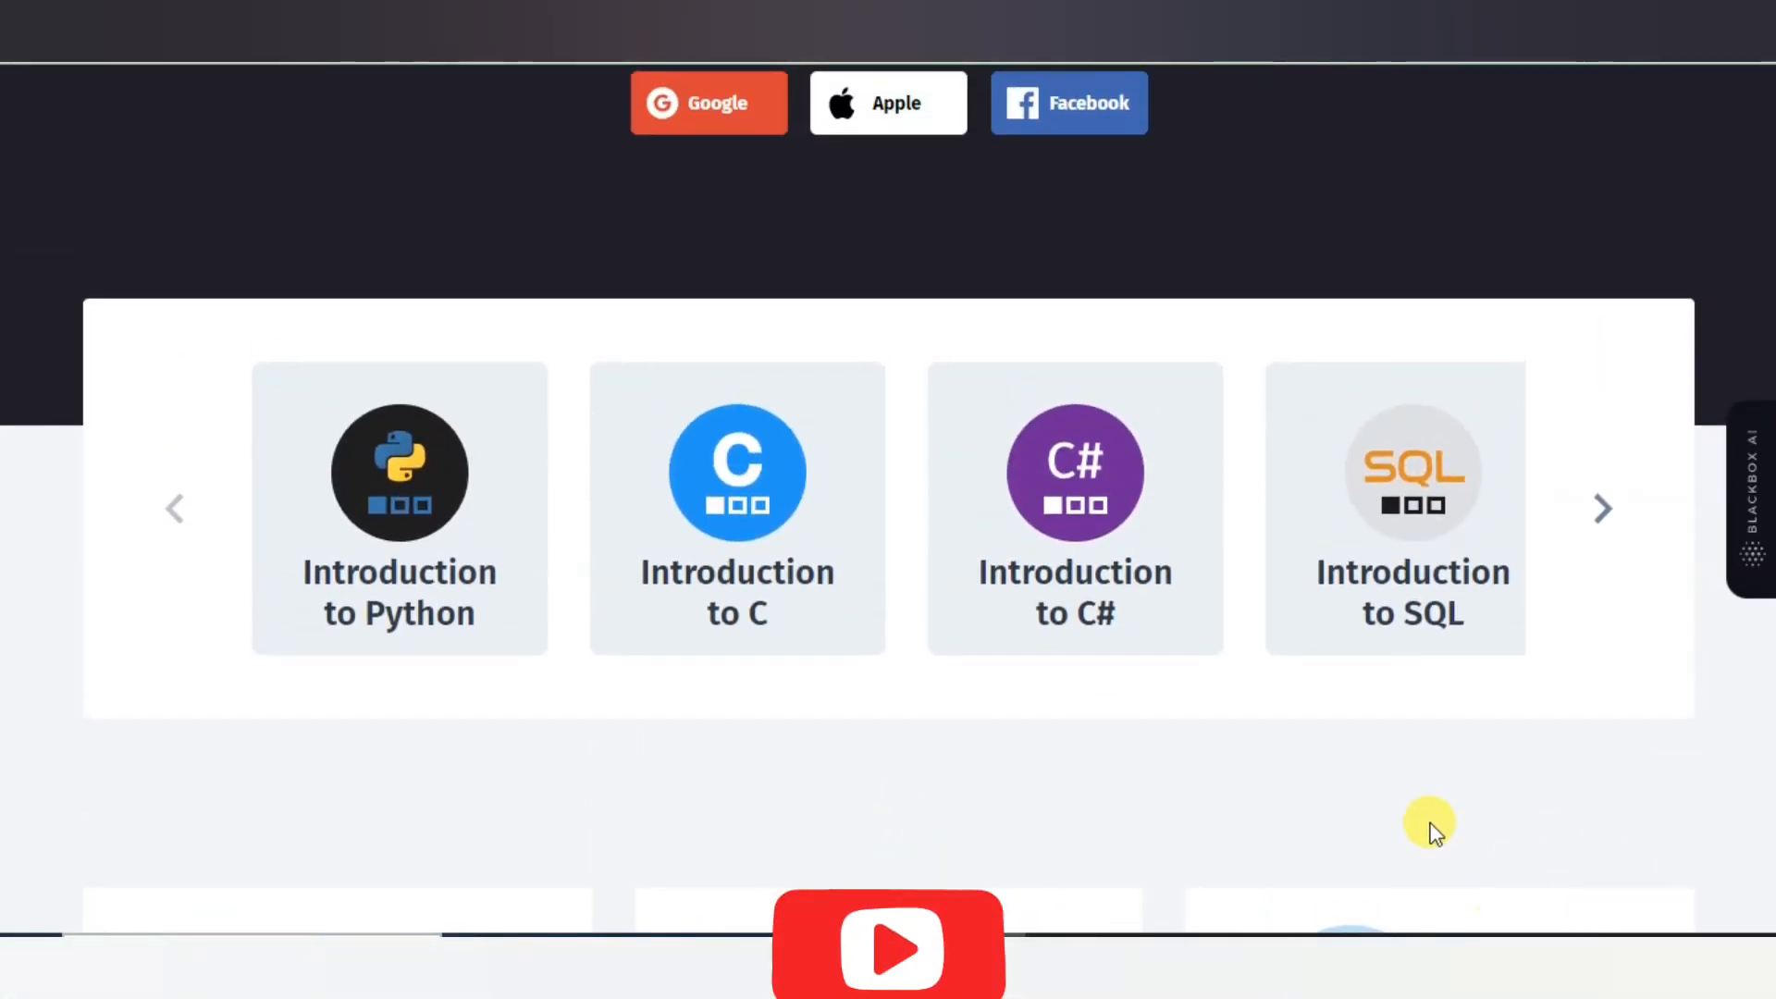
Advance the course carousel a few courses, stepping back once along the way.
{"action": "left_click", "coordinate": [1602, 510]}
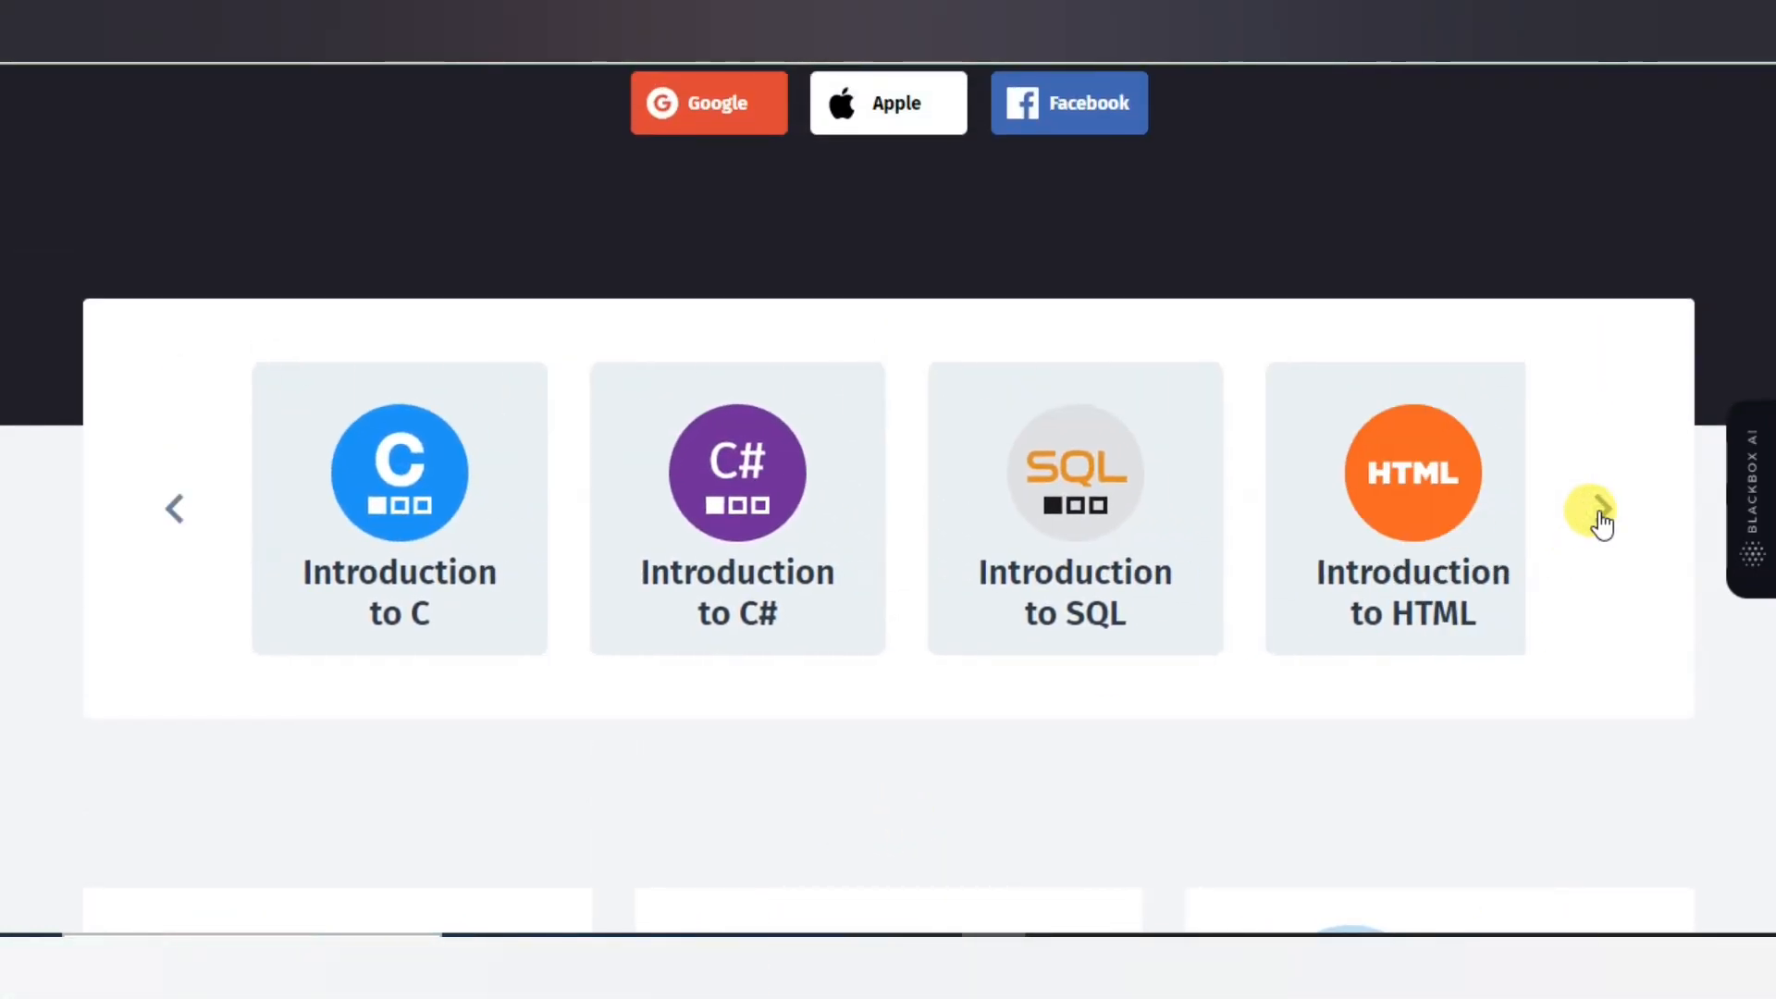
{"action": "mouse_move", "coordinate": [1298, 583]}
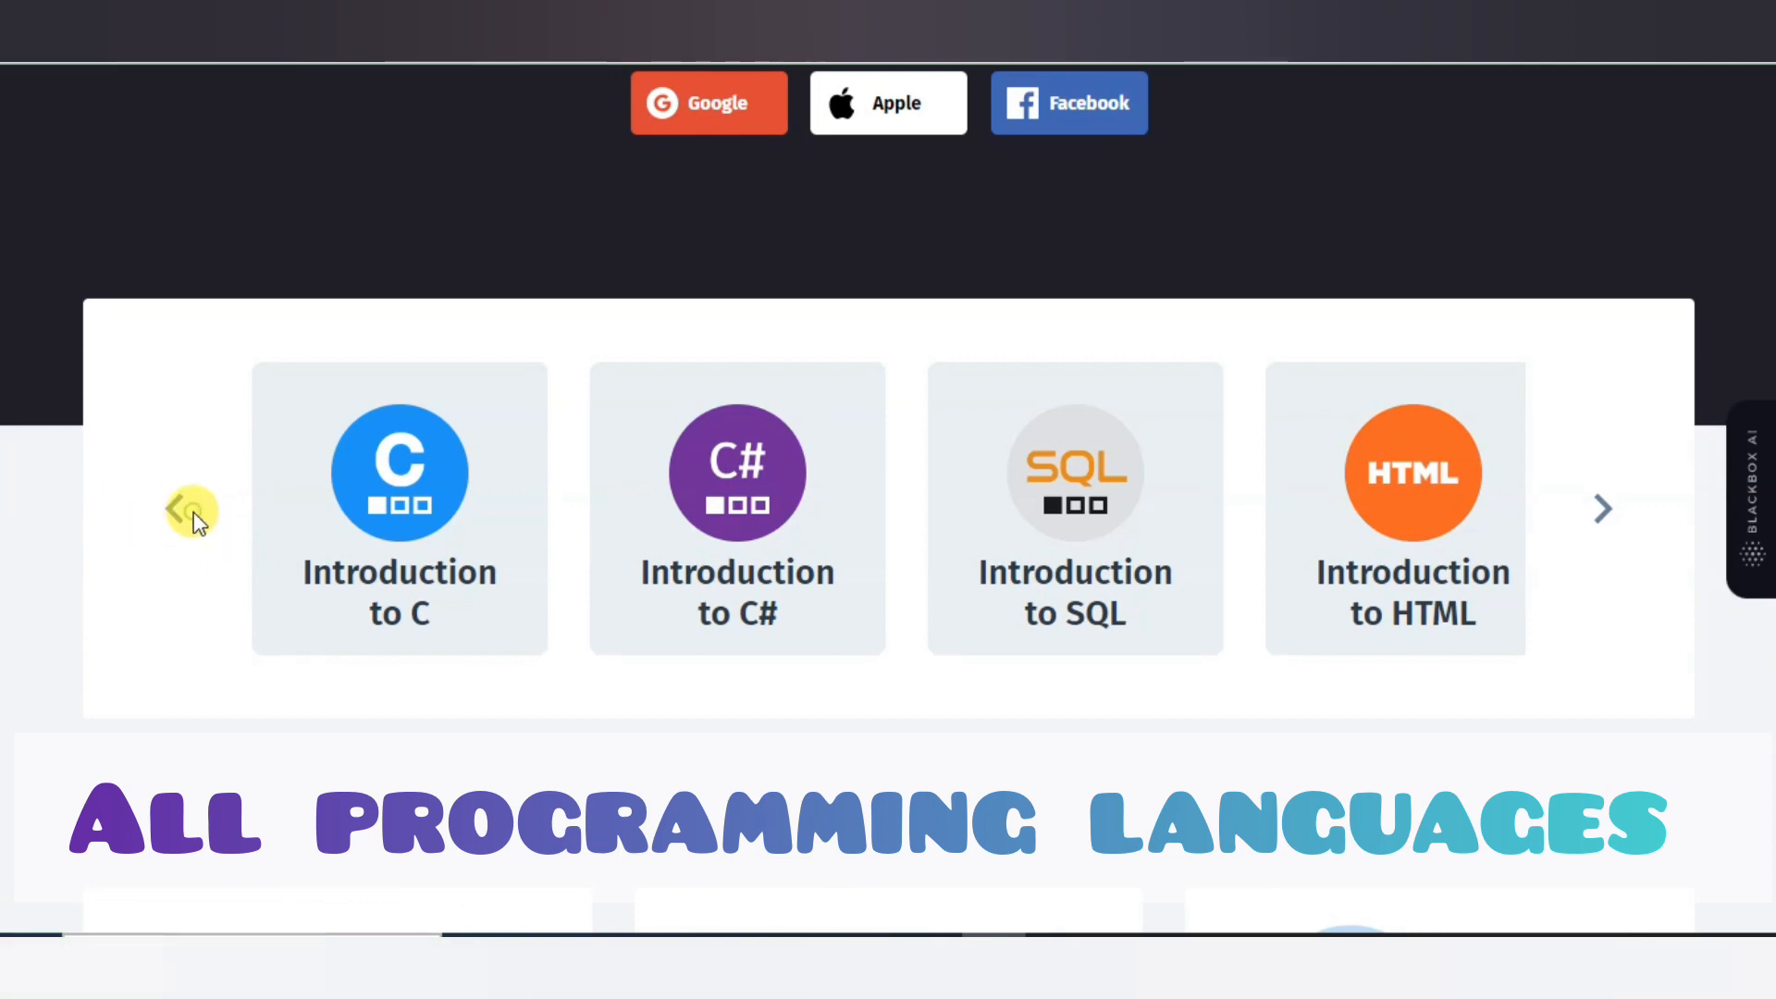
{"action": "left_click", "coordinate": [181, 510]}
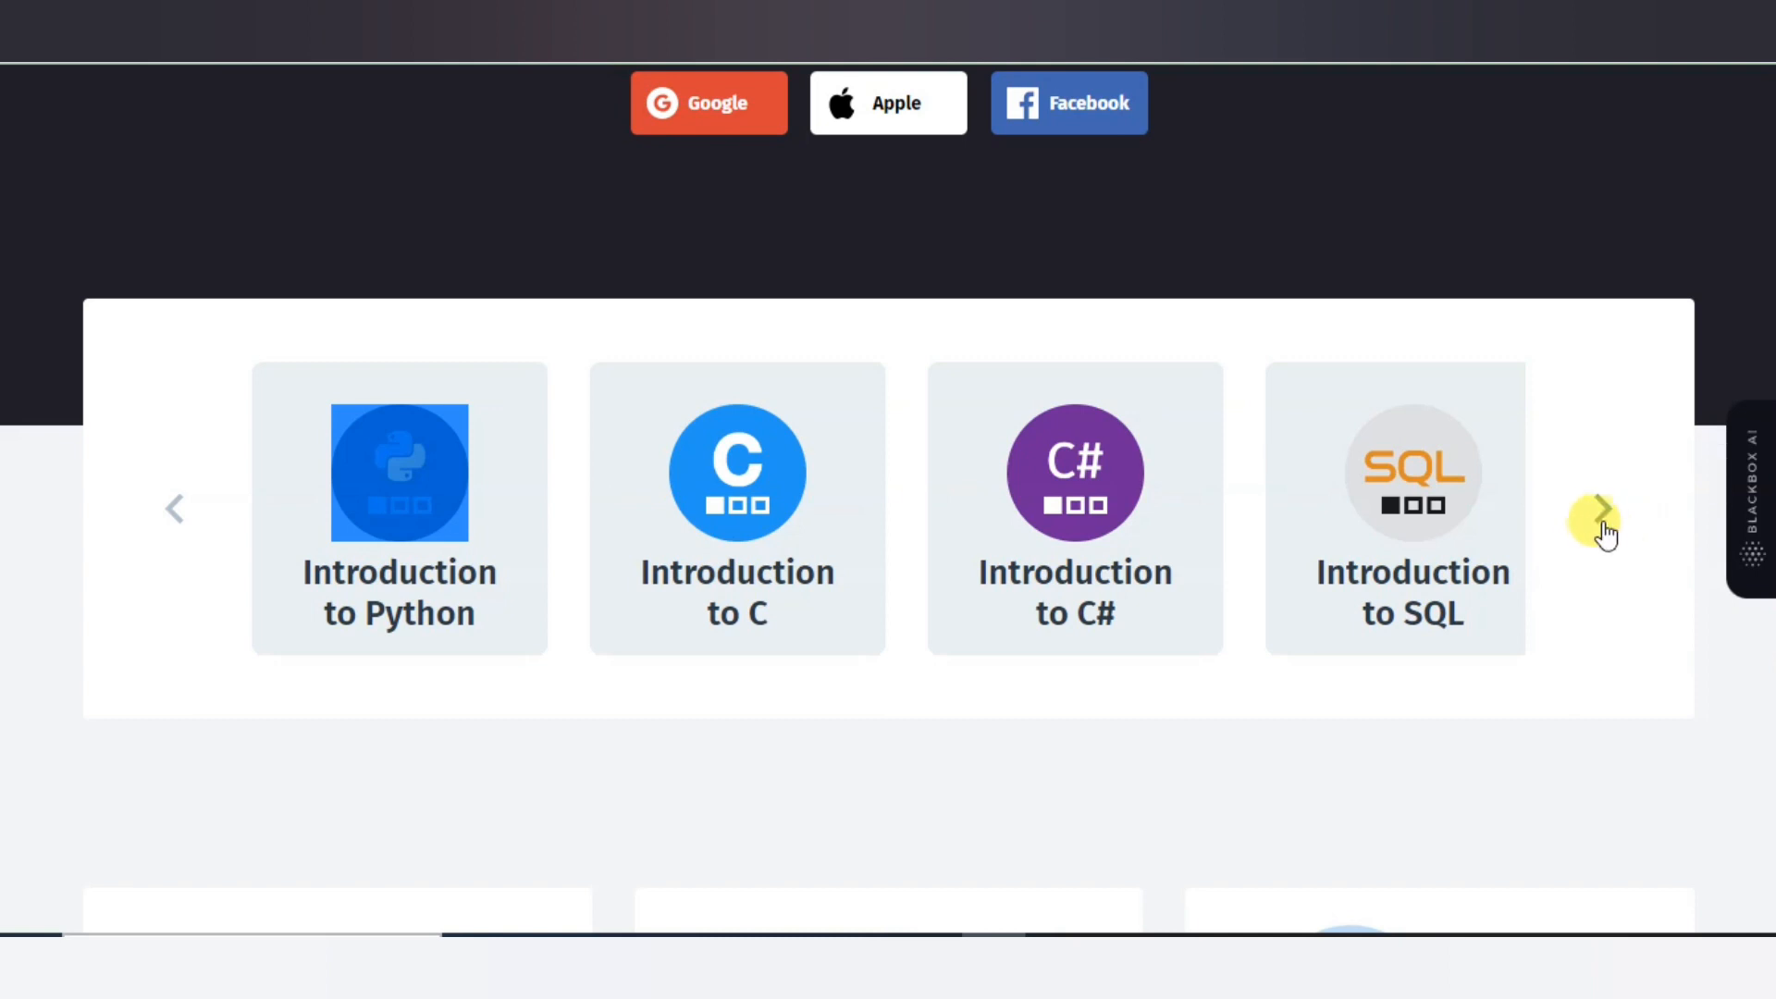
{"action": "left_click", "coordinate": [1598, 516]}
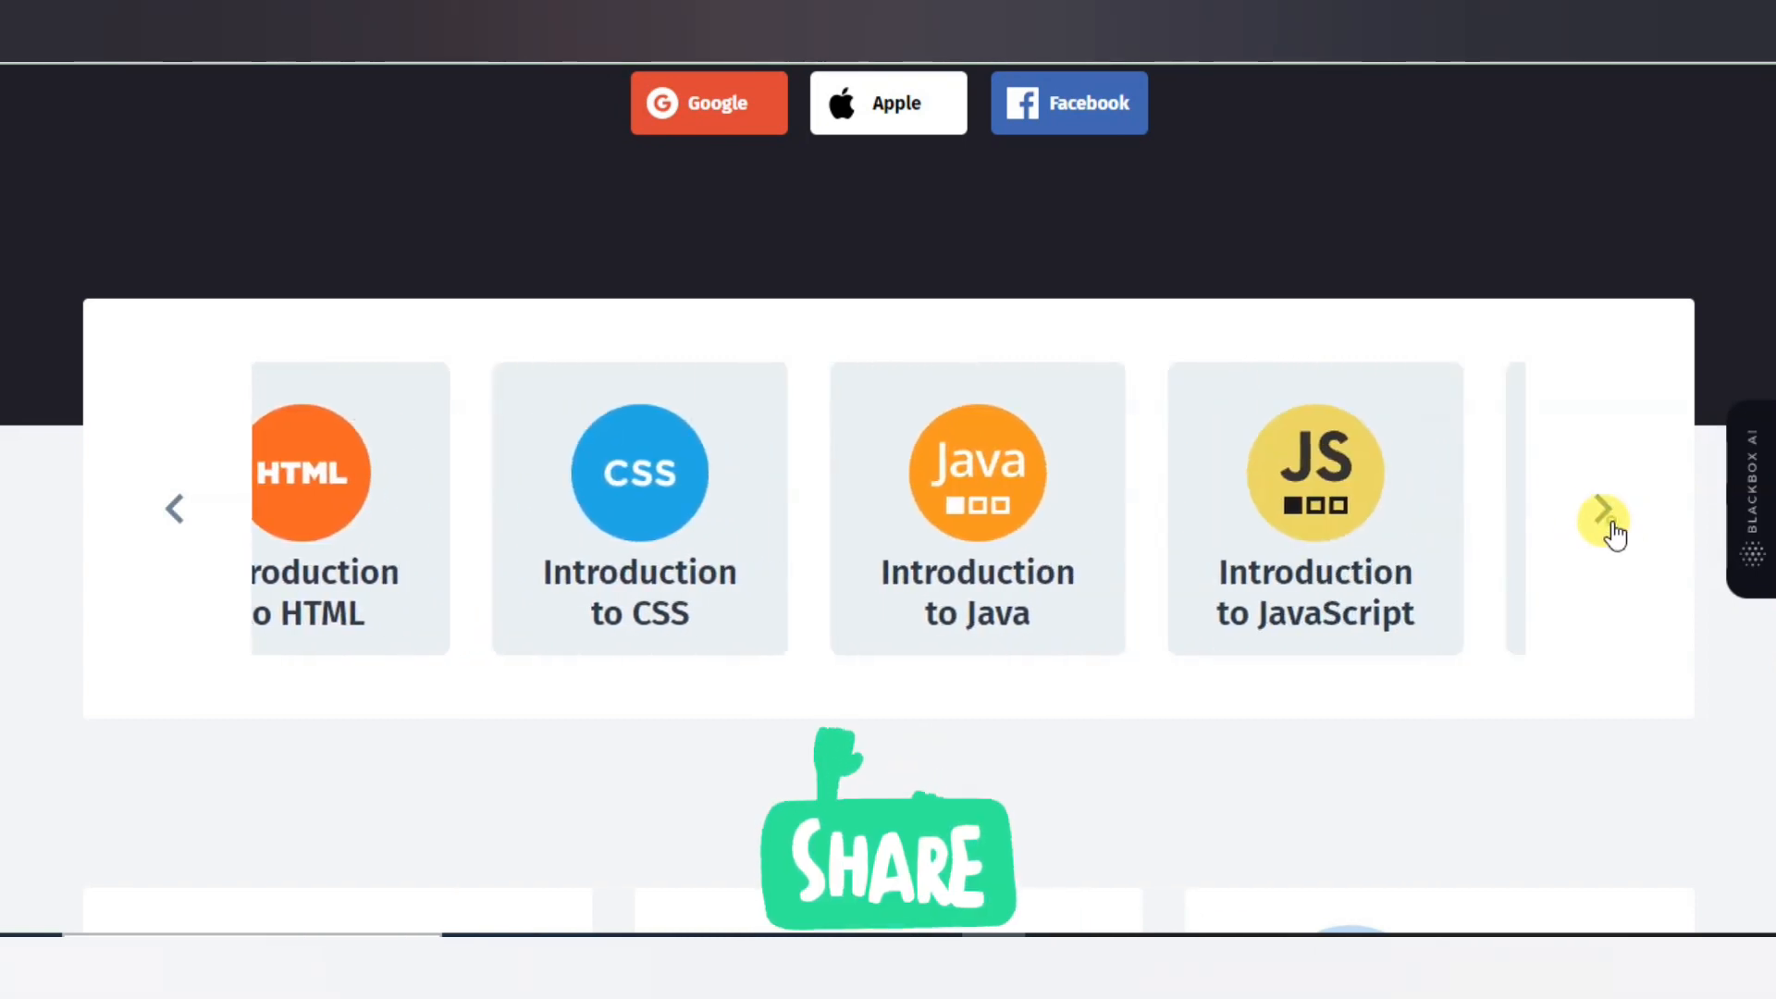
{"action": "left_click", "coordinate": [1602, 529]}
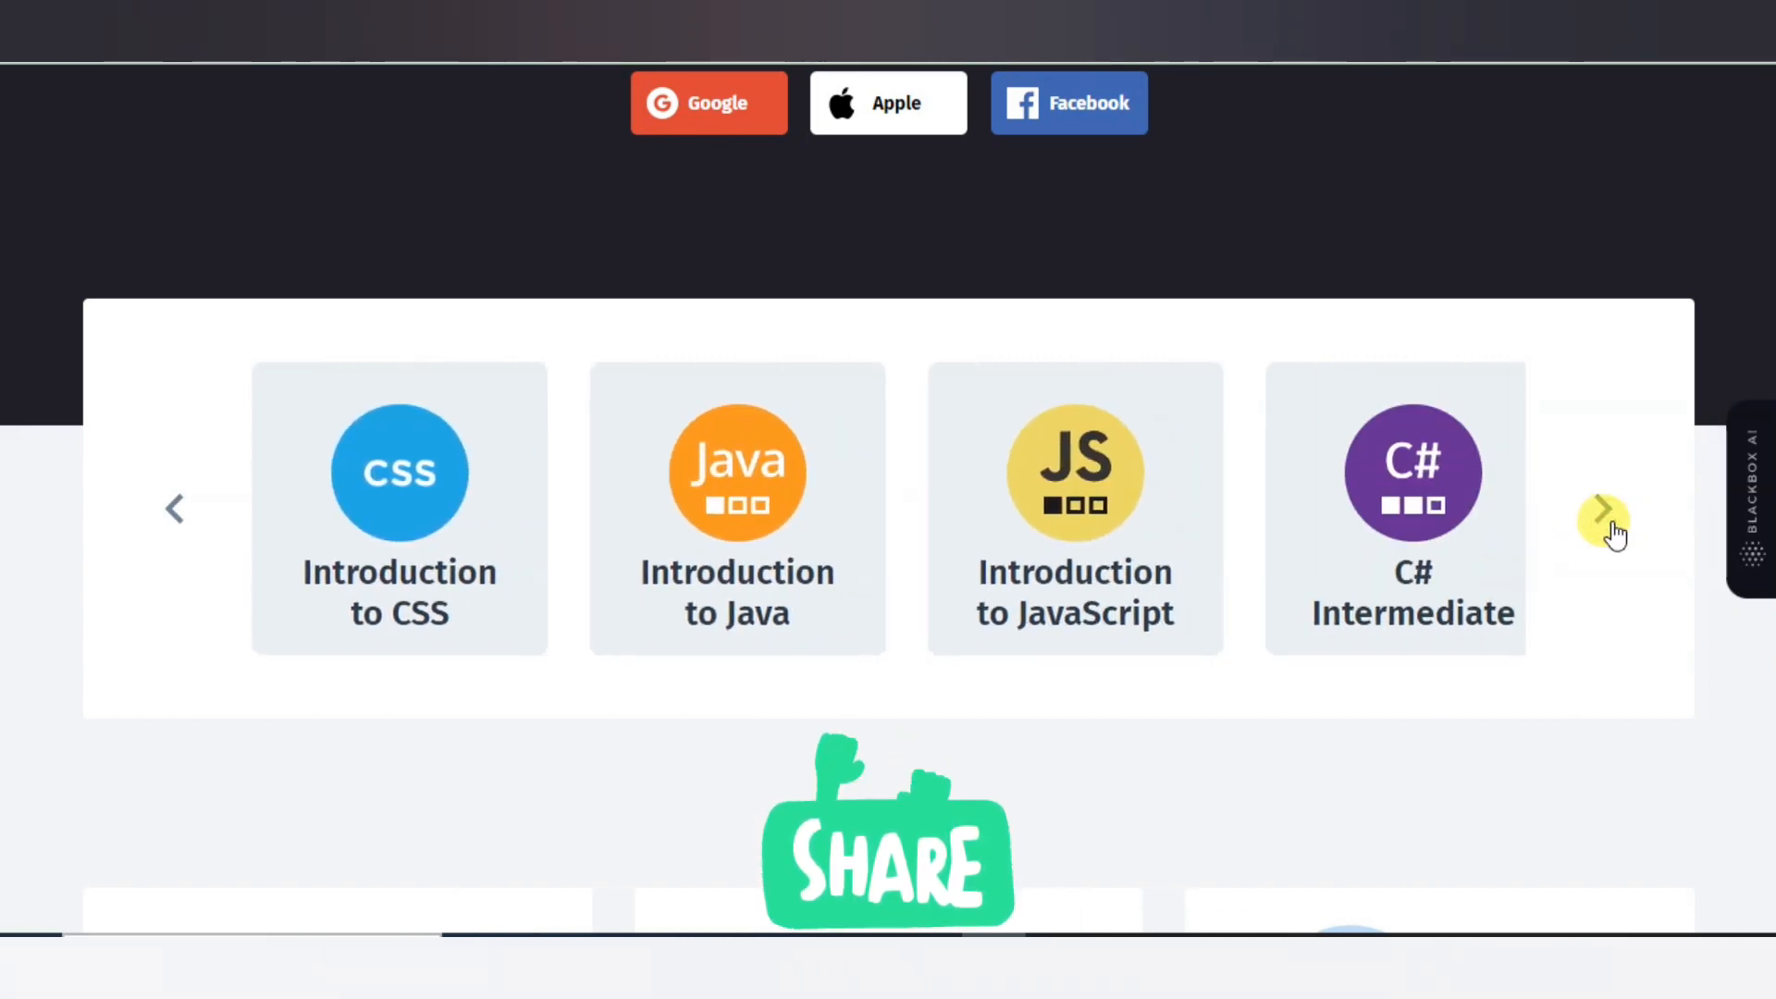
{"action": "left_click", "coordinate": [1602, 513]}
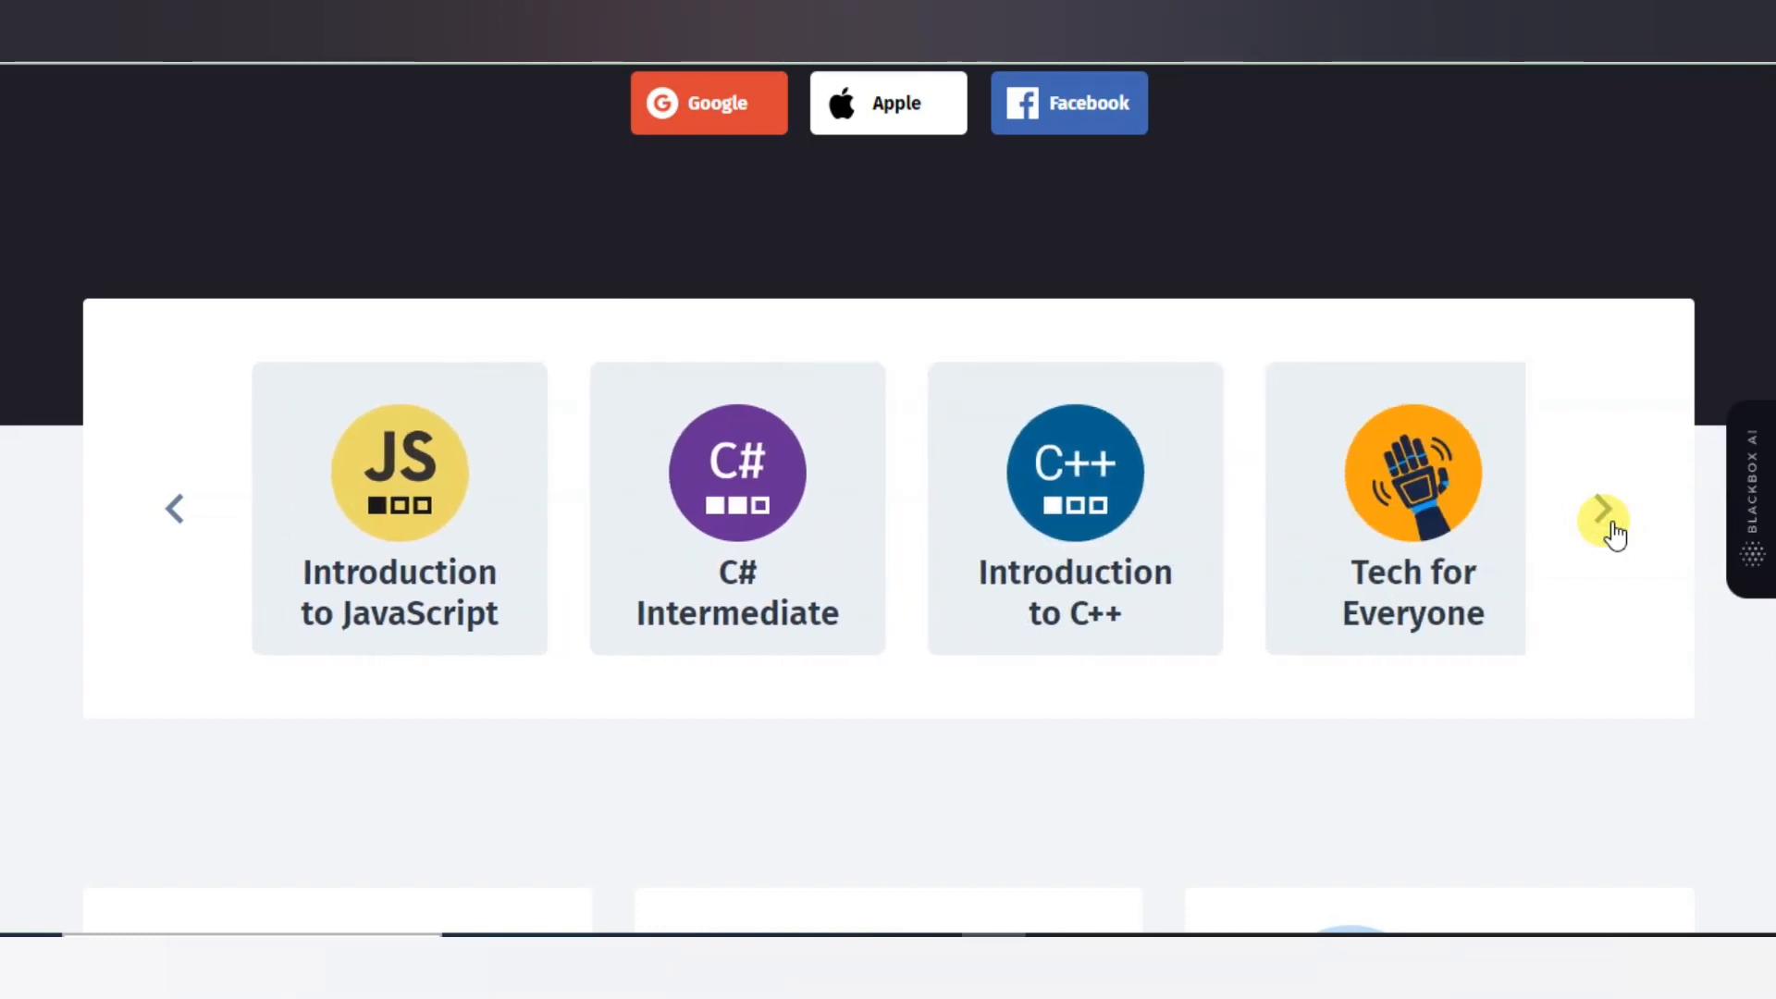
Keep paging the carousel until Web Development shows beside Kotlin, PHP and Swift 4.
{"action": "left_click", "coordinate": [1601, 521]}
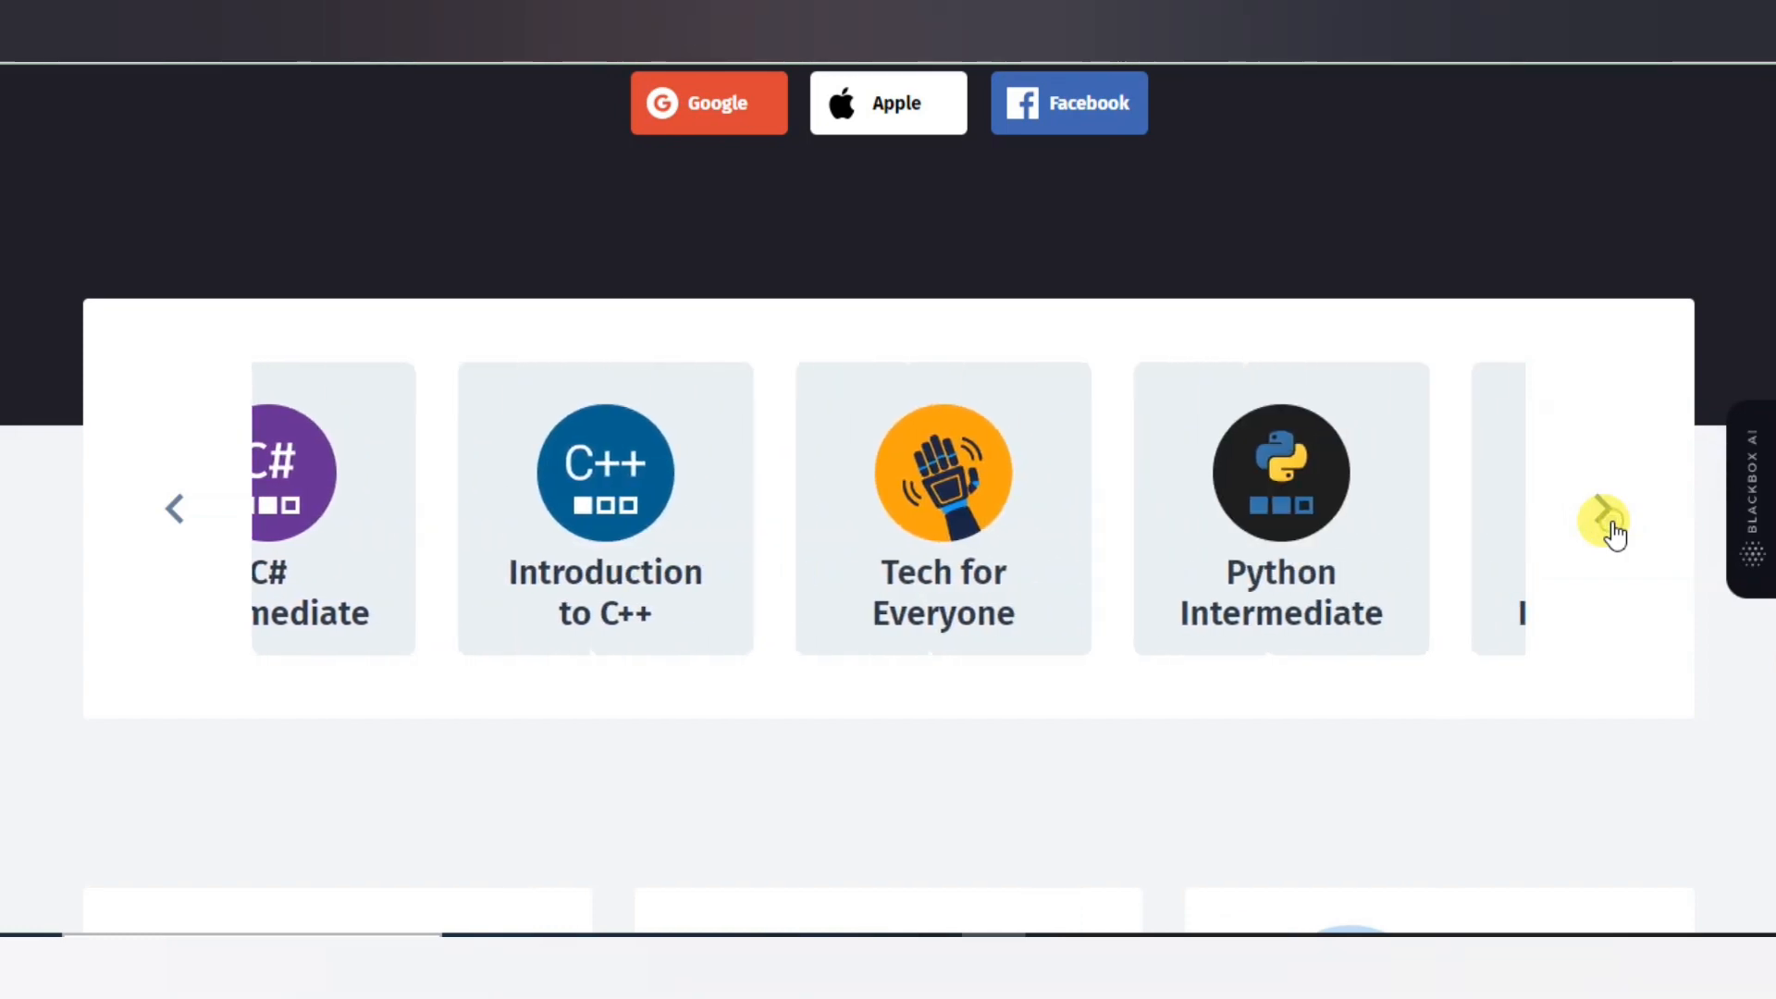
{"action": "left_click", "coordinate": [1598, 523]}
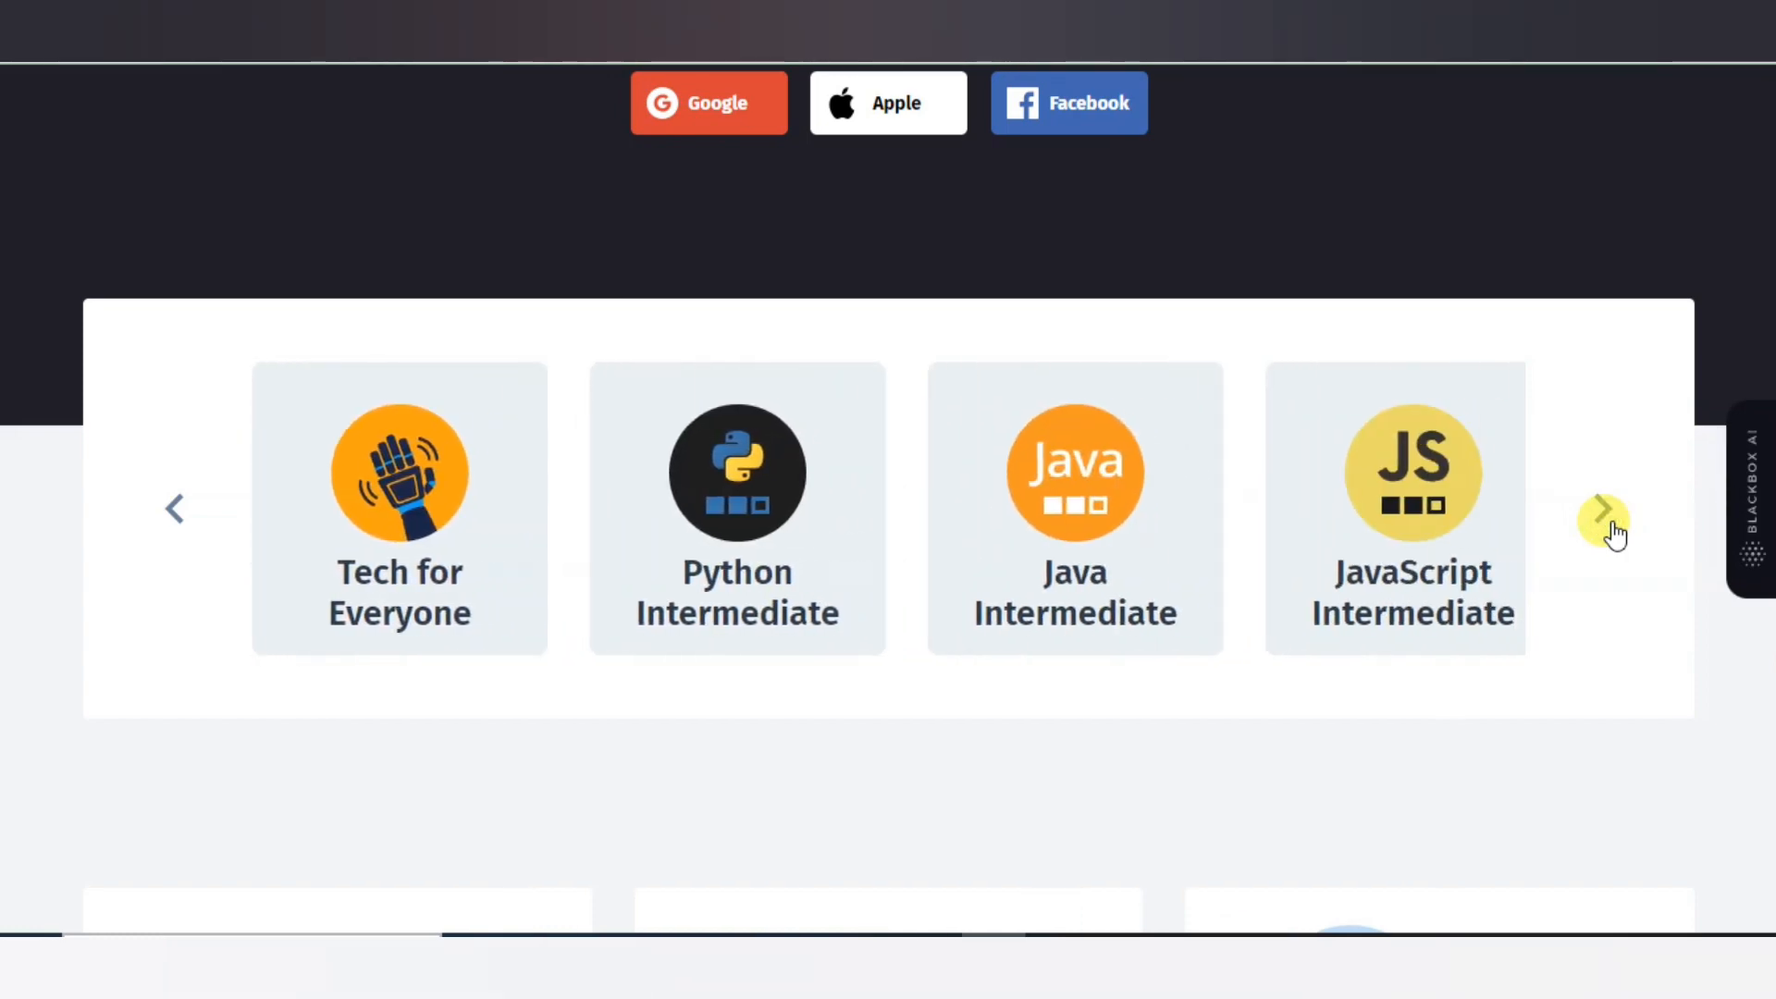
{"action": "left_click", "coordinate": [1602, 522]}
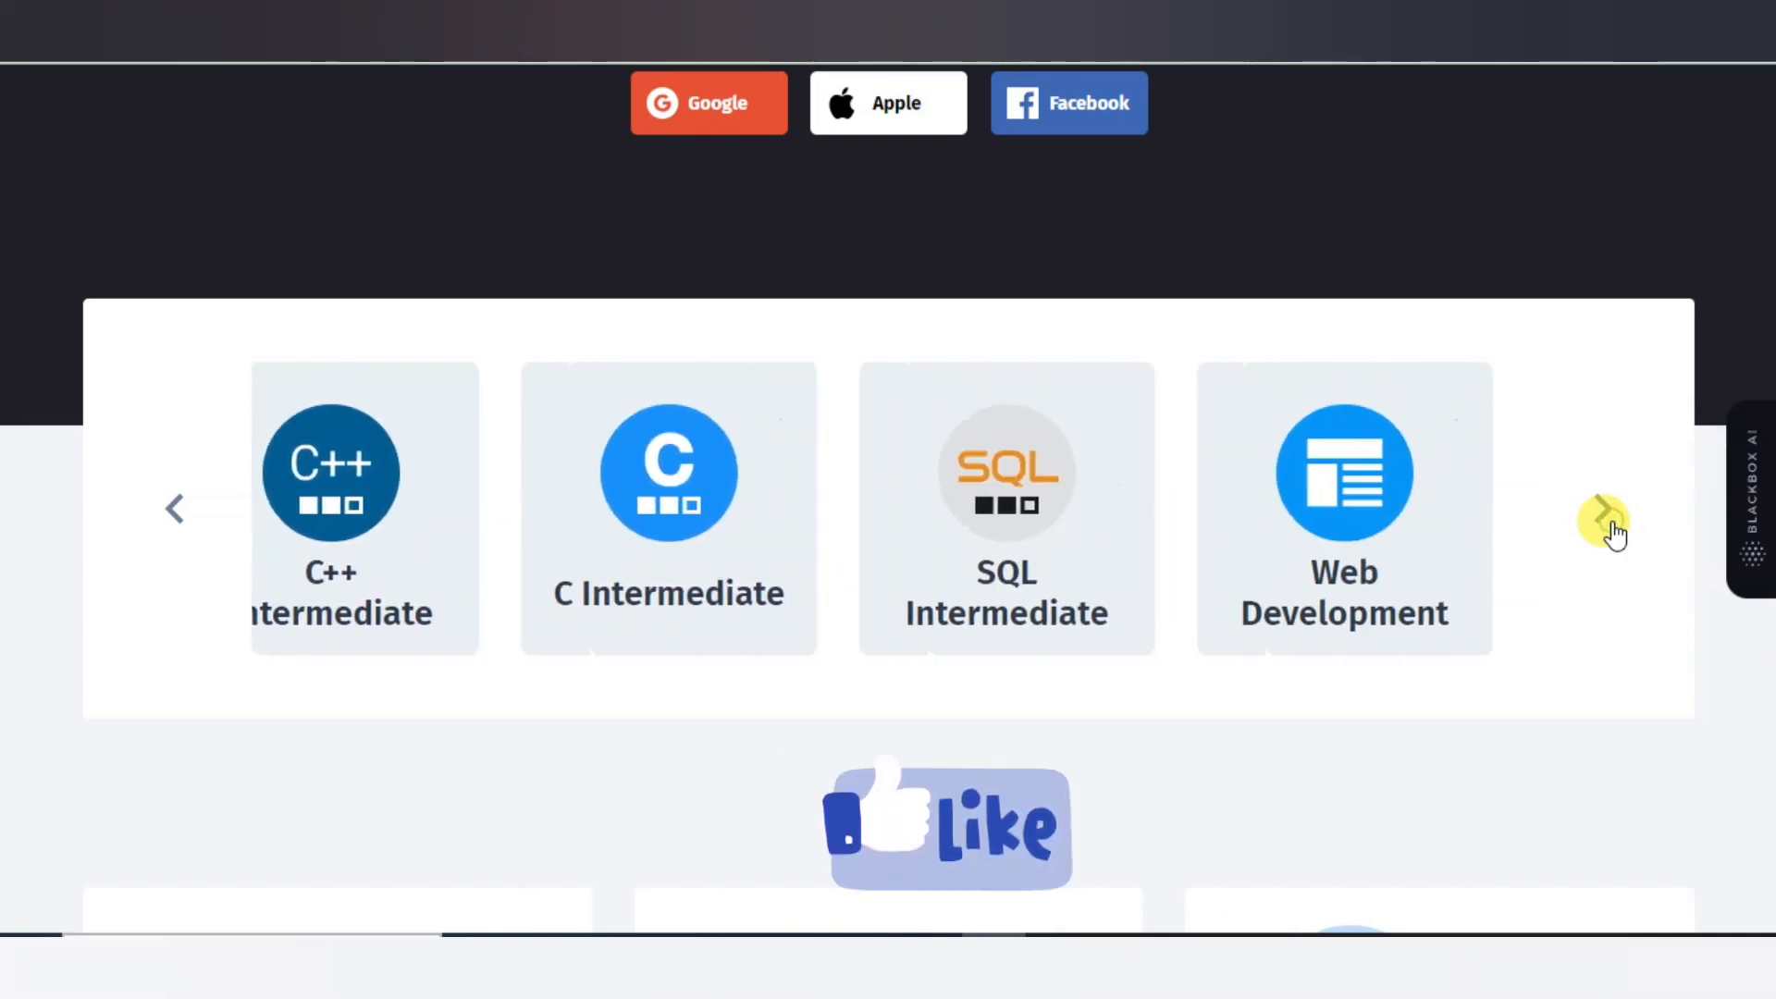
{"action": "left_click", "coordinate": [1600, 521]}
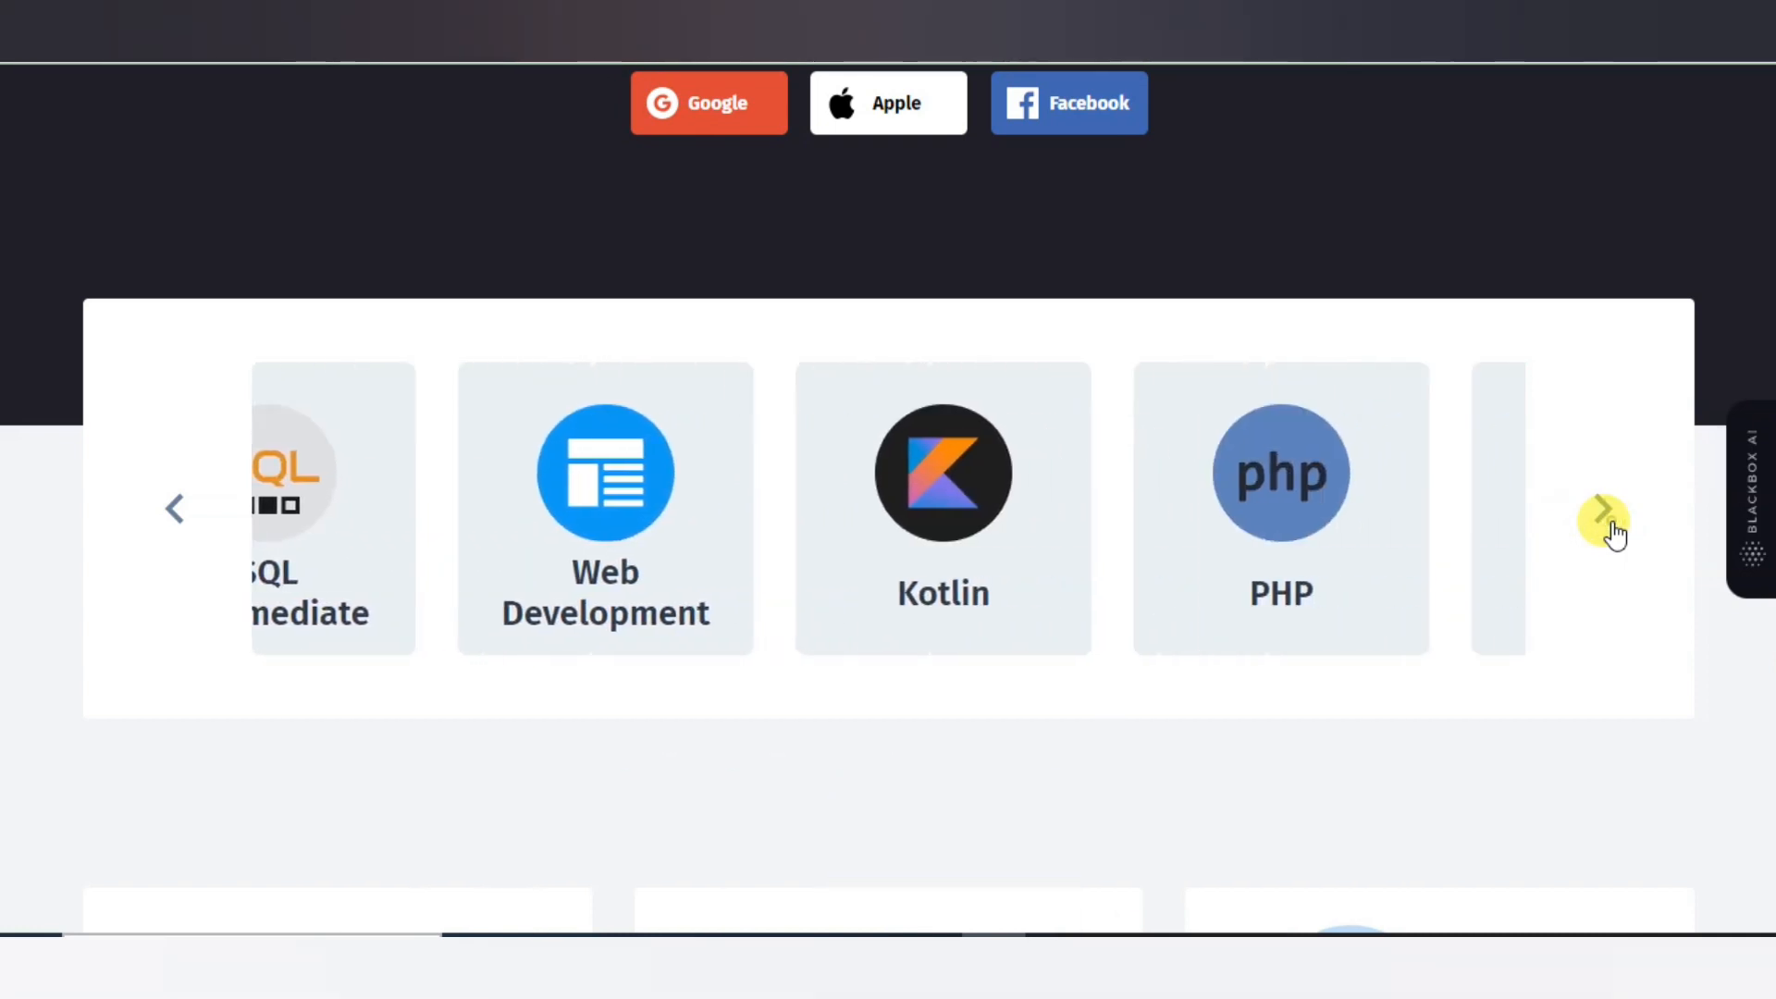
{"action": "left_click", "coordinate": [1605, 512]}
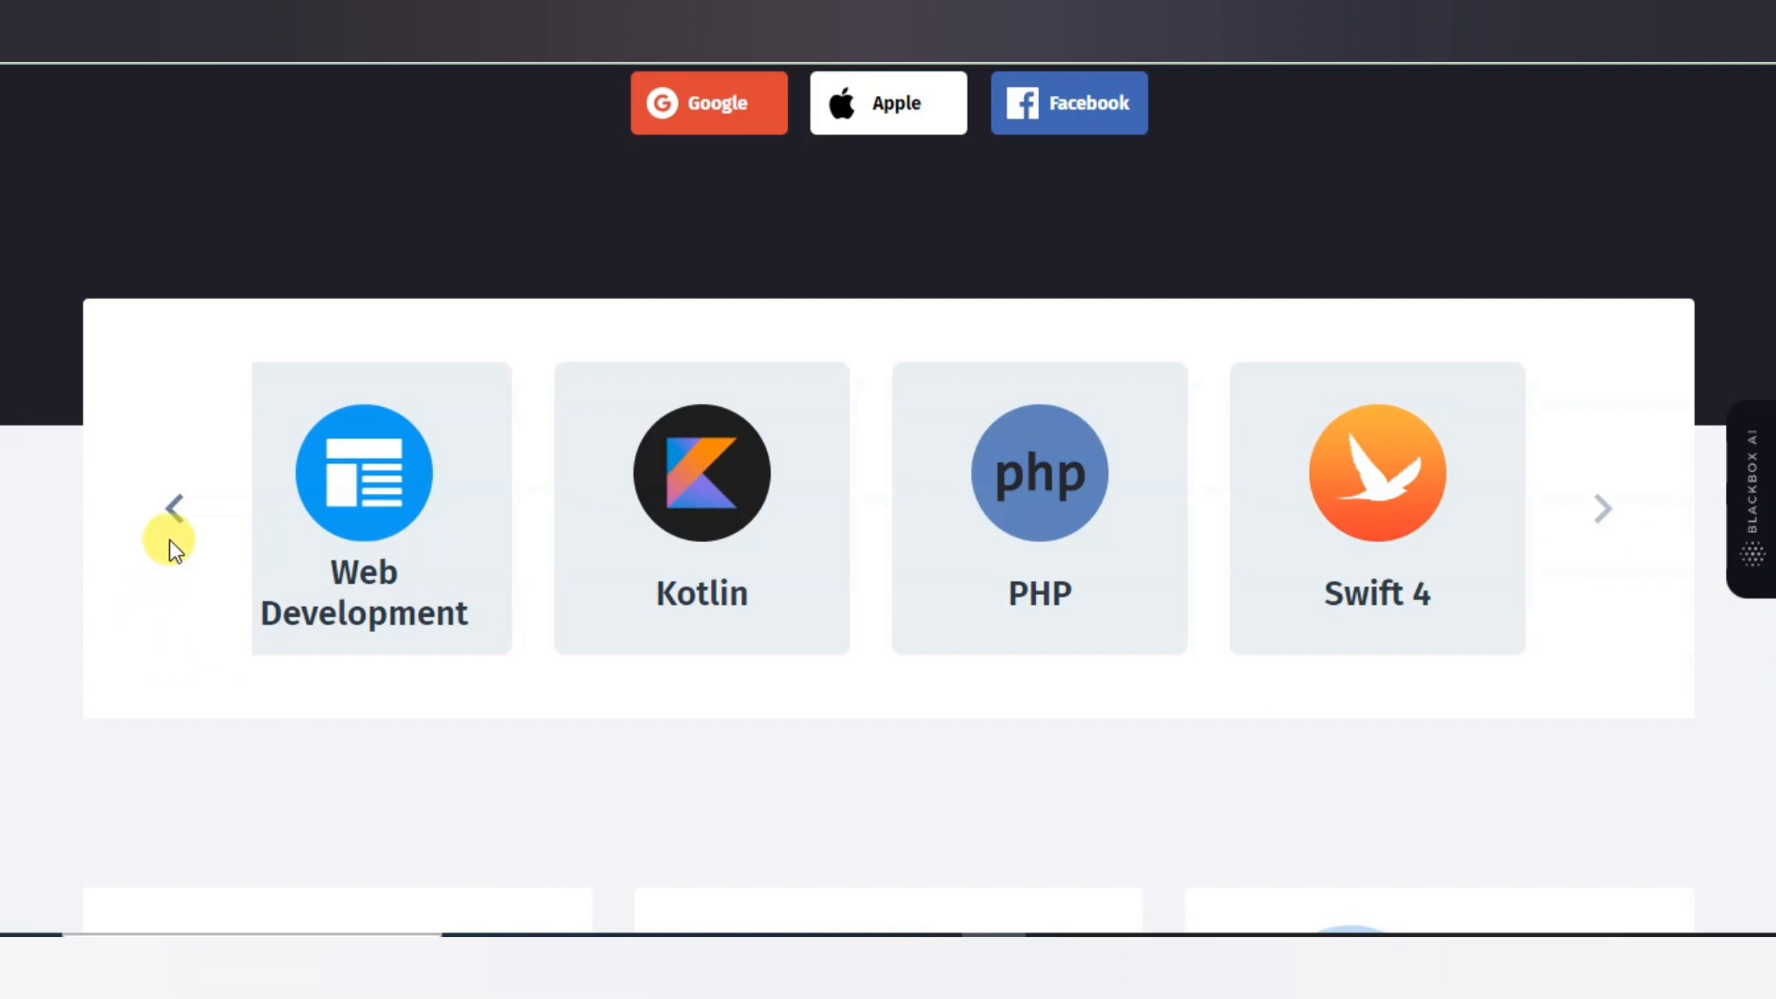
{"action": "mouse_move", "coordinate": [403, 488]}
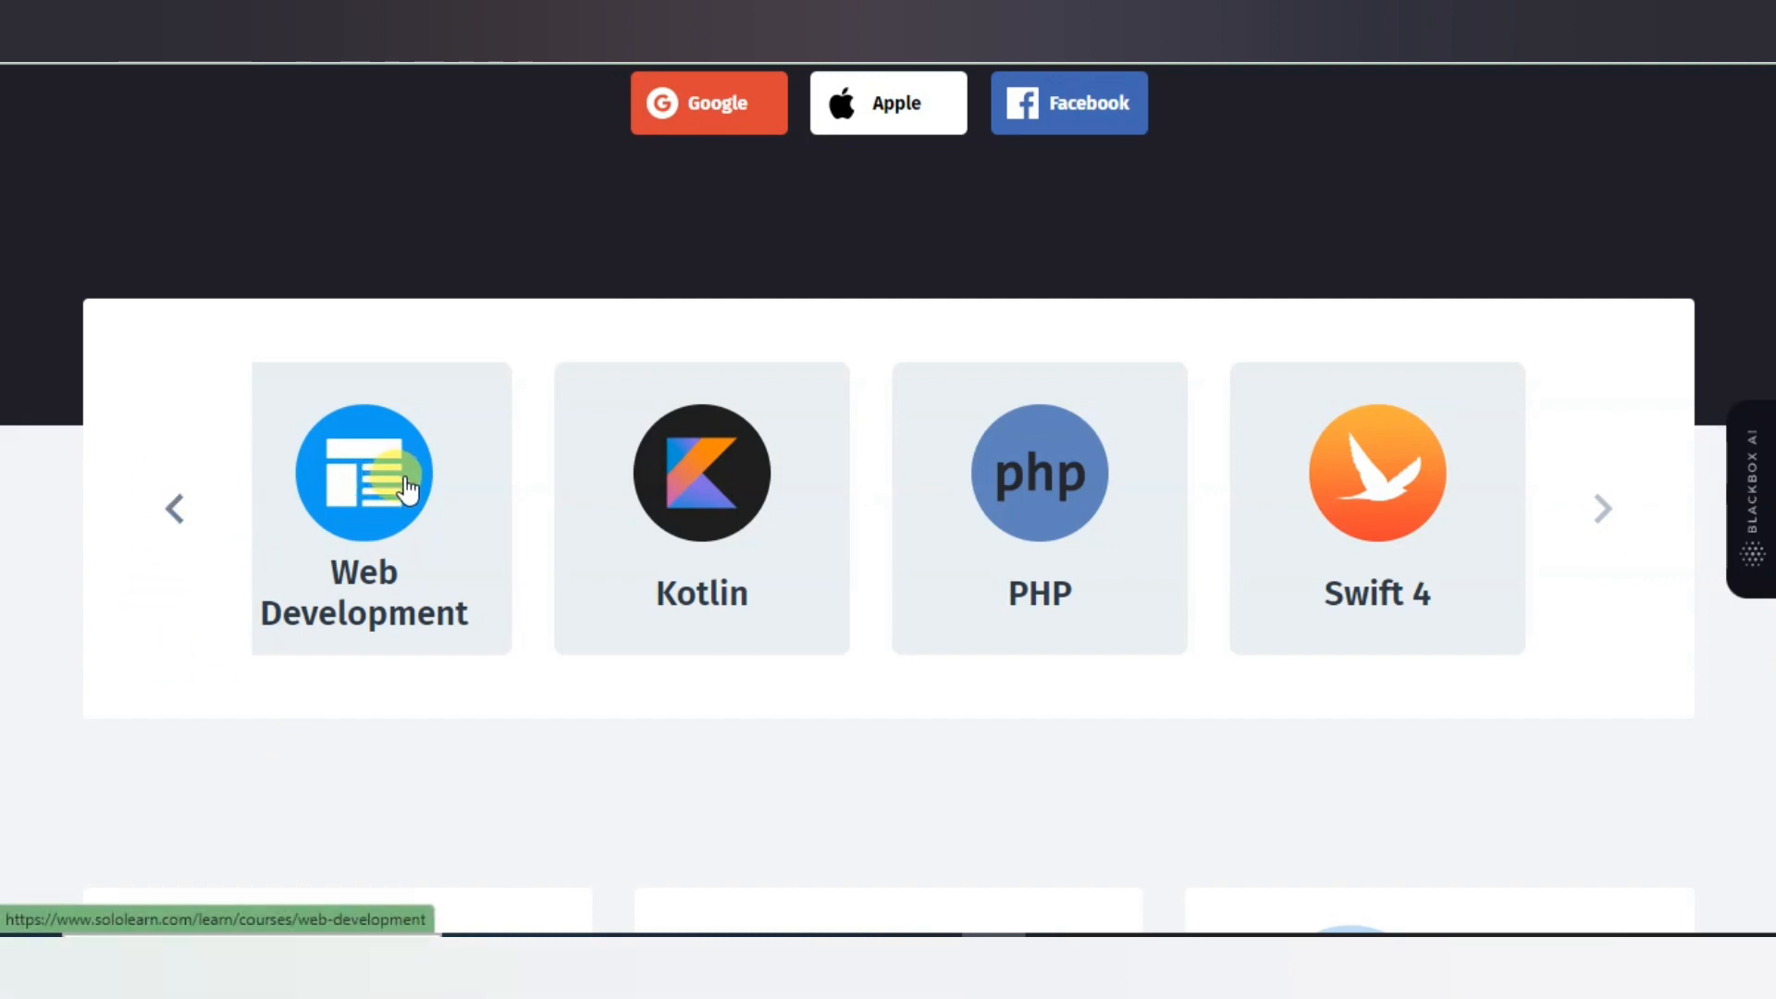
Enter the Web Development course and scroll to its What you'll learn topics, HTML Basics to Performance and Optimization.
{"action": "left_click", "coordinate": [399, 486]}
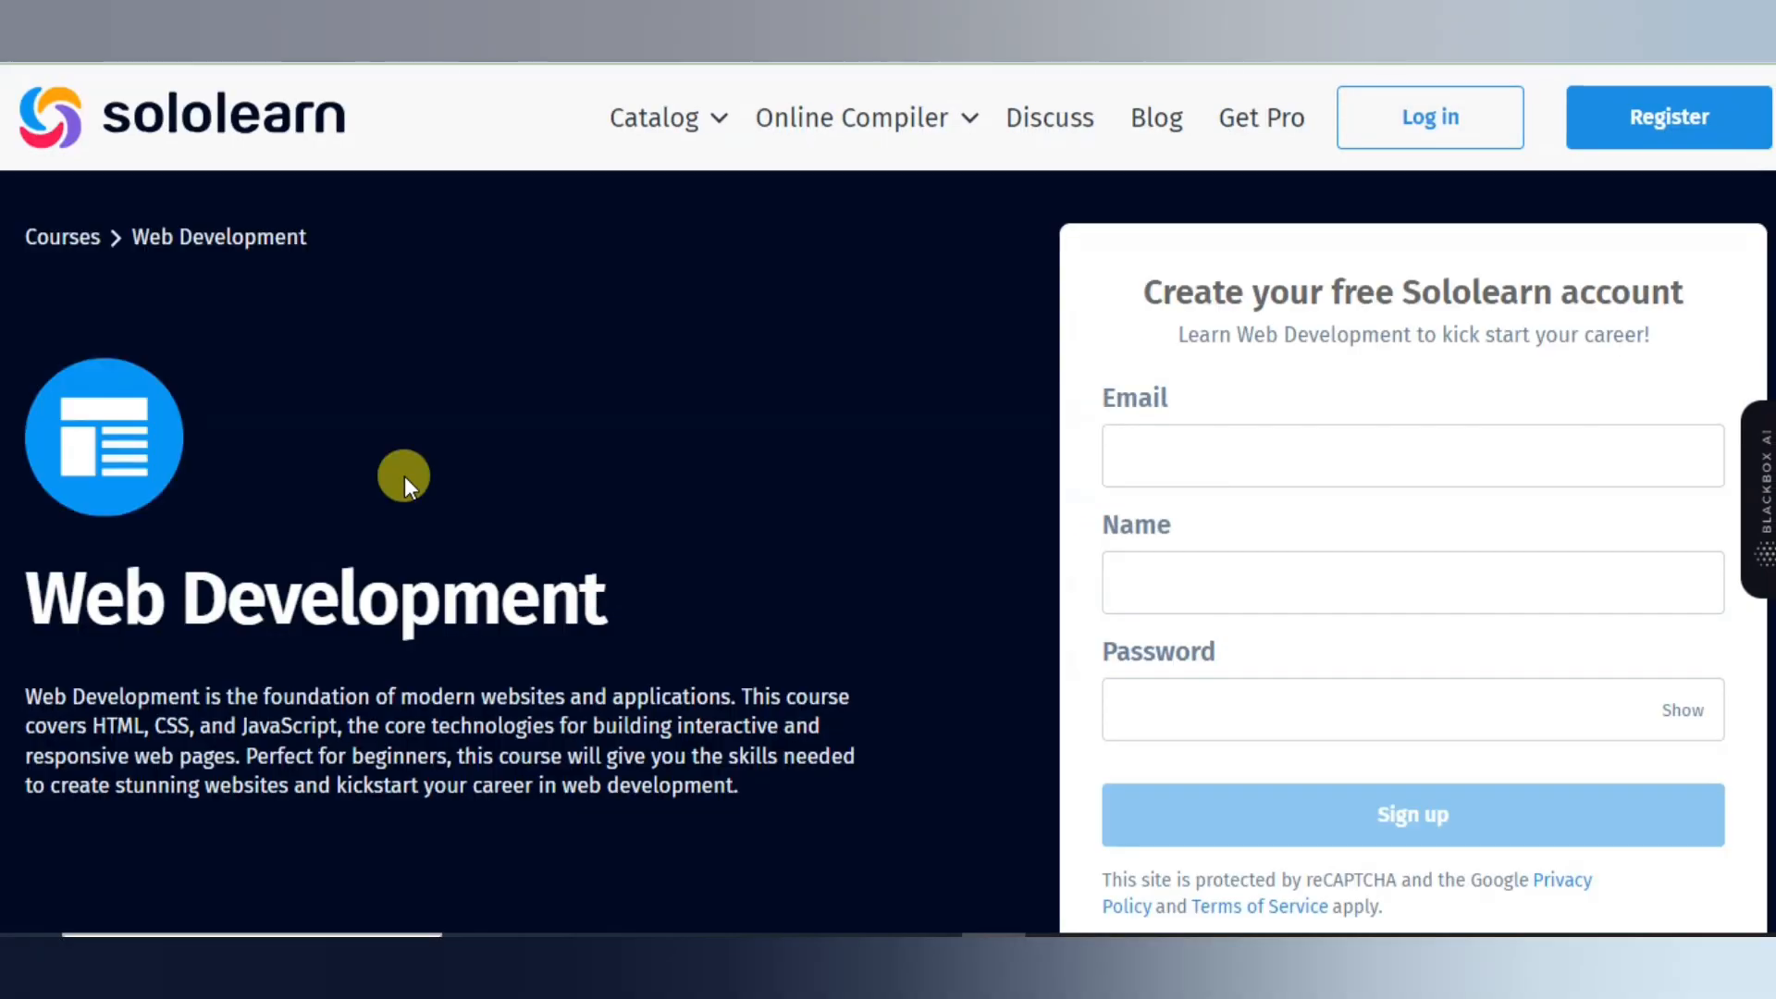
{"action": "mouse_move", "coordinate": [1768, 403]}
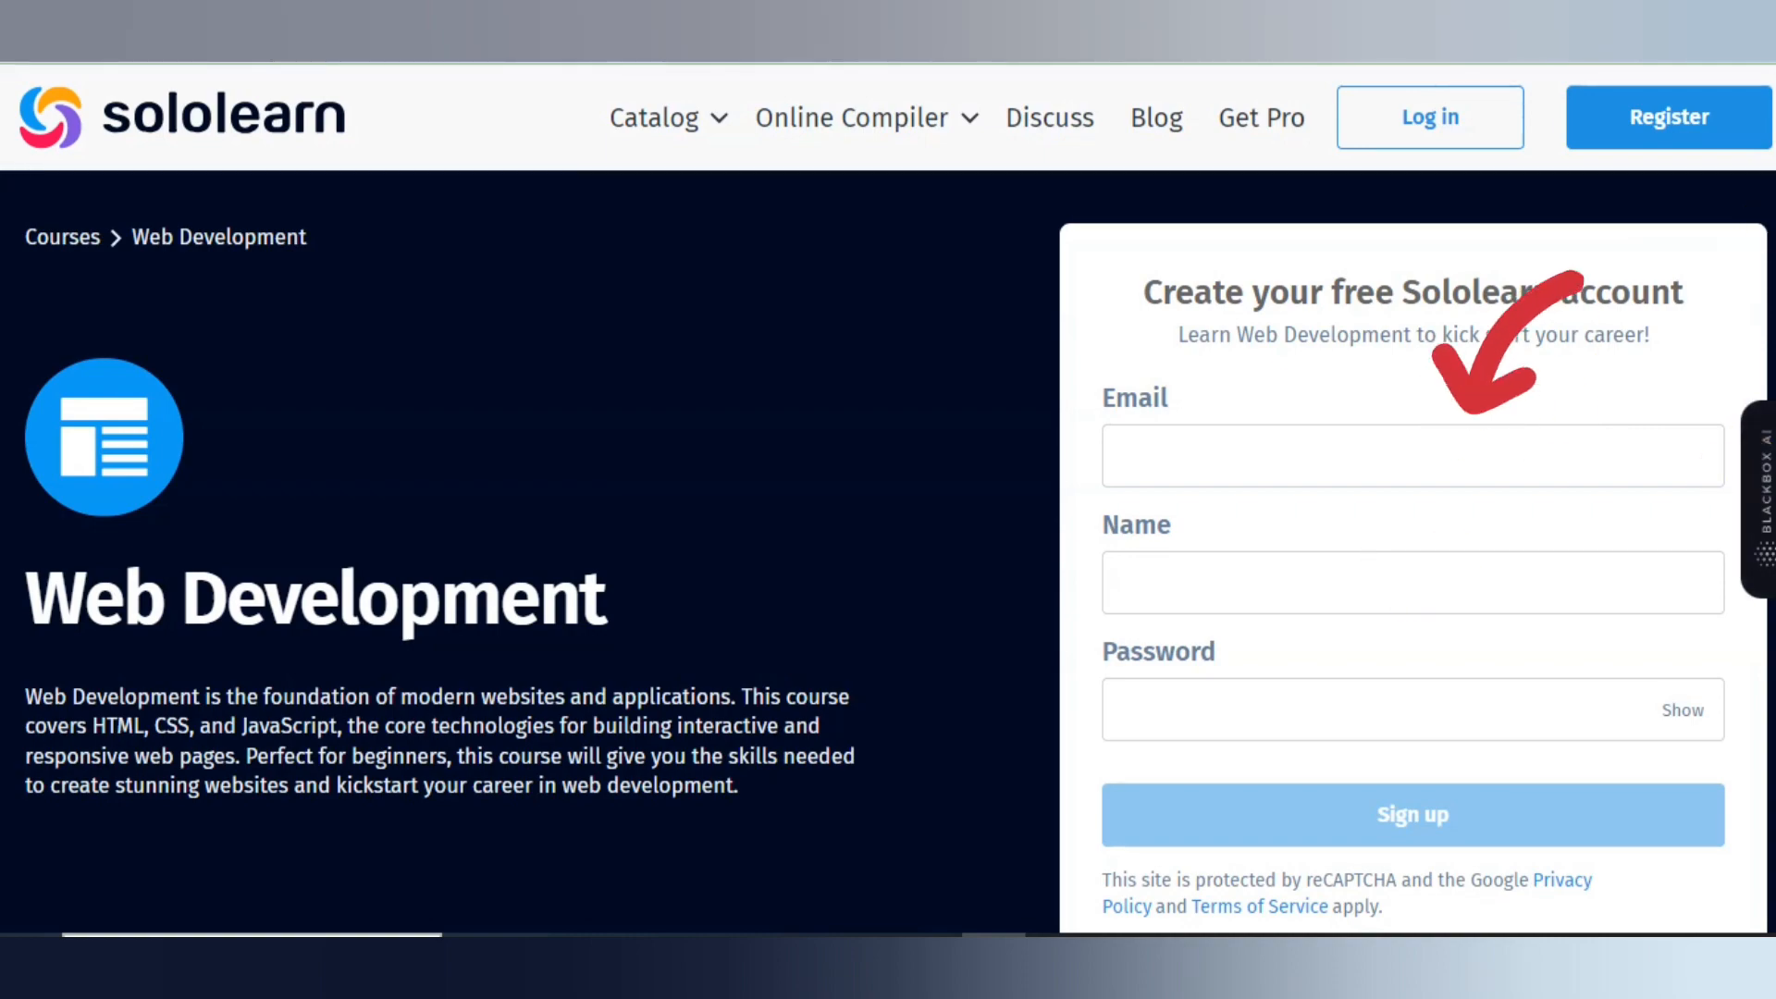
{"action": "scroll", "scroll_direction": "down", "scroll_amount": 3}
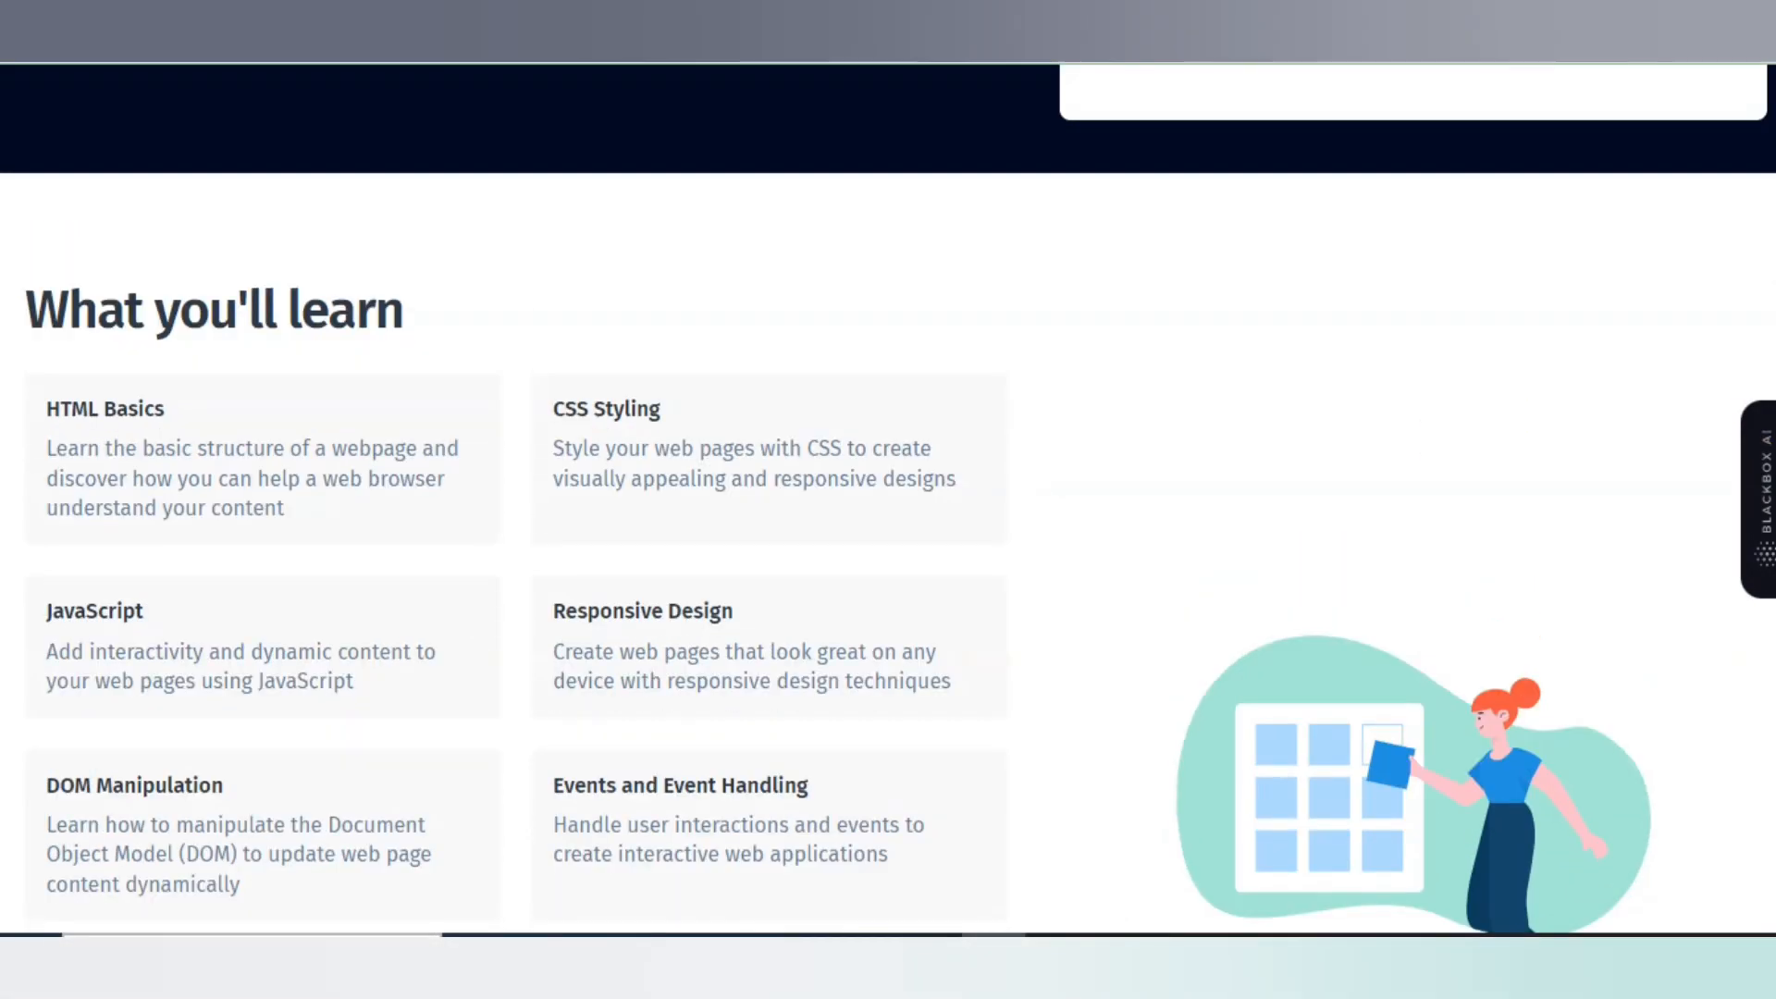
{"action": "scroll", "scroll_direction": "down", "scroll_amount": 3}
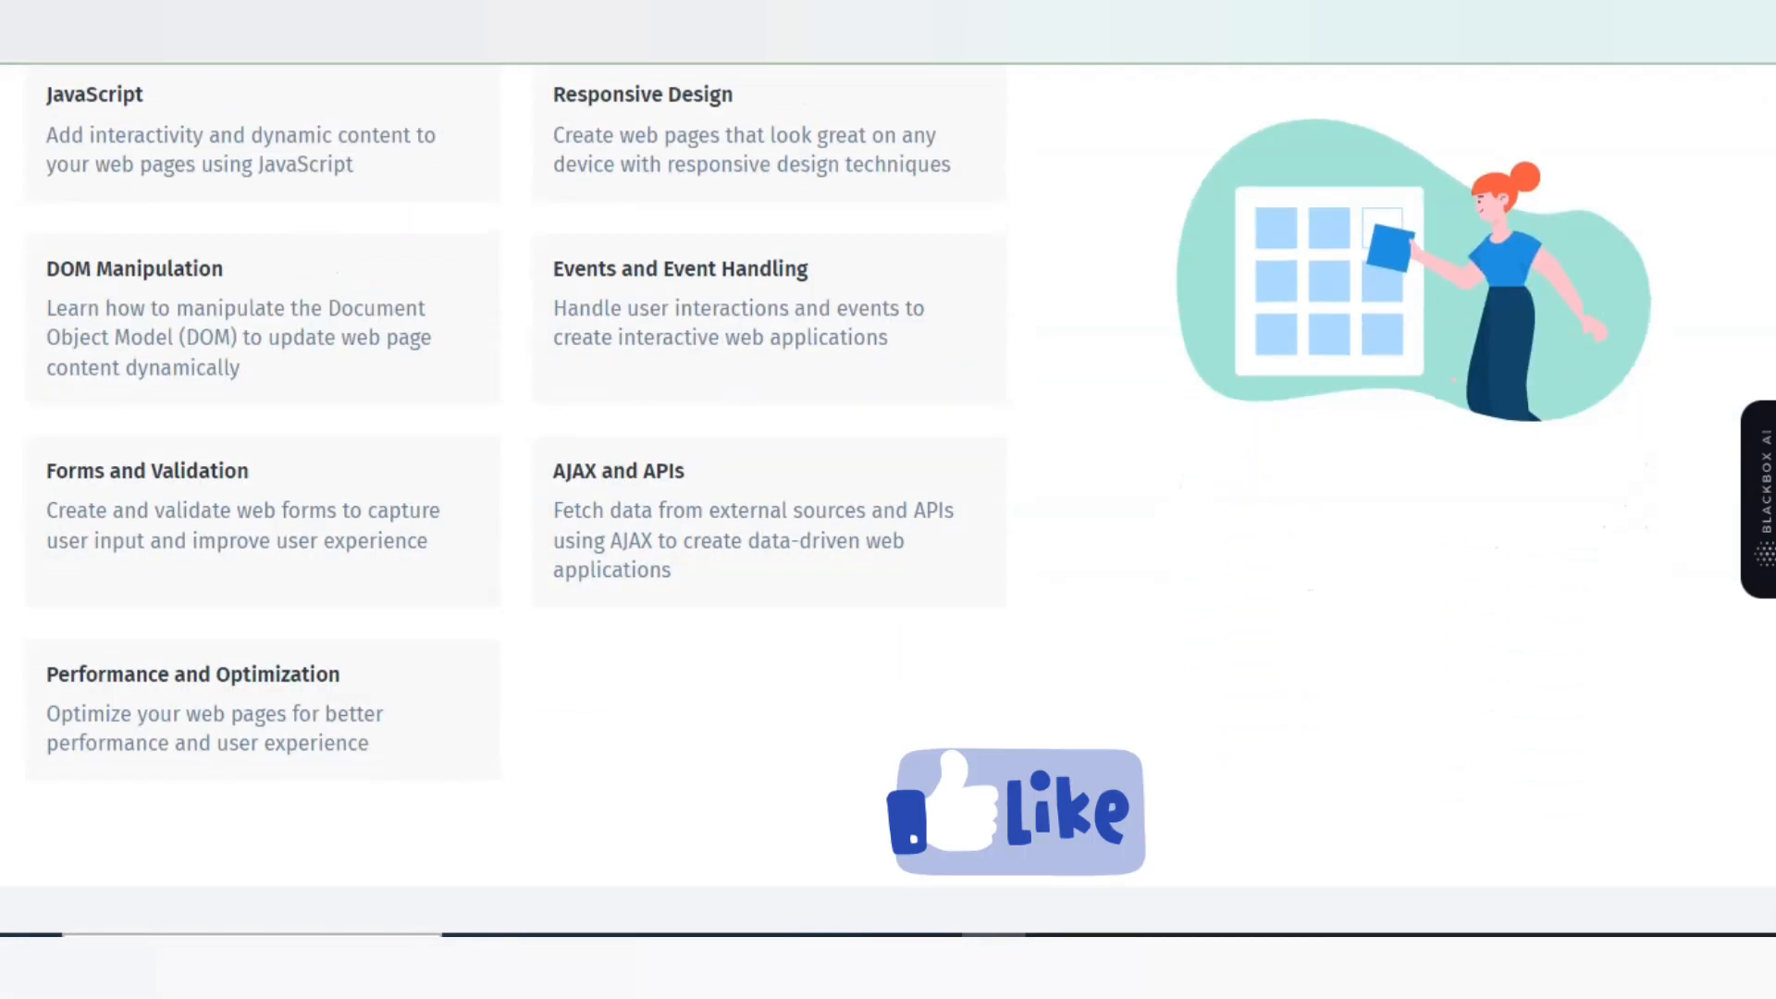
{"action": "scroll", "scroll_direction": "up", "scroll_amount": 3}
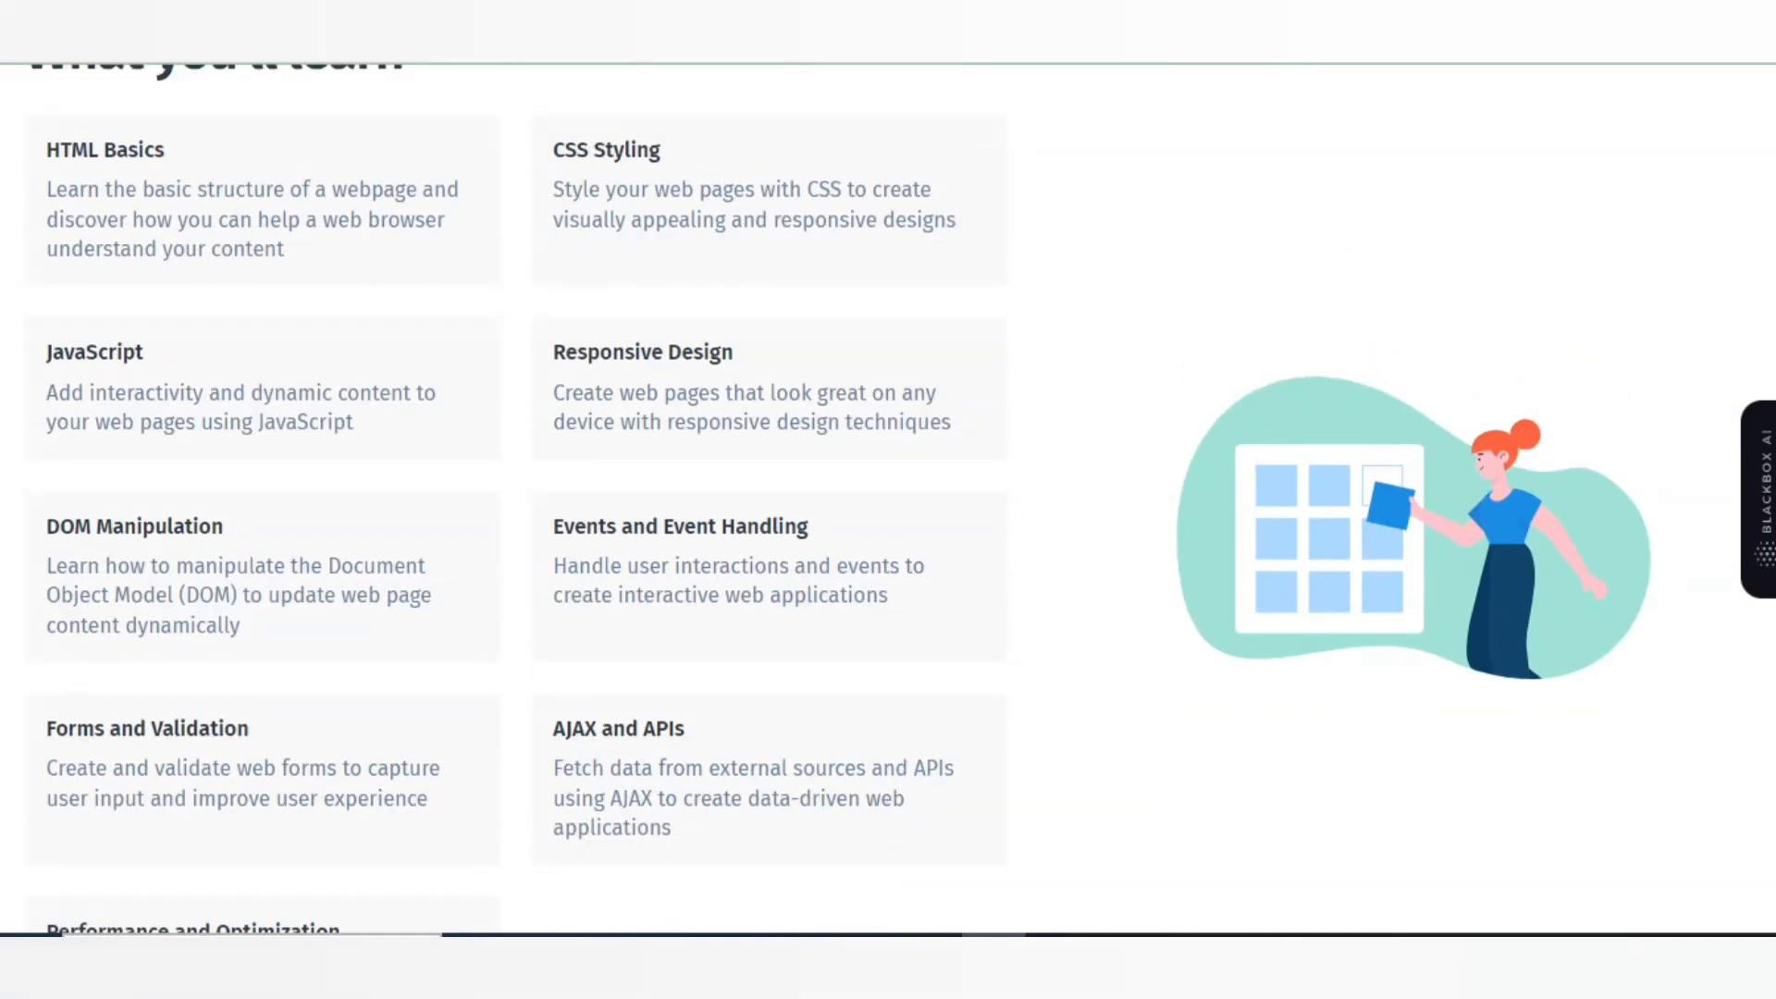
{"action": "scroll", "scroll_direction": "down", "scroll_amount": 3}
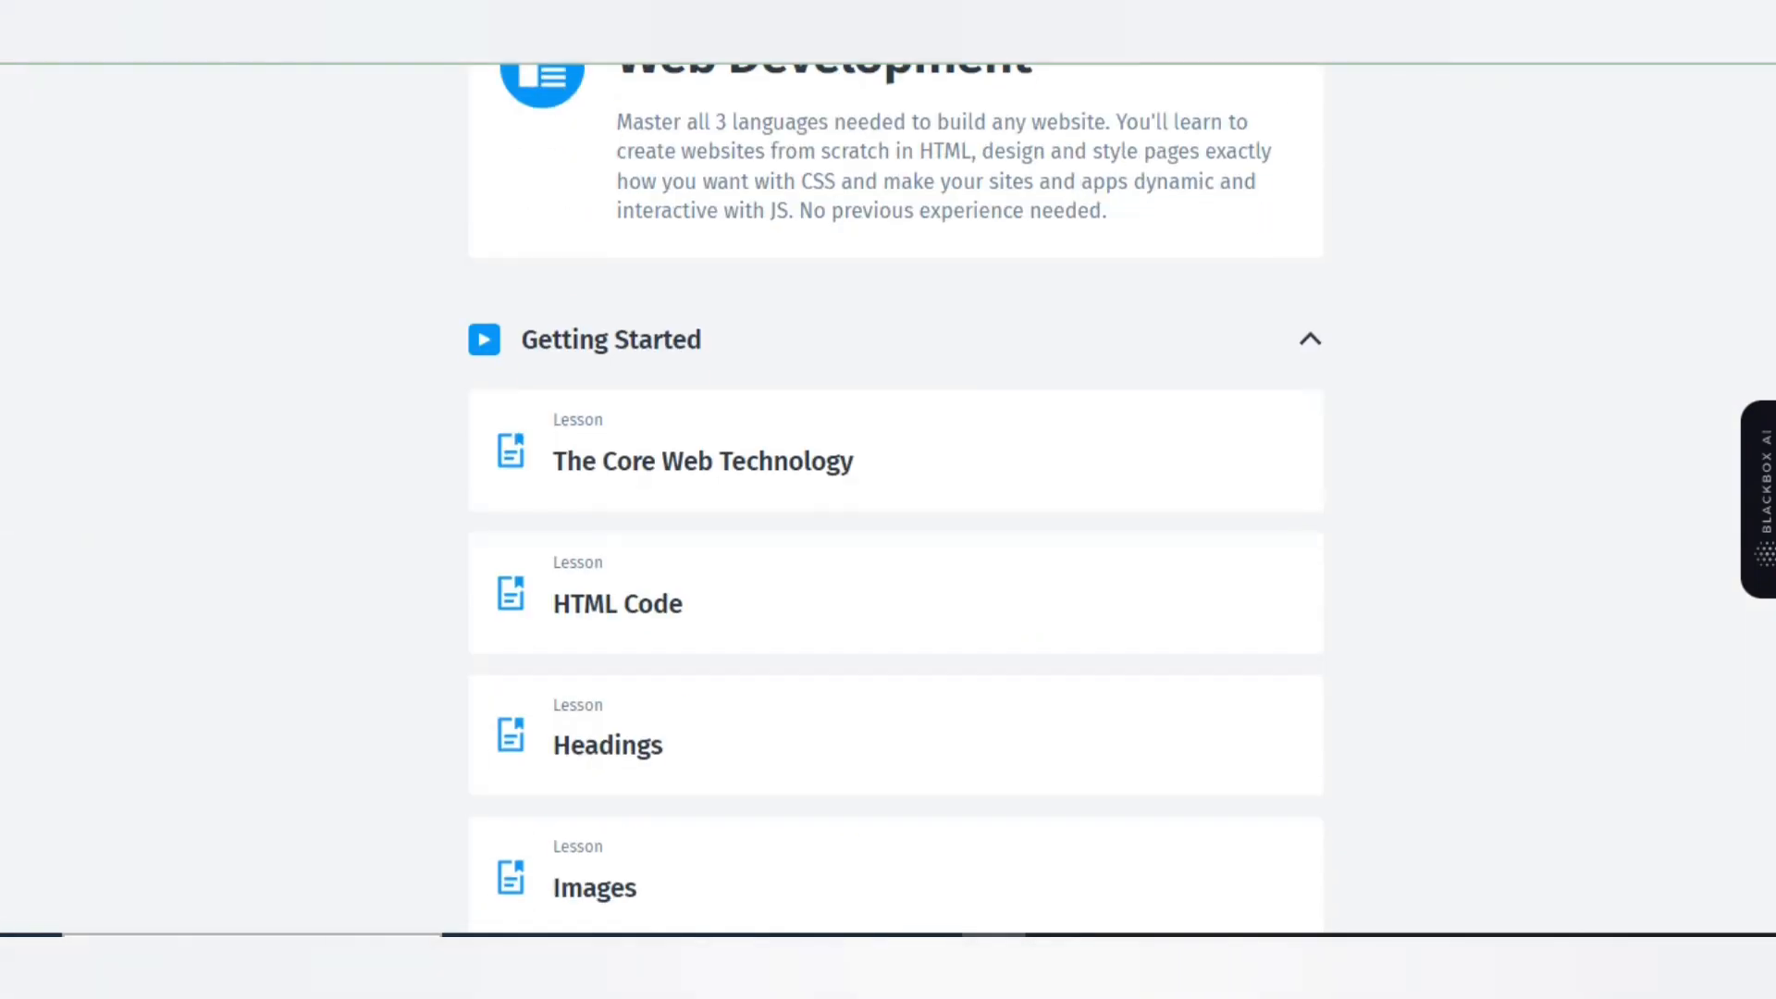
Scroll through the outline's Getting Started, Going Deeper, Styling Elements and JavaScript modules down to the conditional lessons.
{"action": "scroll", "scroll_direction": "down", "scroll_amount": 3}
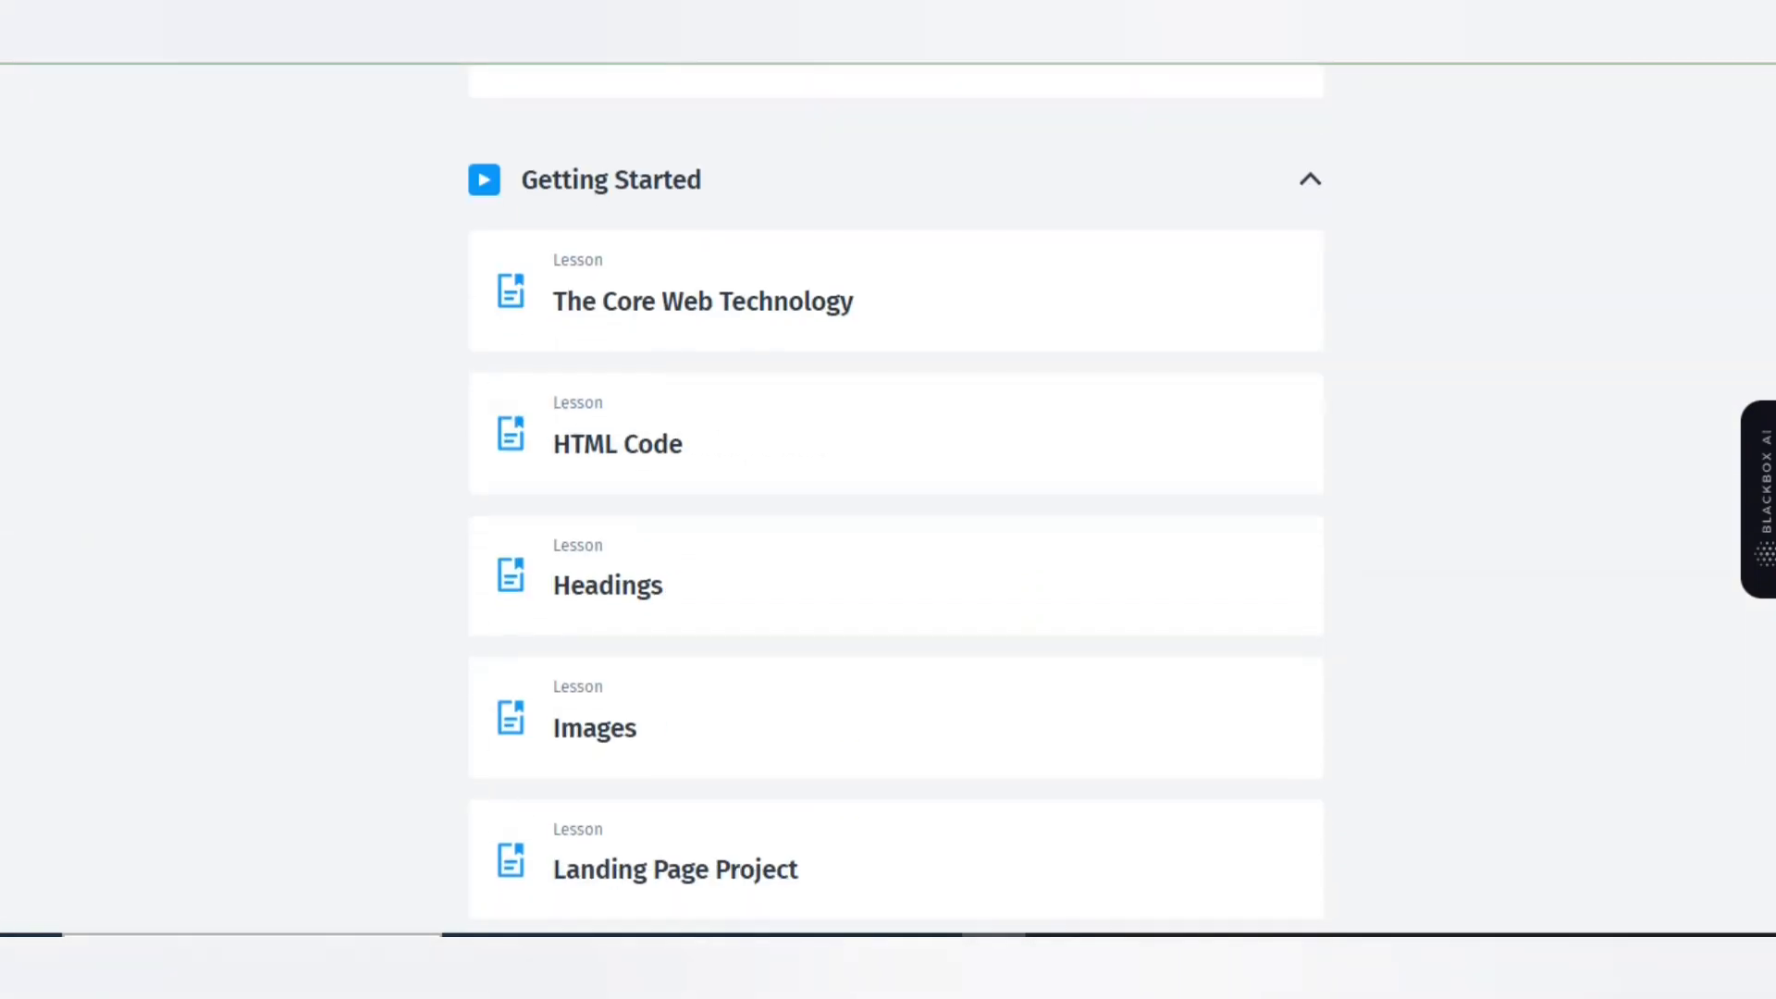
{"action": "scroll", "scroll_direction": "down", "scroll_amount": 3}
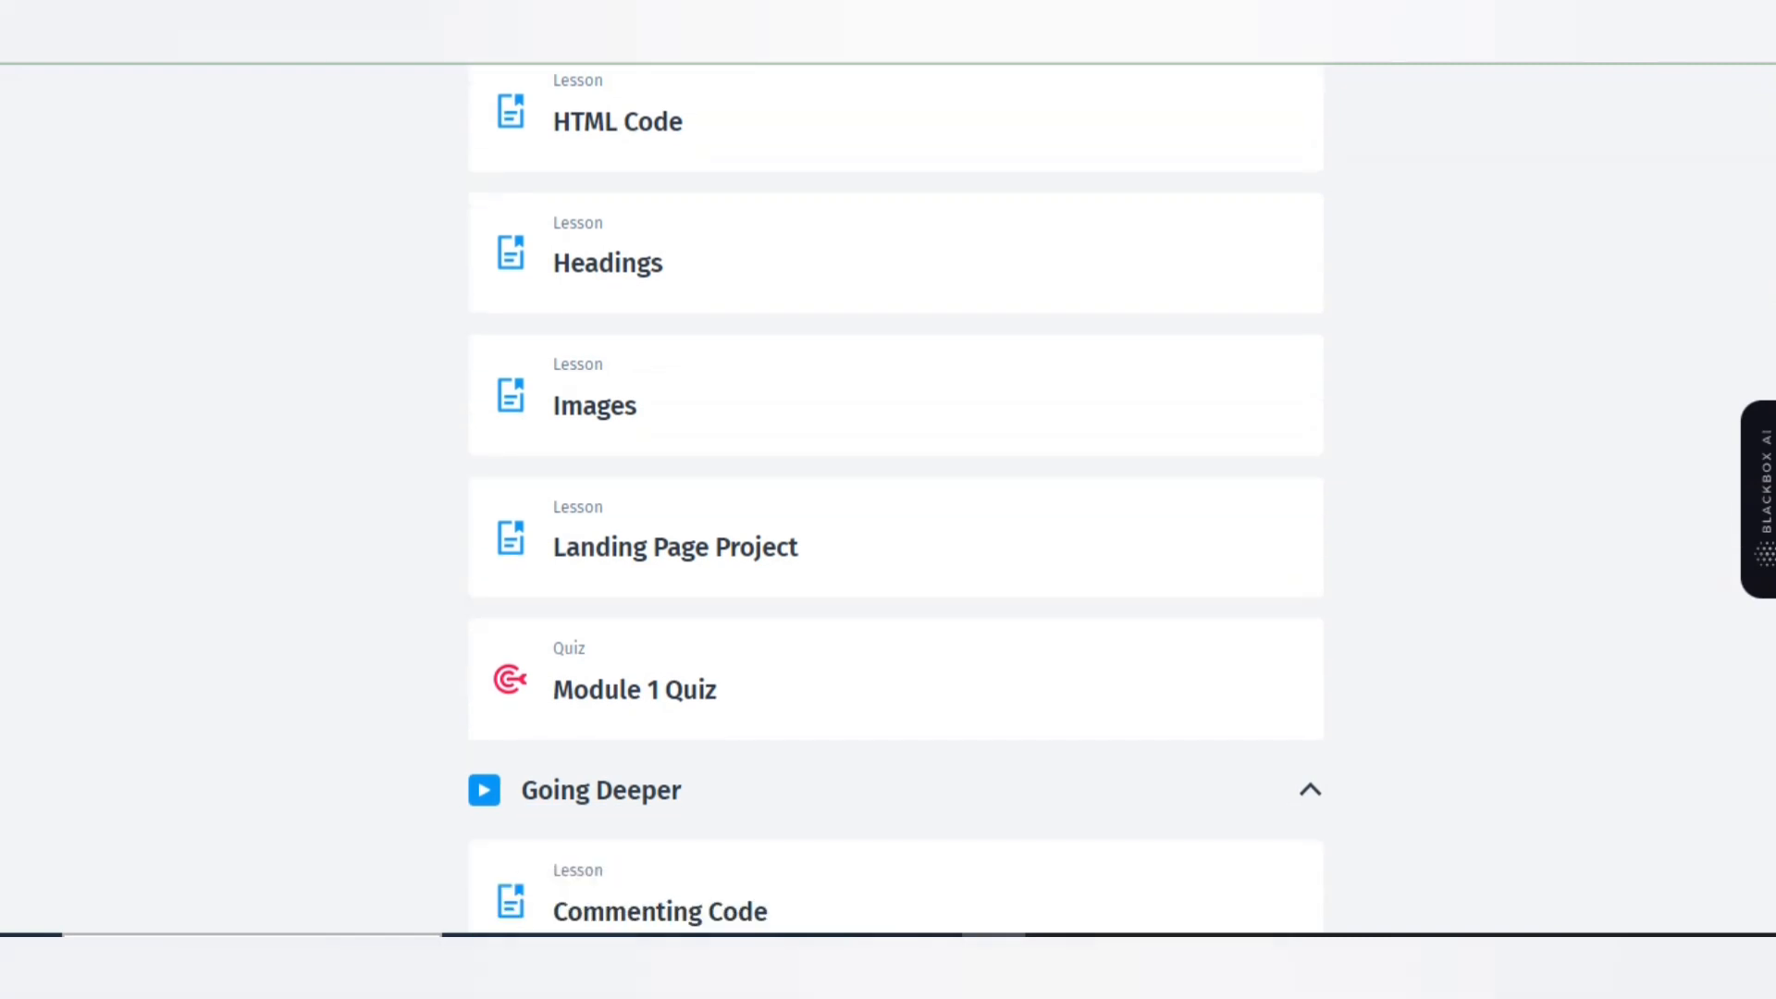
{"action": "scroll", "scroll_direction": "down", "scroll_amount": 3}
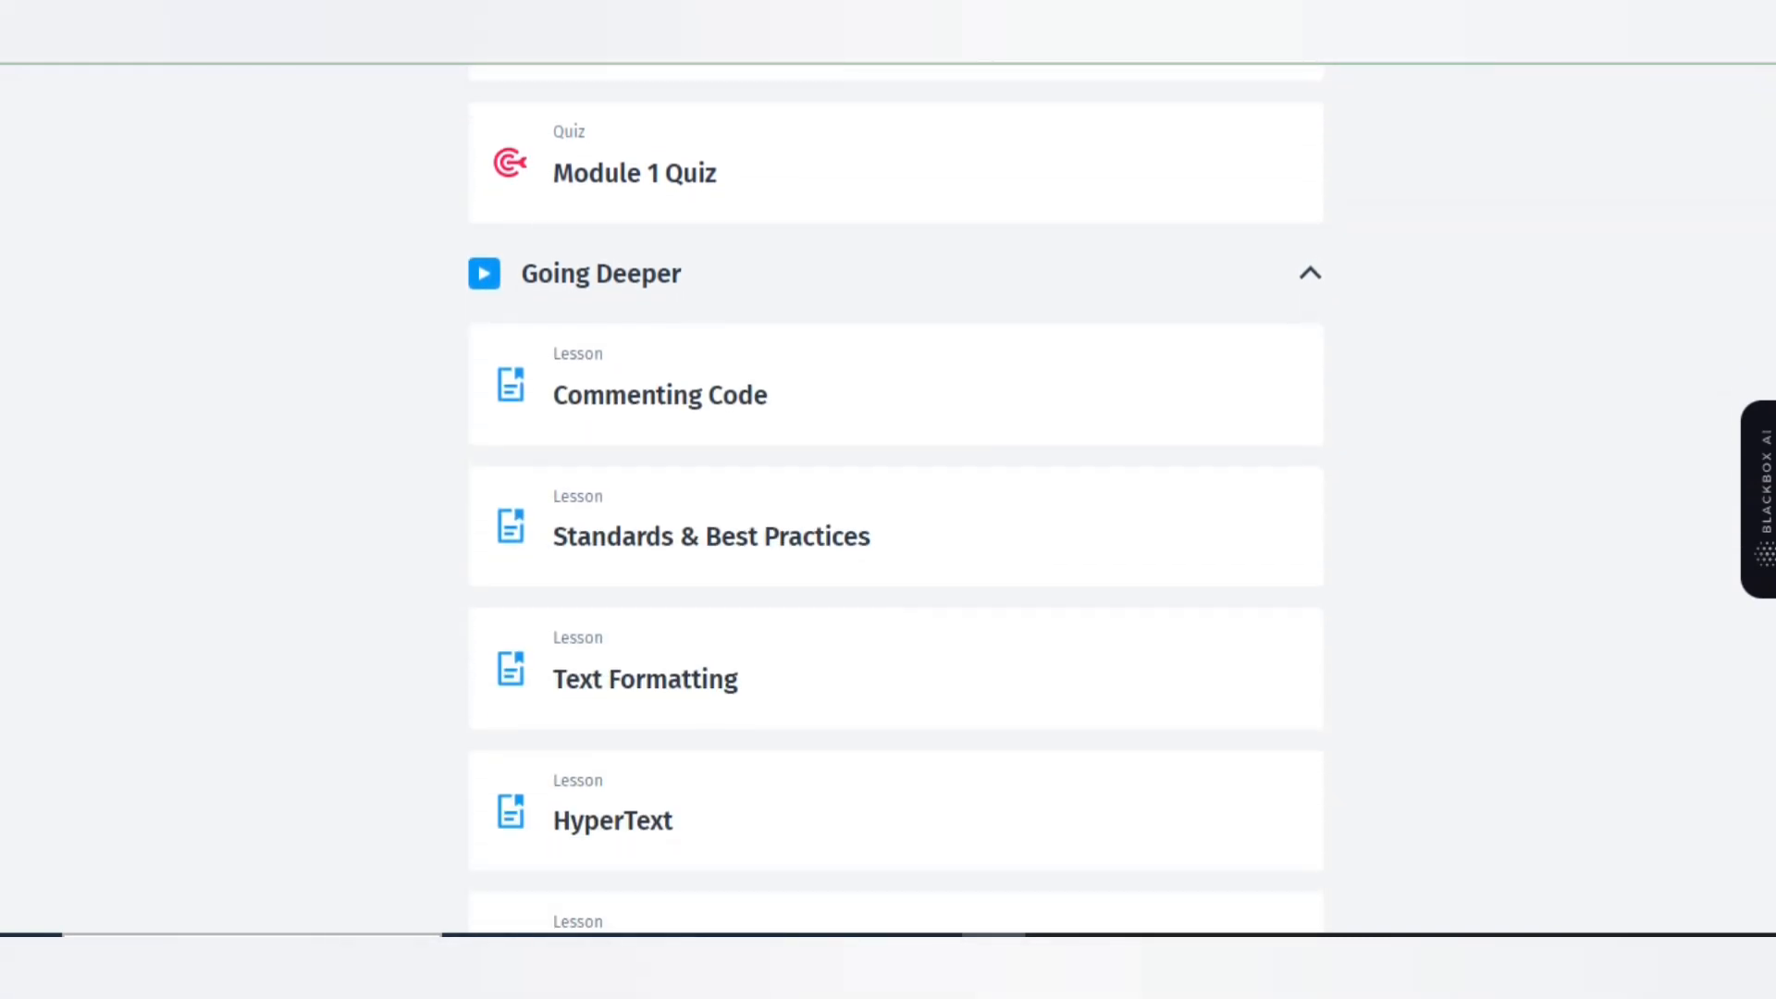
{"action": "scroll", "scroll_direction": "down", "scroll_amount": 3}
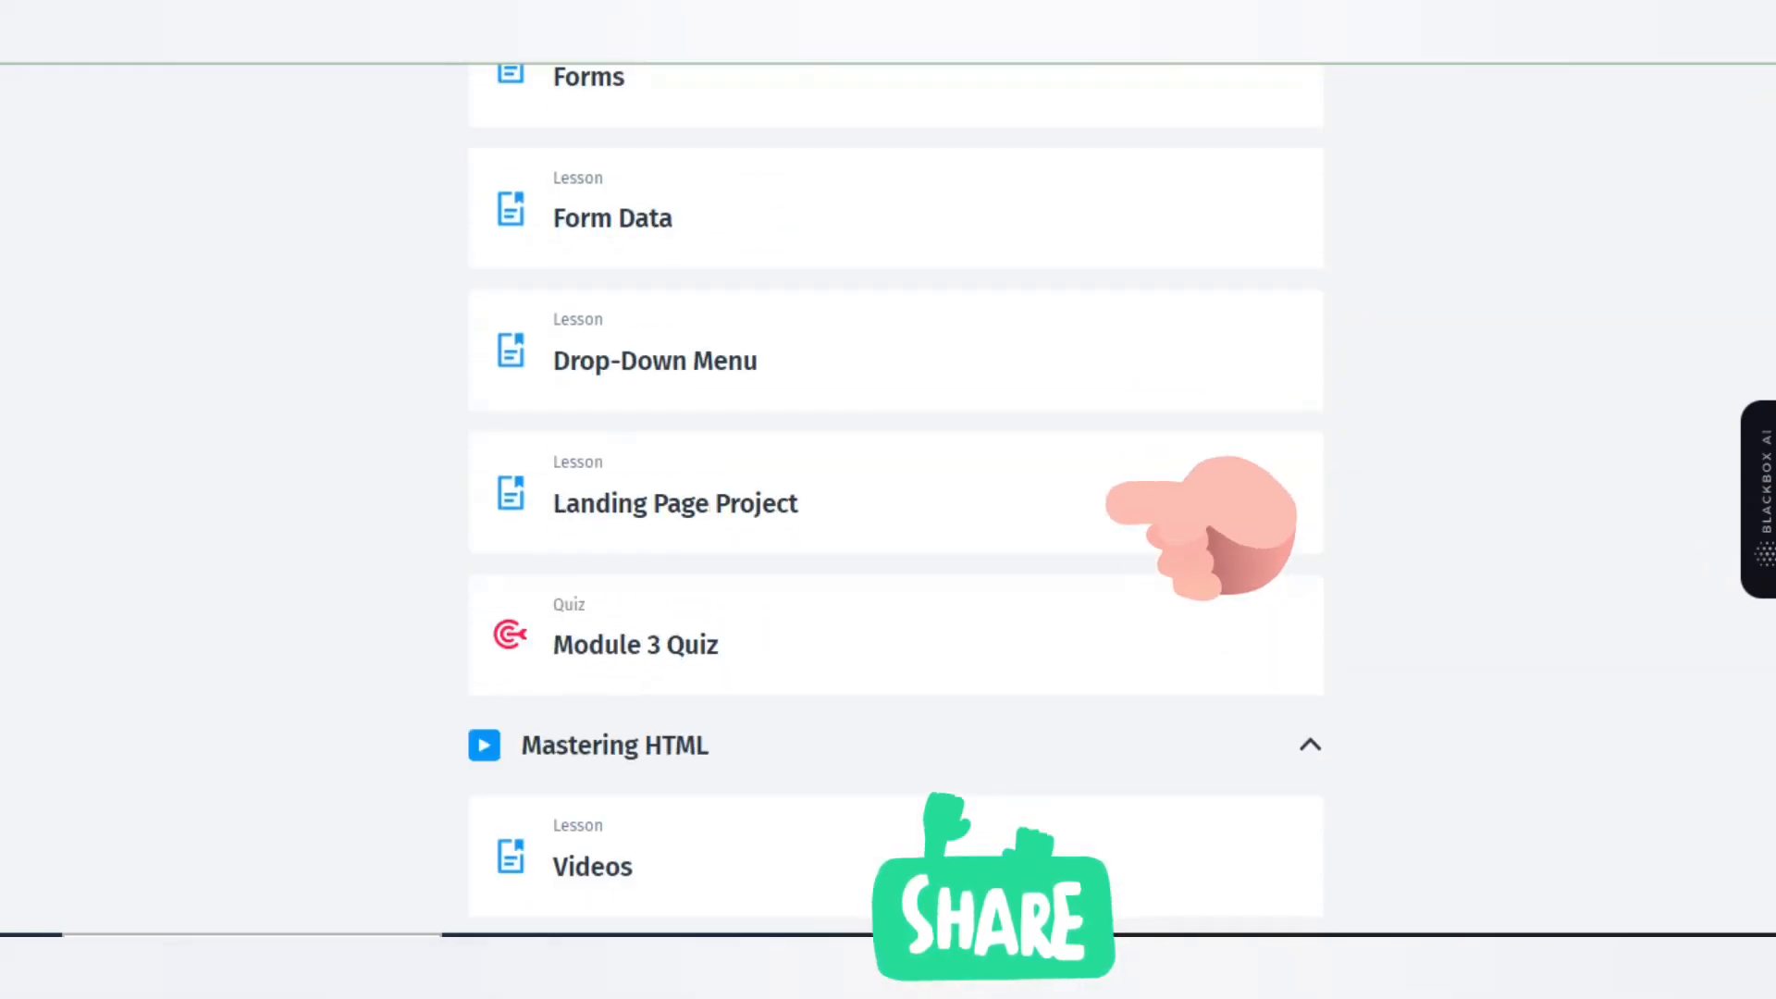
{"action": "scroll", "scroll_direction": "down", "scroll_amount": 3}
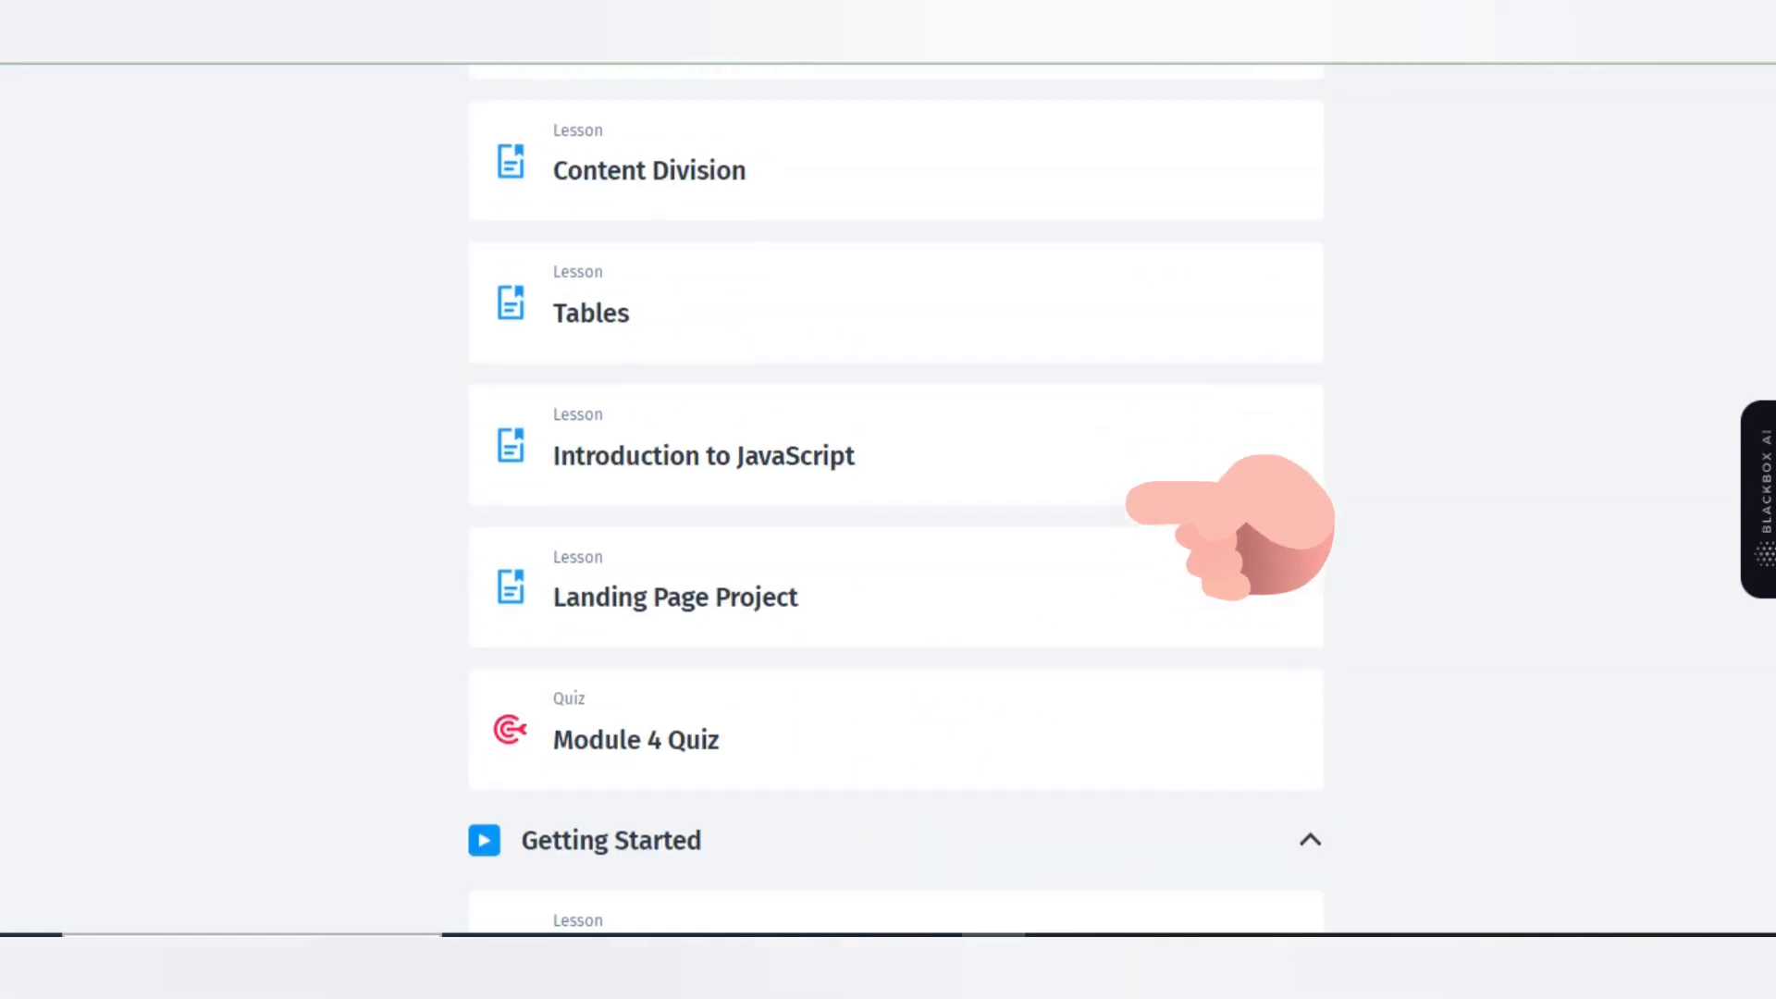
{"action": "scroll", "scroll_direction": "down", "scroll_amount": 3}
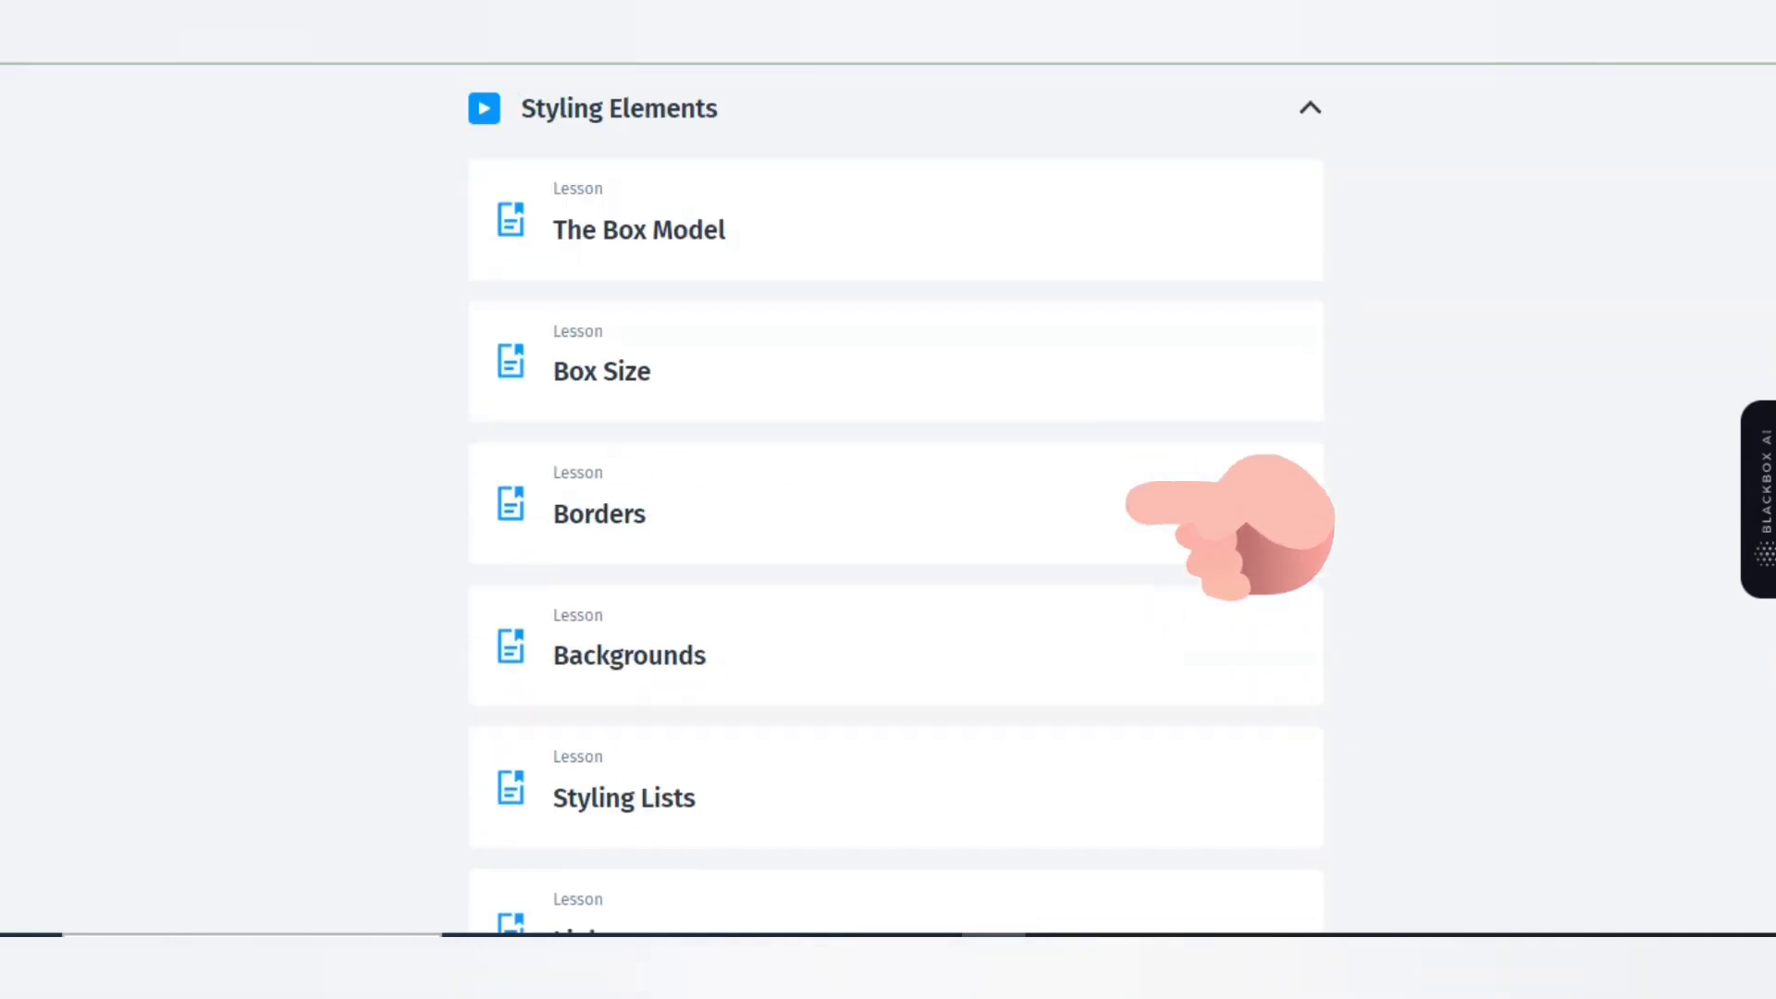
{"action": "scroll", "scroll_direction": "down", "scroll_amount": 3}
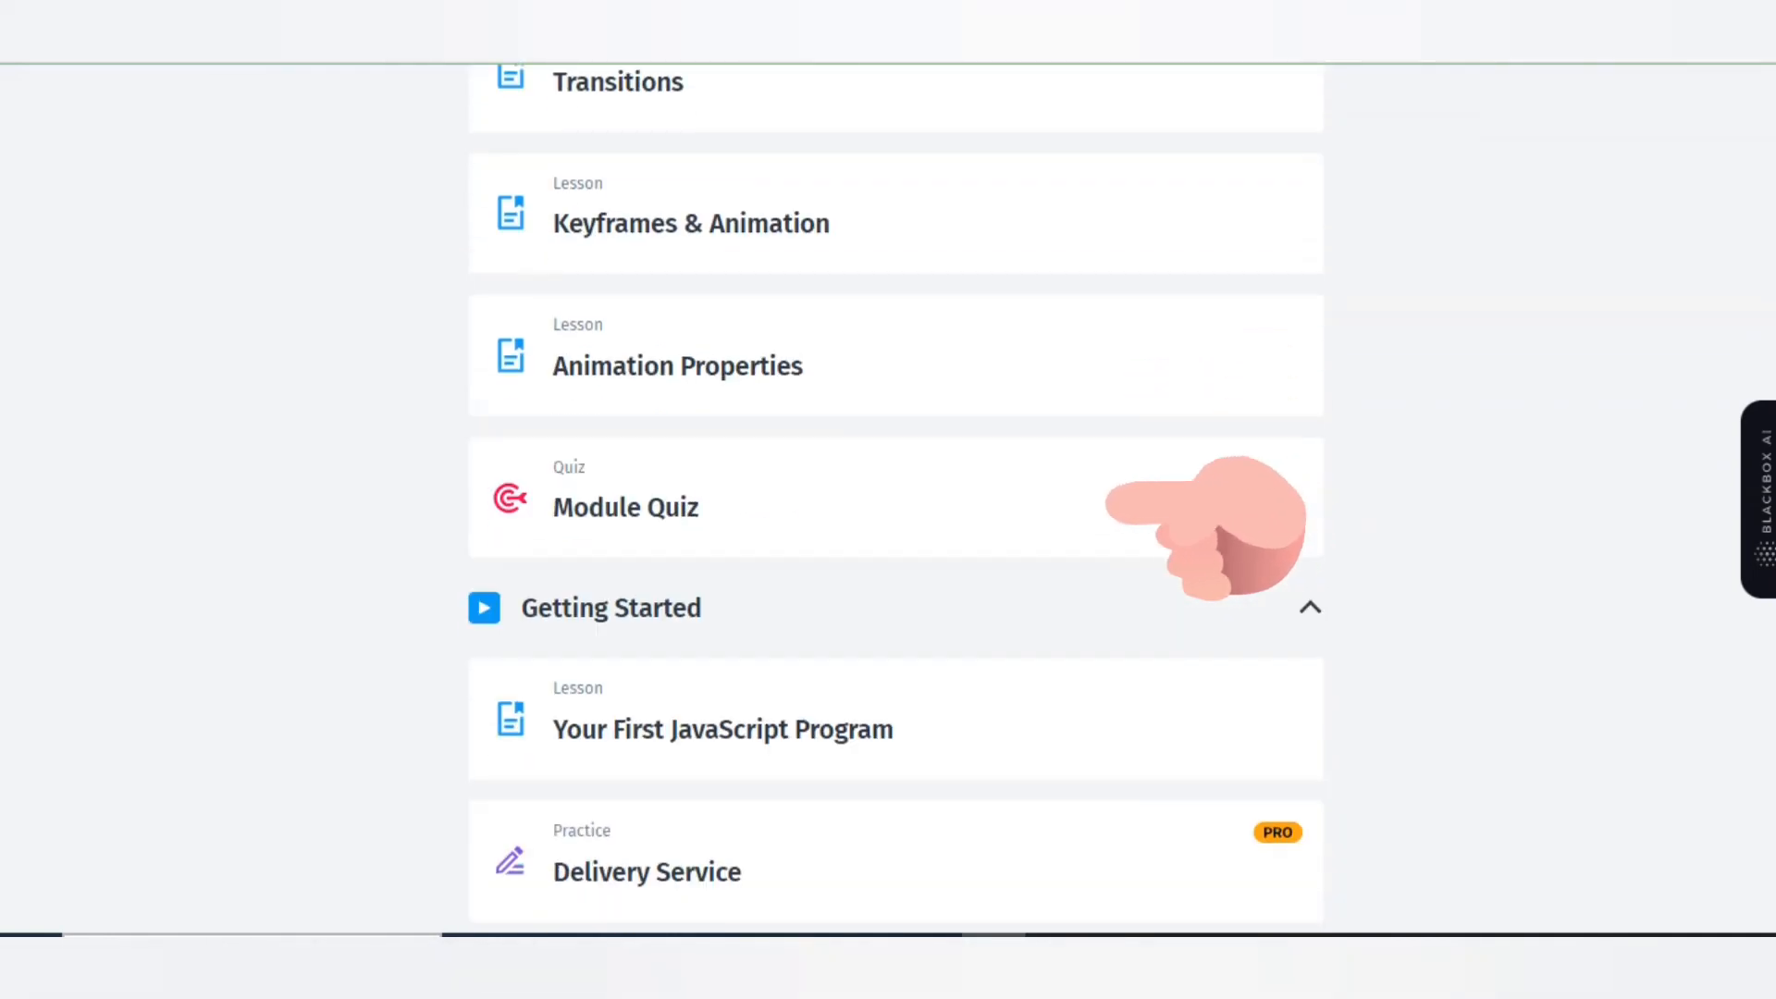
{"action": "scroll", "scroll_direction": "down", "scroll_amount": 3}
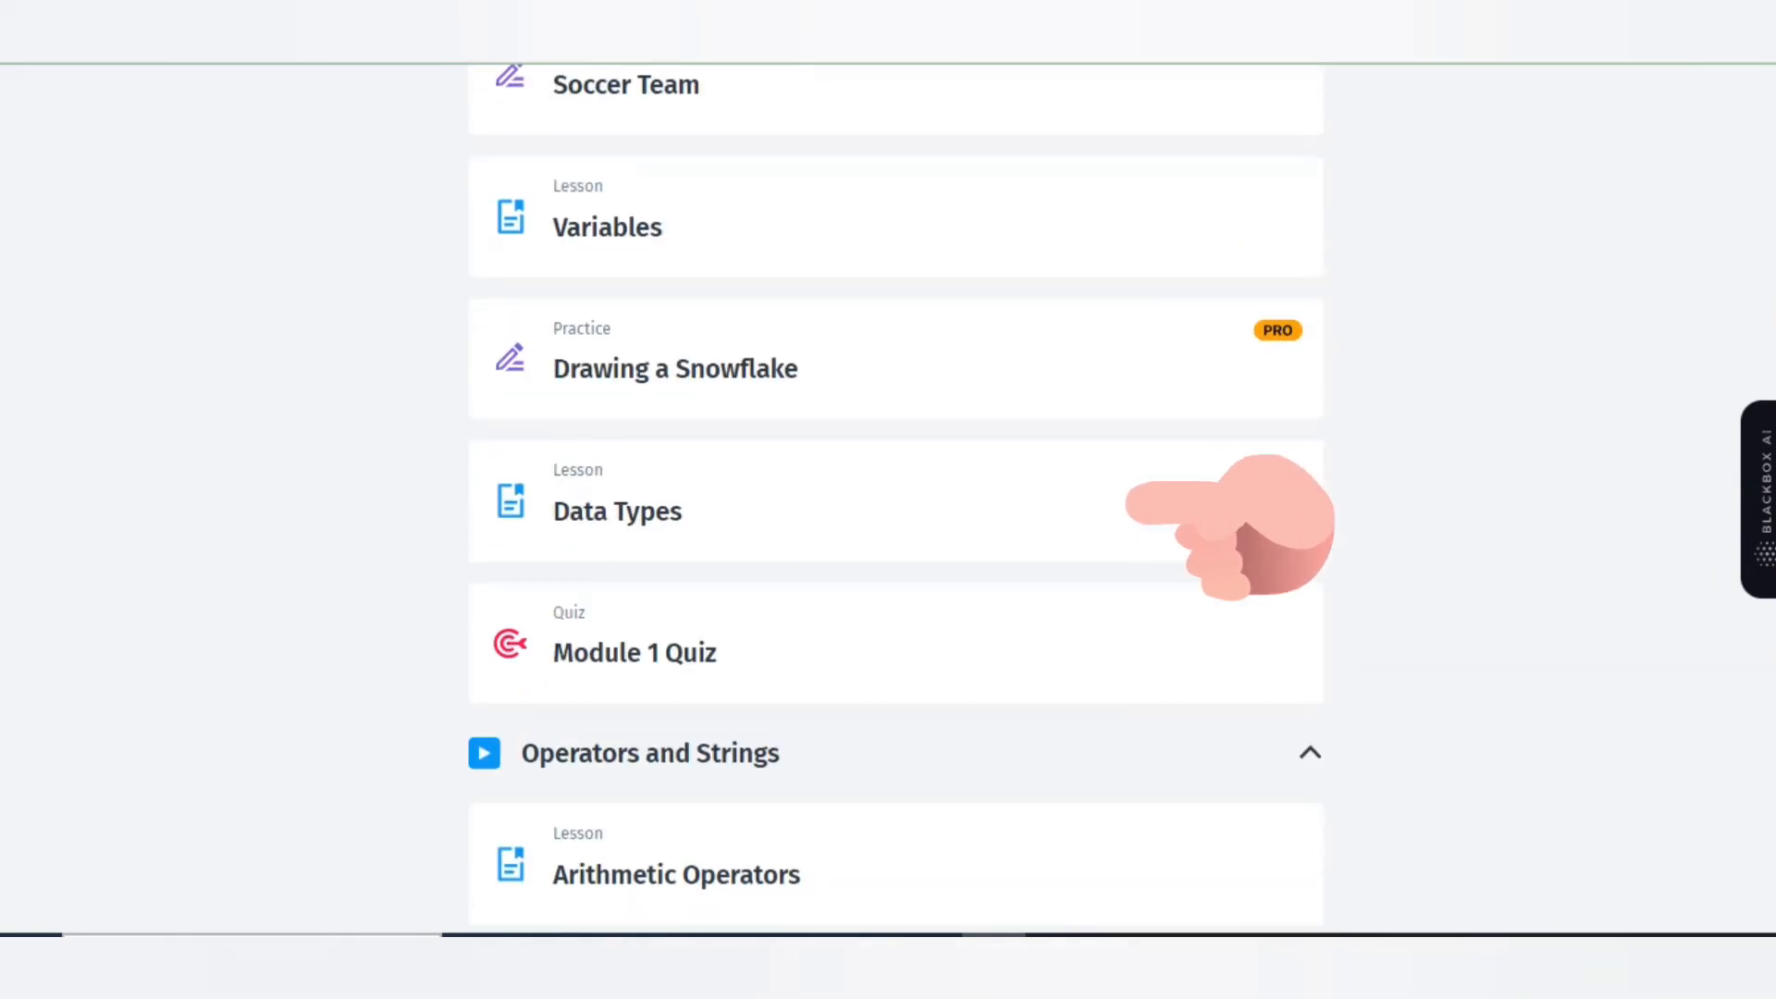
{"action": "scroll", "scroll_direction": "down", "scroll_amount": 3}
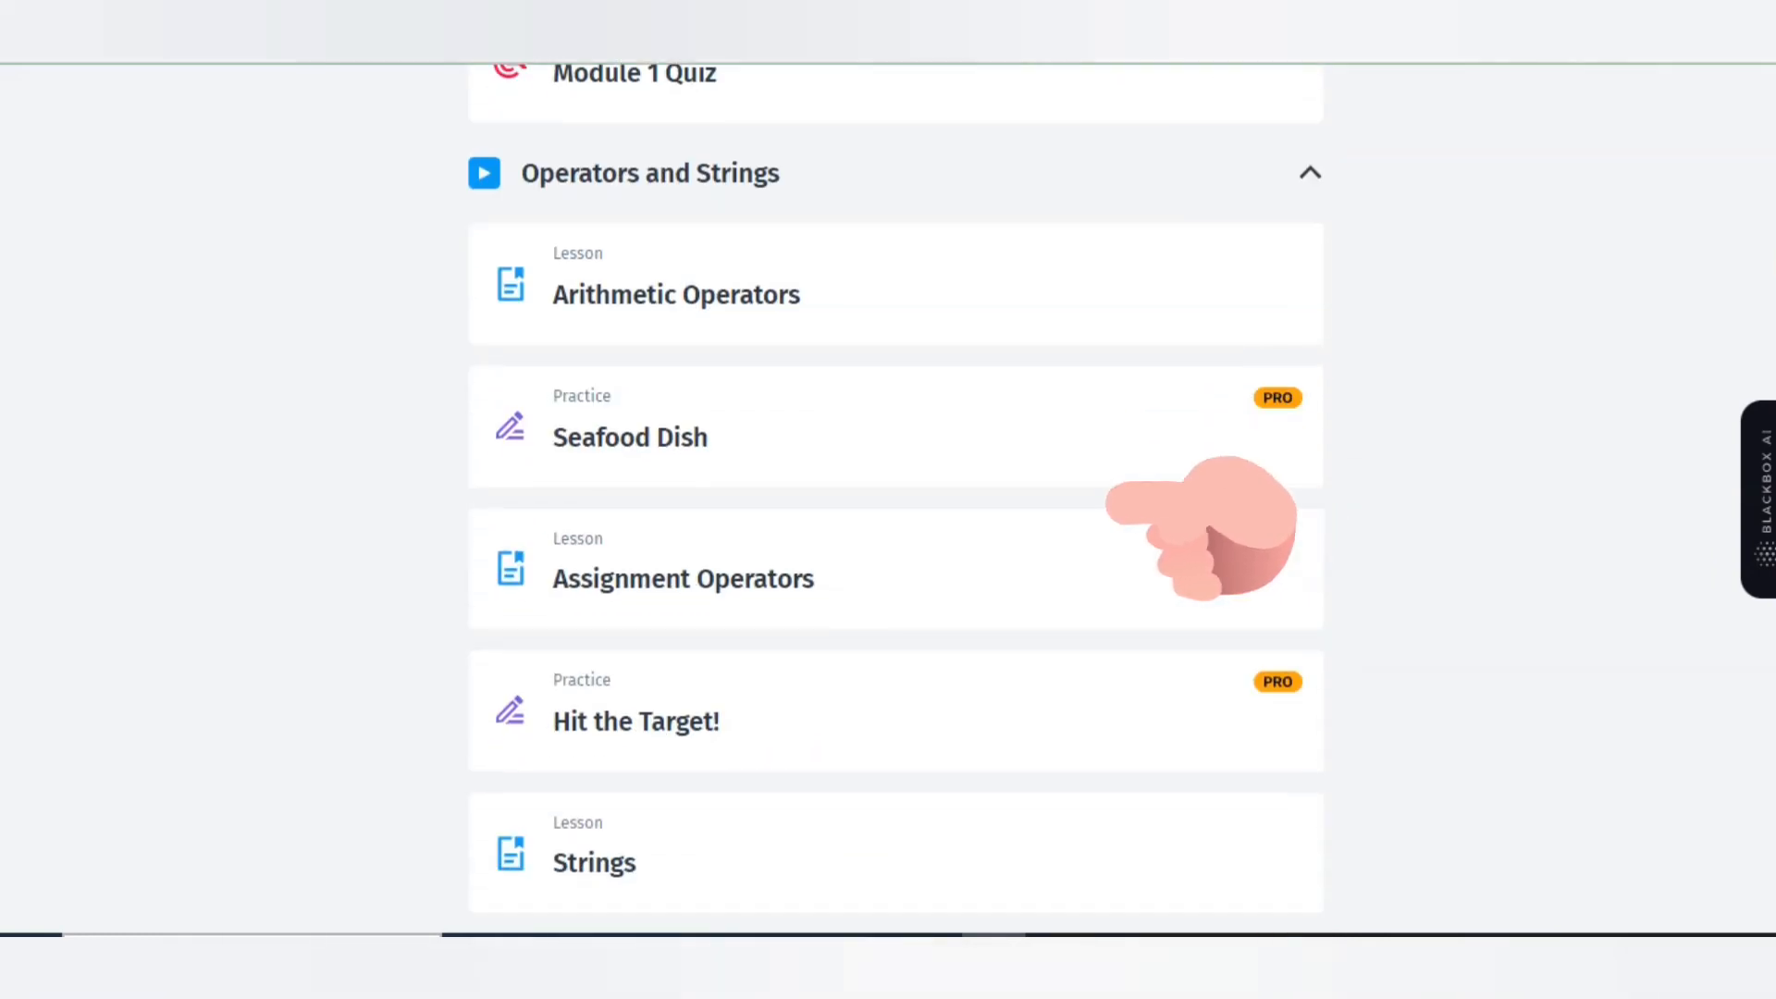
{"action": "scroll", "scroll_direction": "down", "scroll_amount": 3}
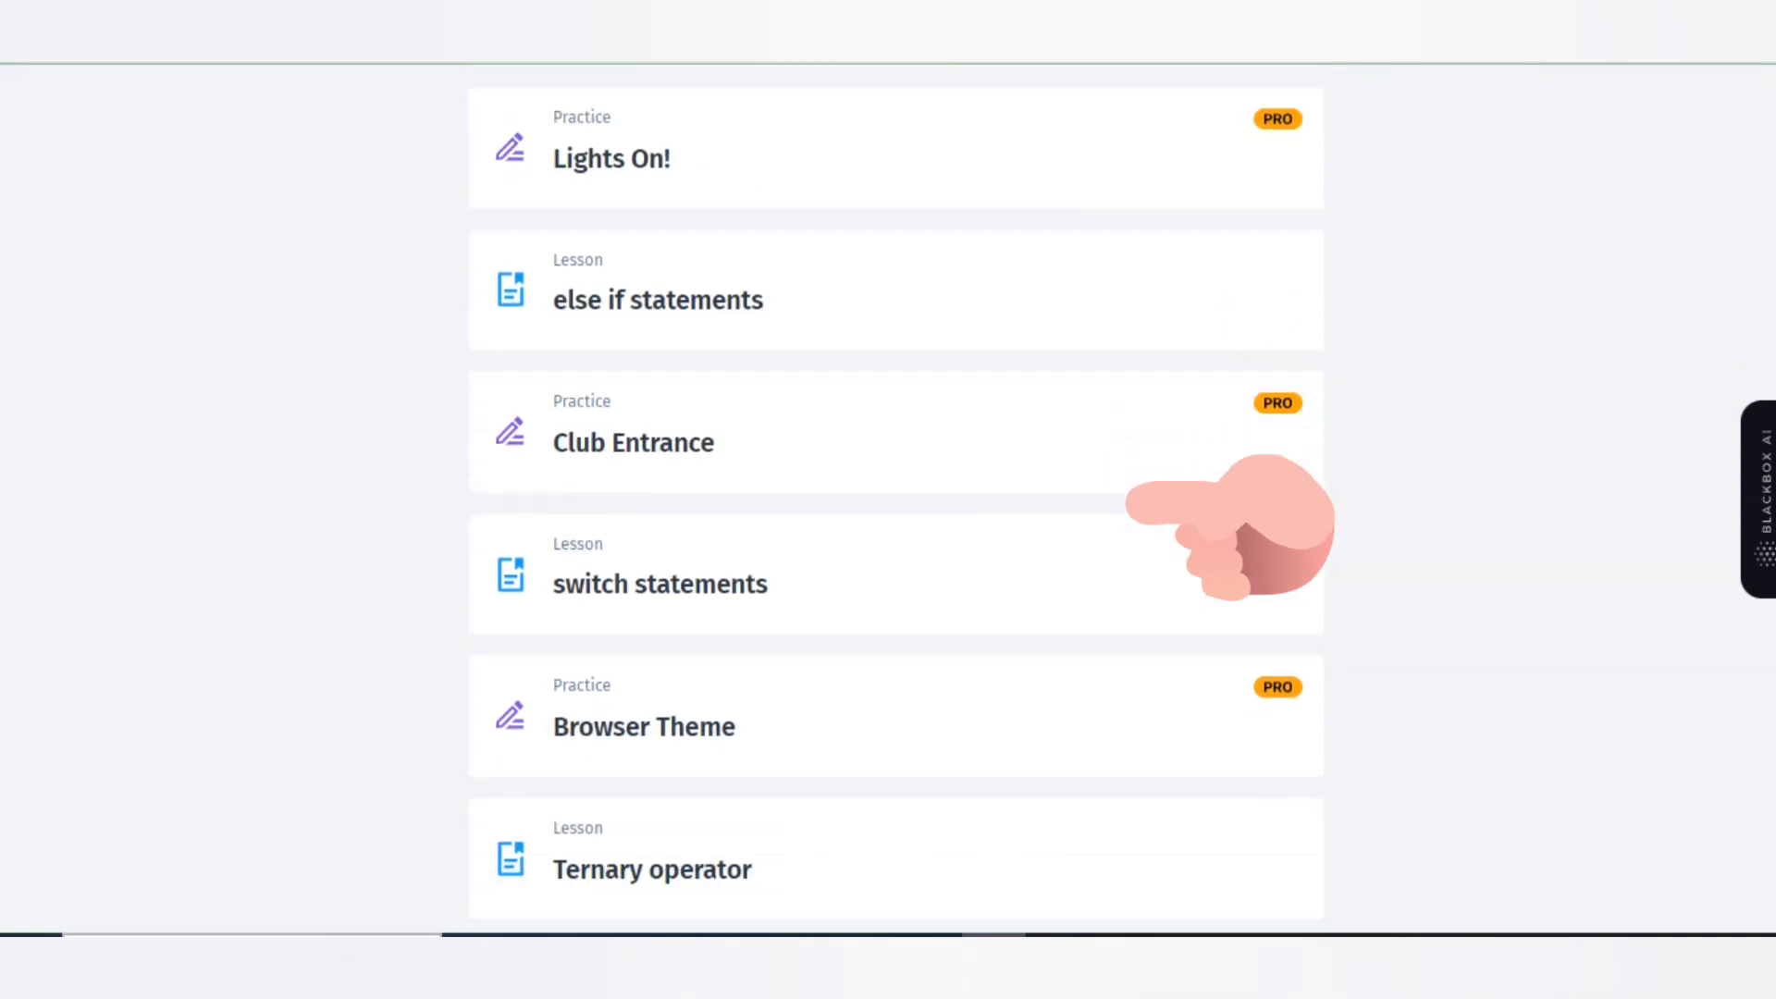
{"action": "scroll", "scroll_direction": "down", "scroll_amount": 3}
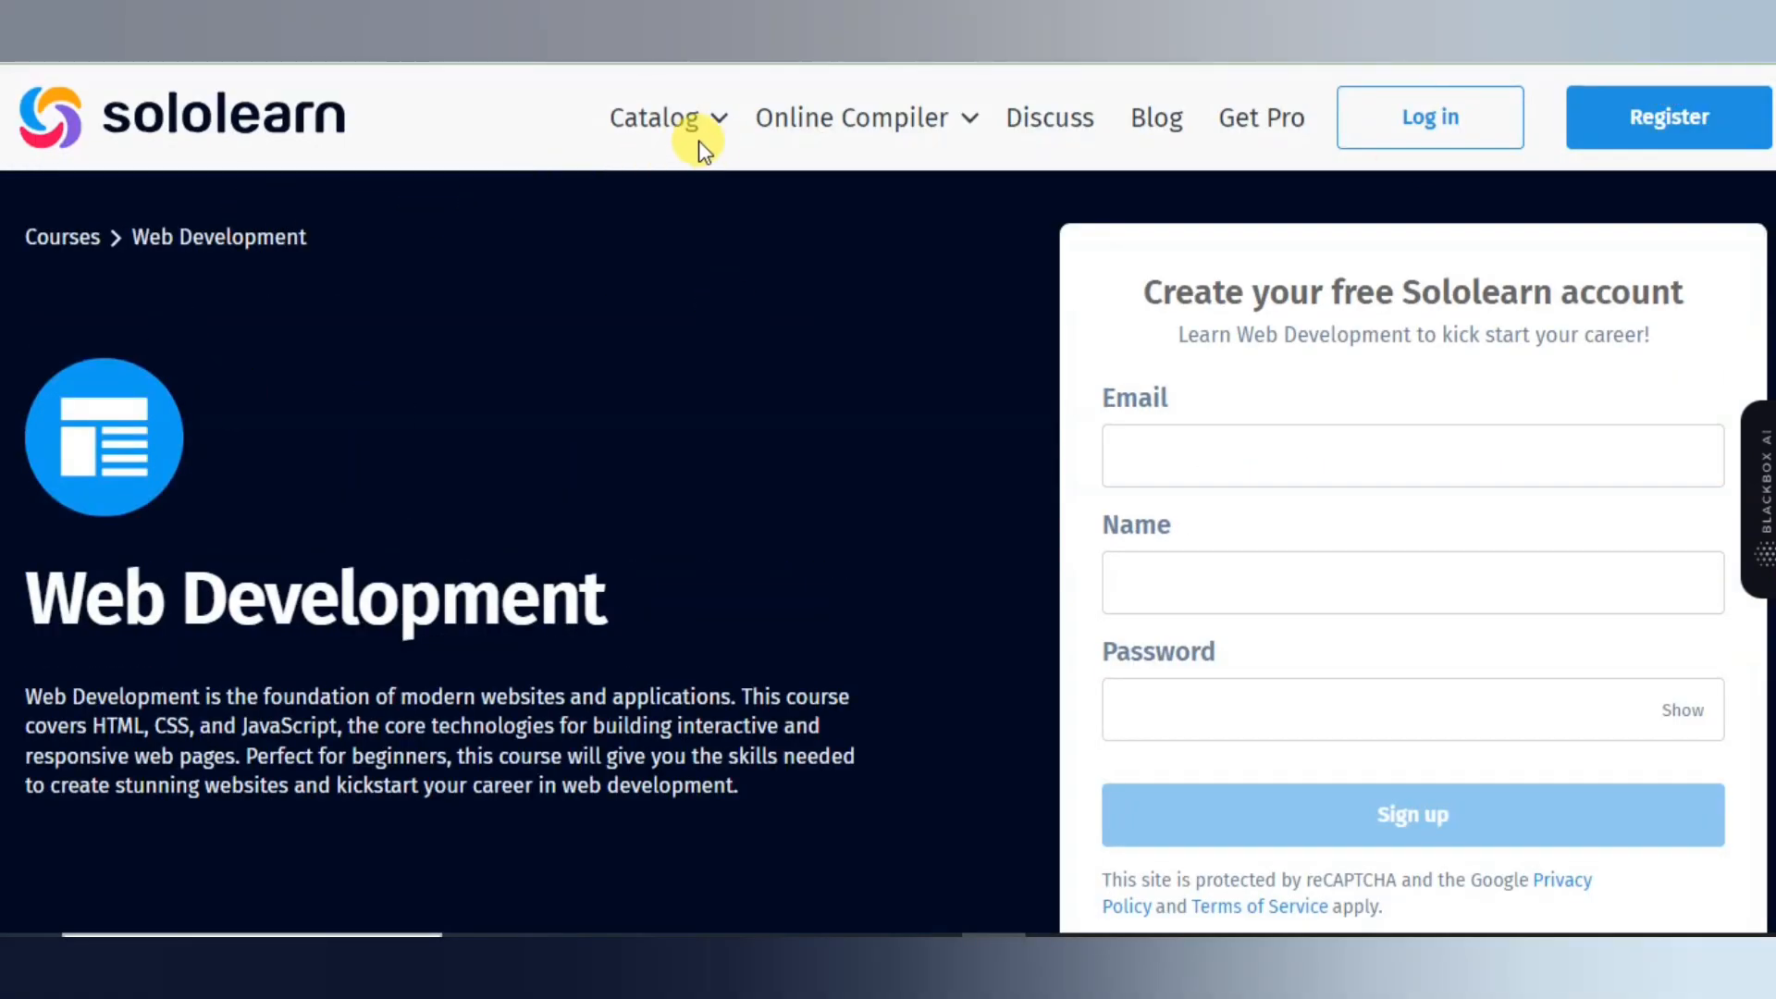
Glance at the Catalog's intermediate courses, then list the Online Compiler languages from HTML to Ruby.
{"action": "left_click", "coordinate": [655, 118]}
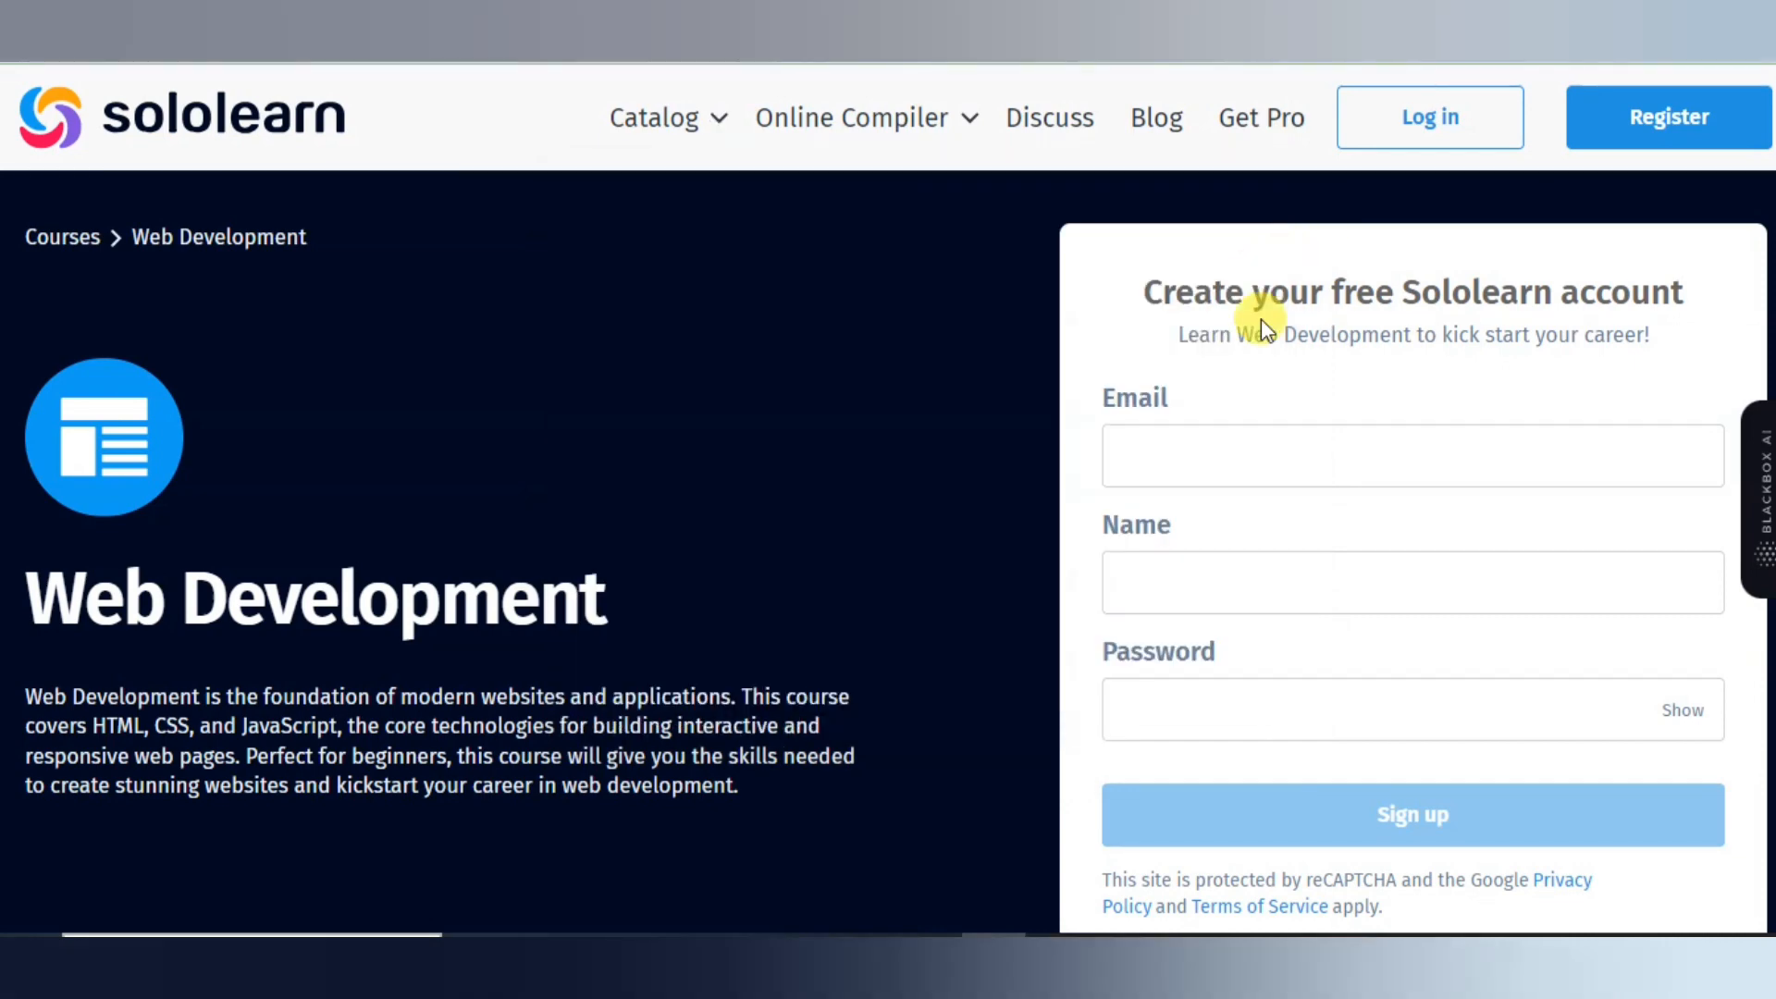
{"action": "left_click", "coordinate": [655, 118]}
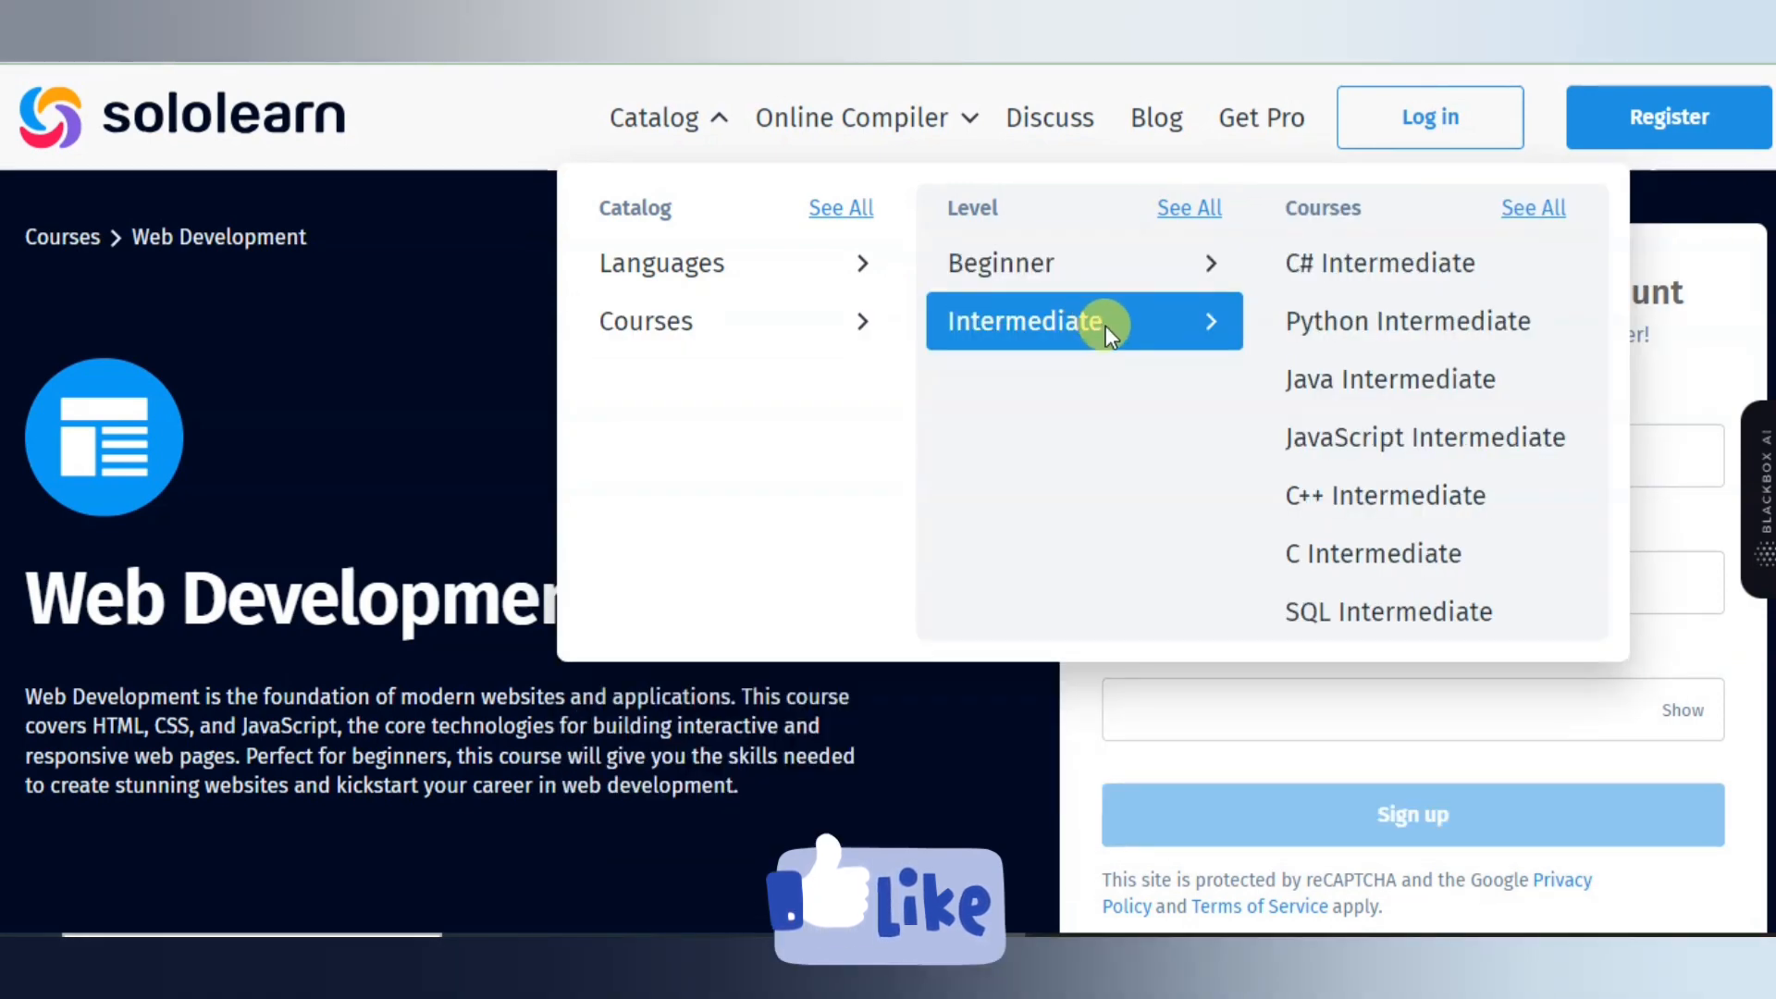
{"action": "left_click", "coordinate": [847, 116]}
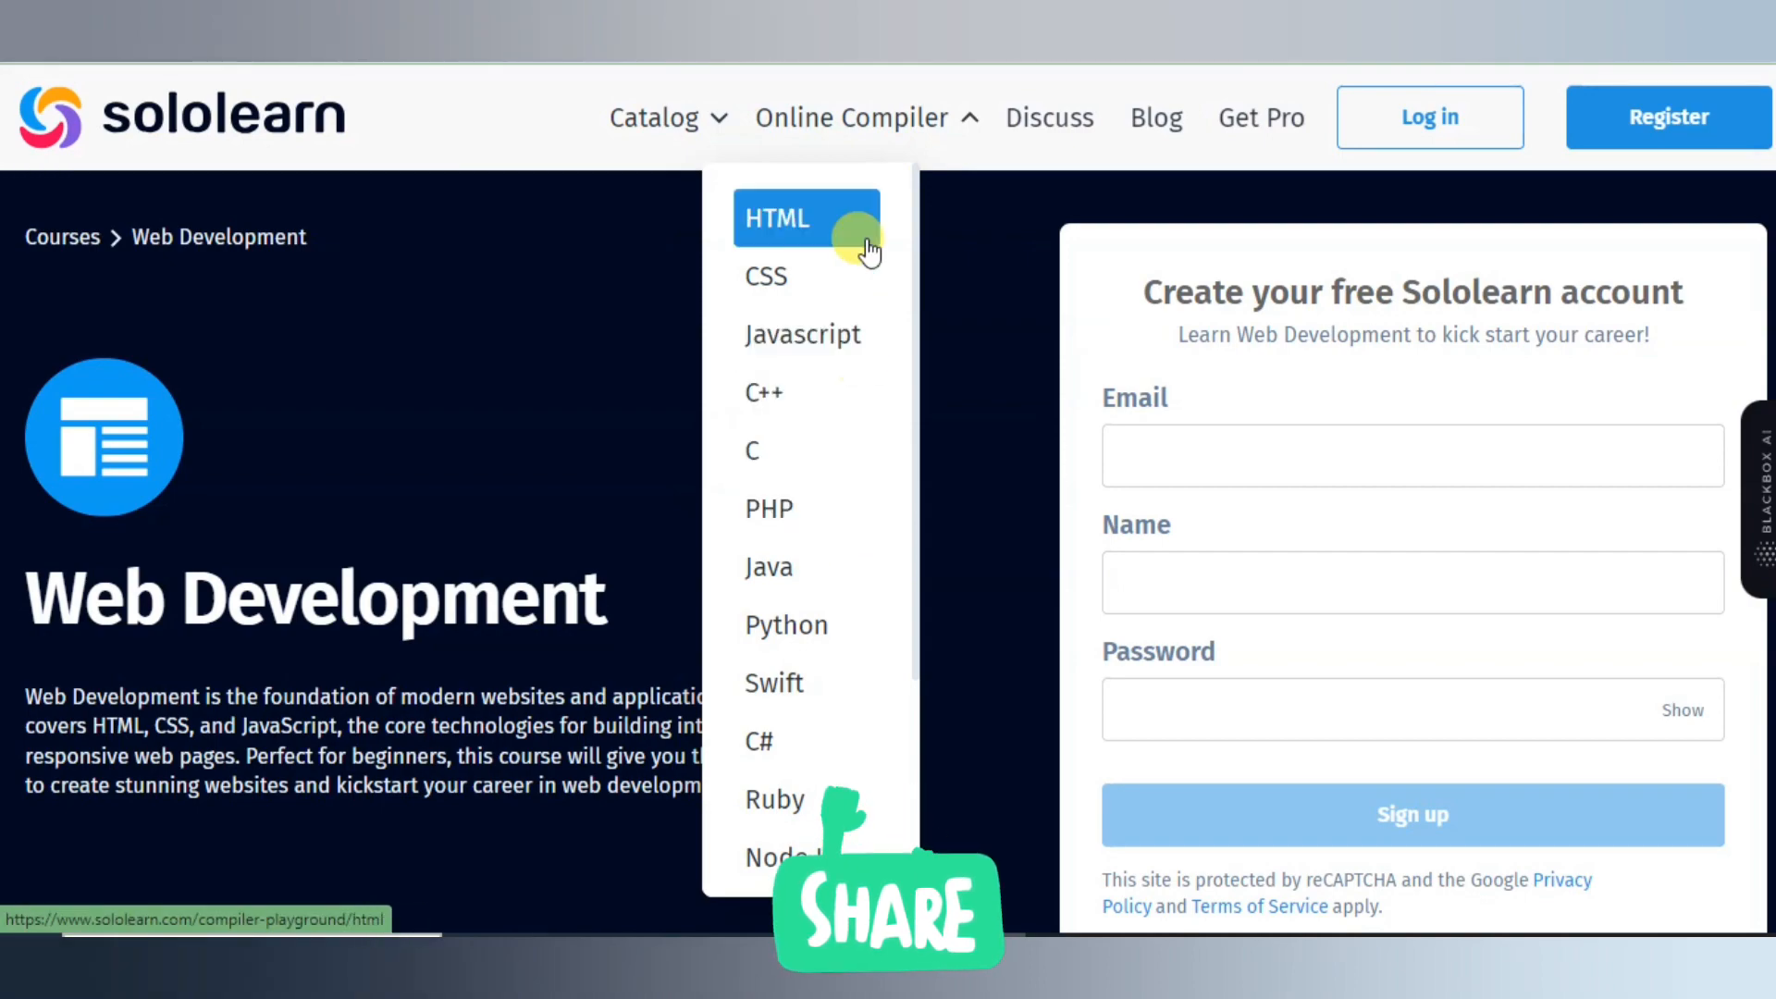
Launch the HTML compiler playground with its starter template and expand the CSS pane.
{"action": "left_click", "coordinate": [804, 219]}
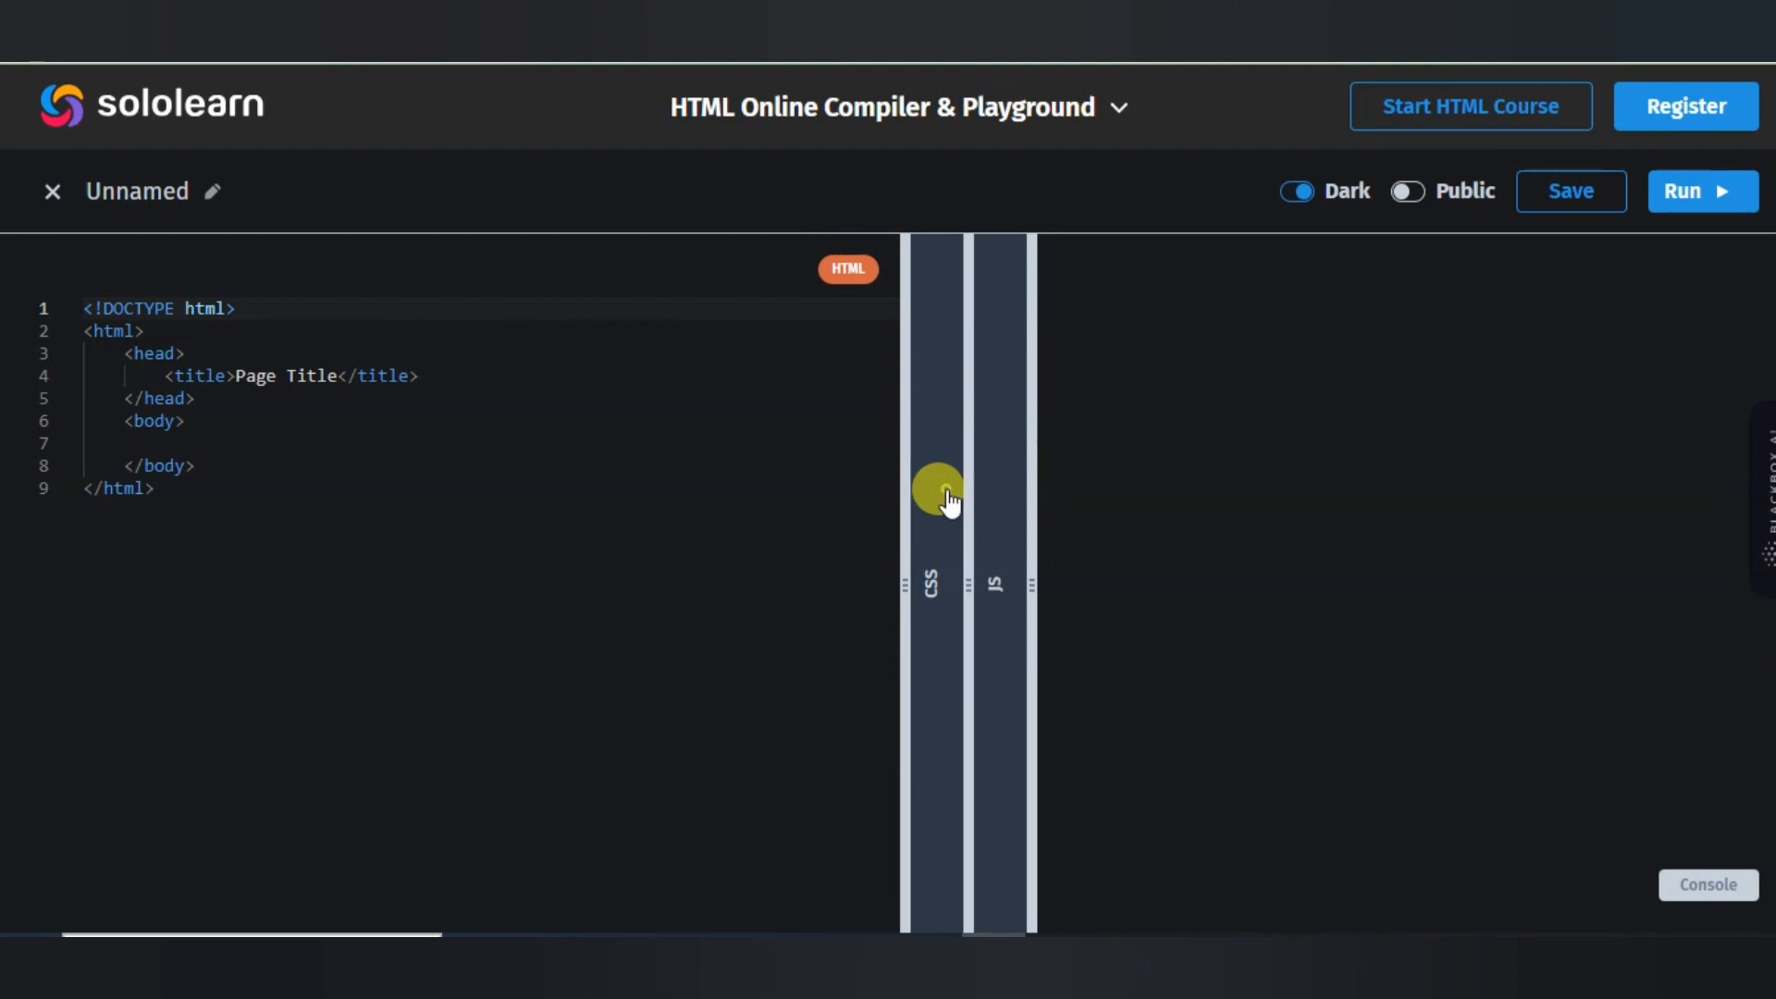
{"action": "left_click", "coordinate": [930, 492]}
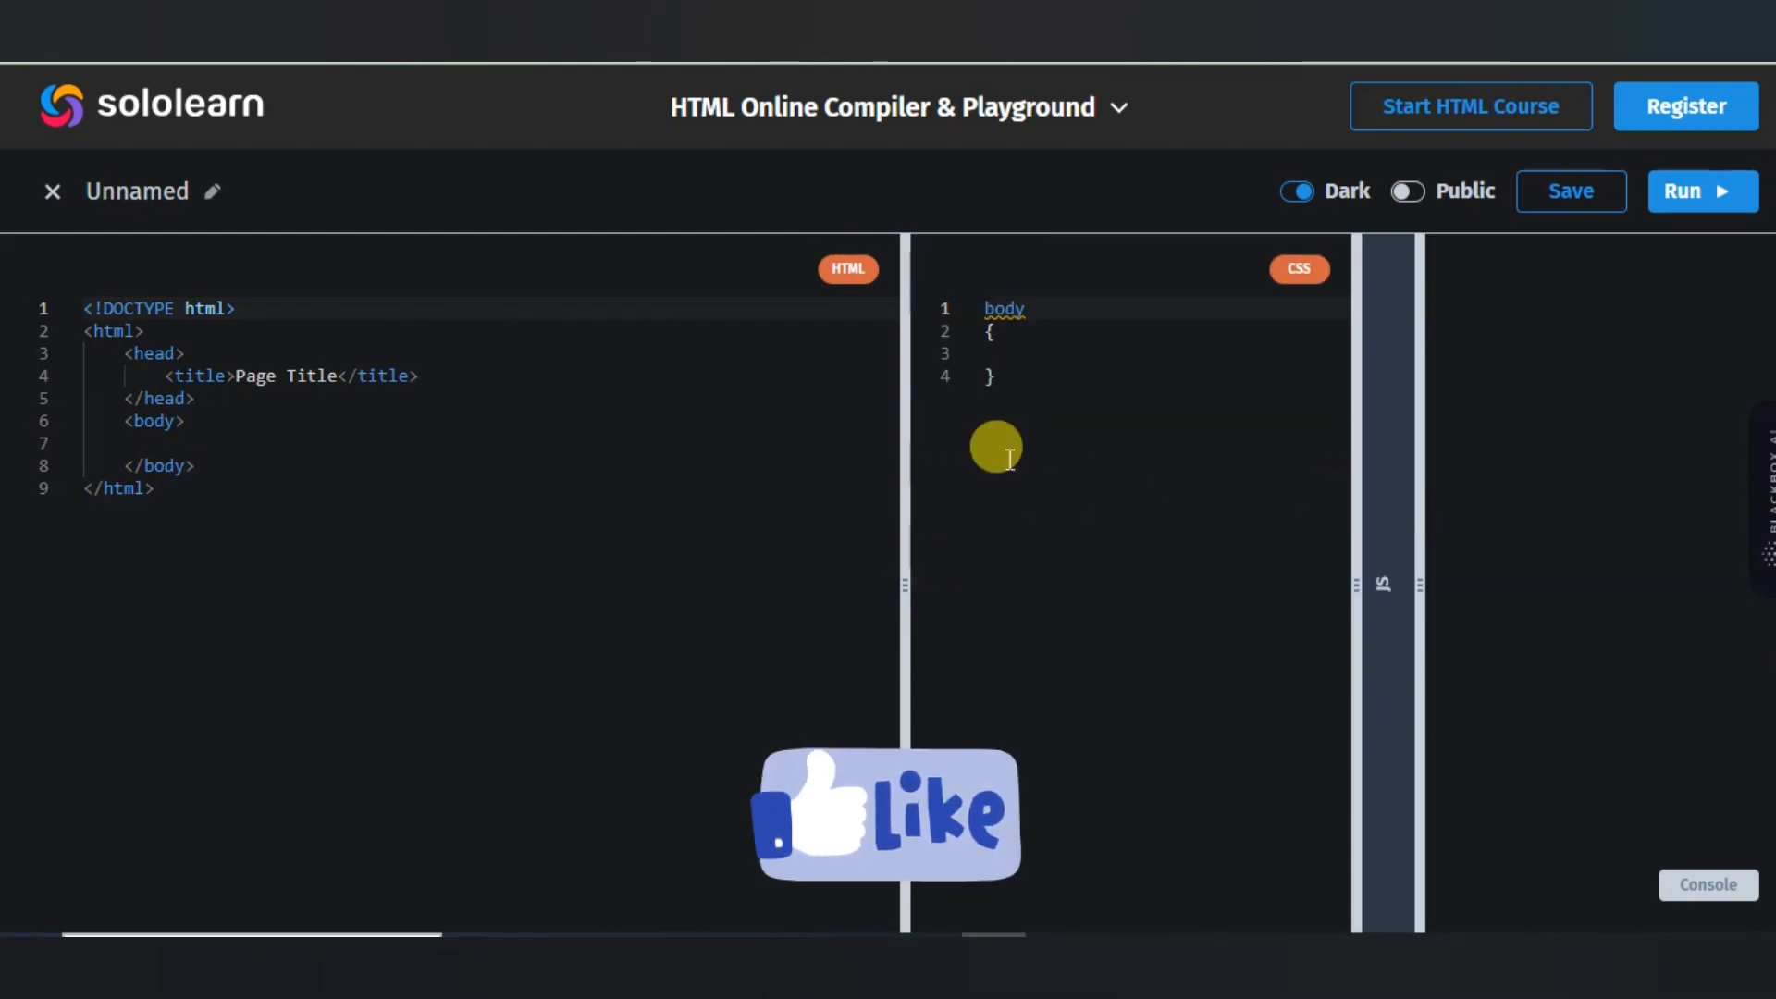